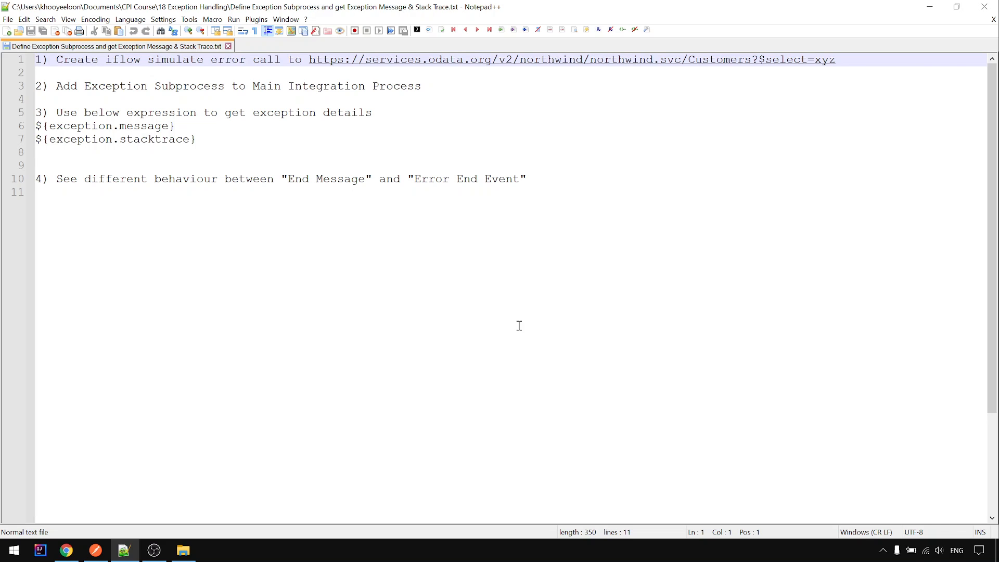
mouse_move(107, 72)
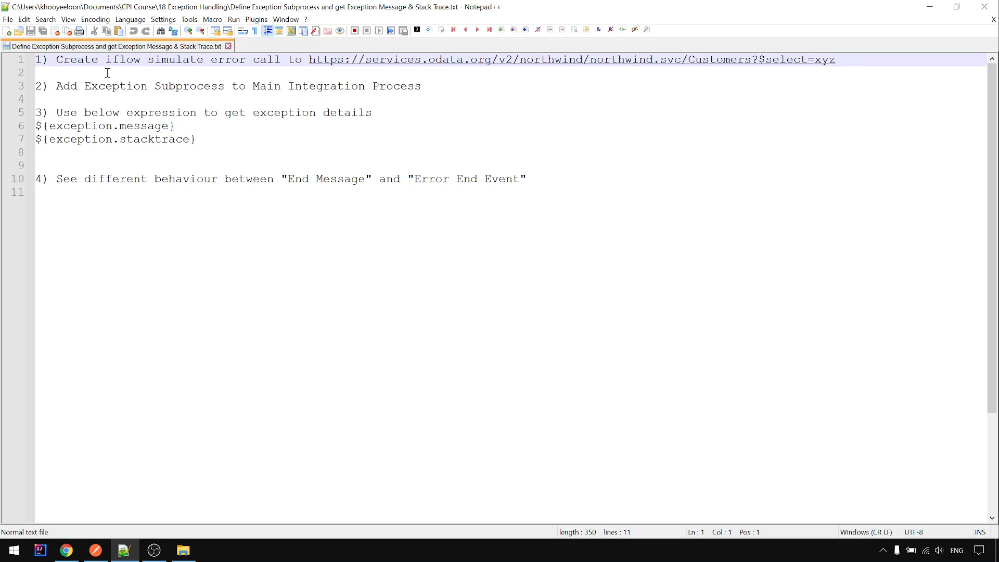
mouse_move(143, 192)
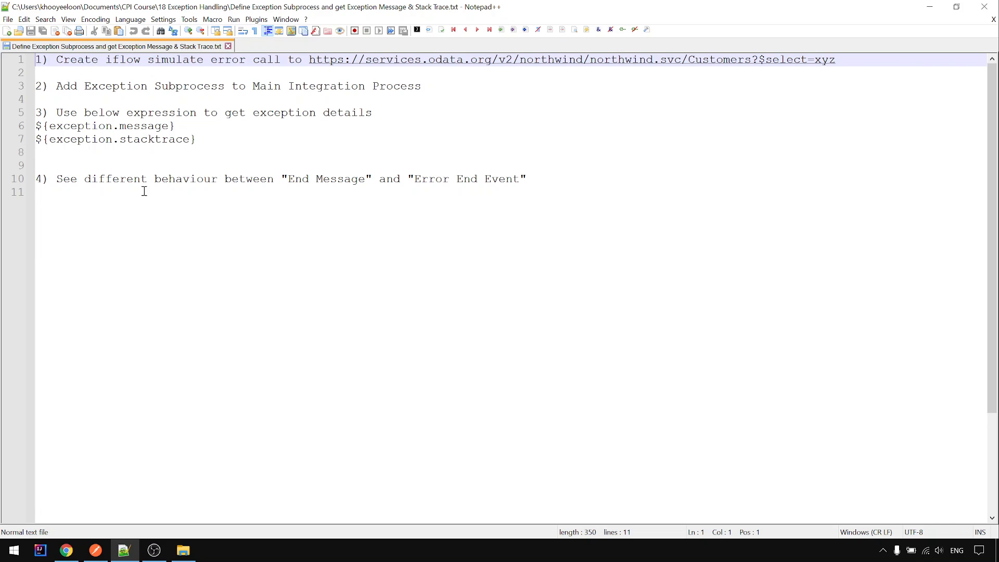
mouse_move(186, 221)
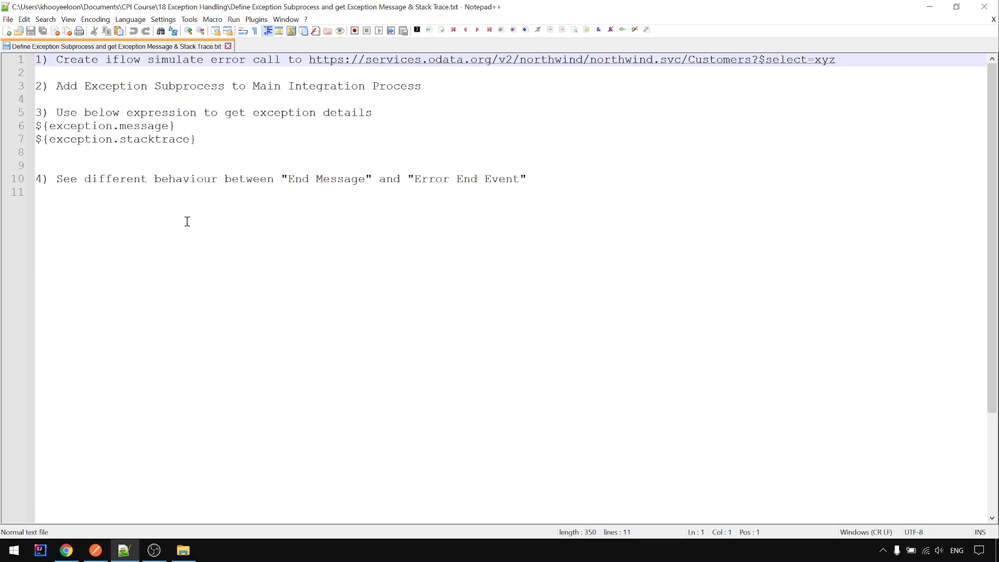
mouse_move(138, 390)
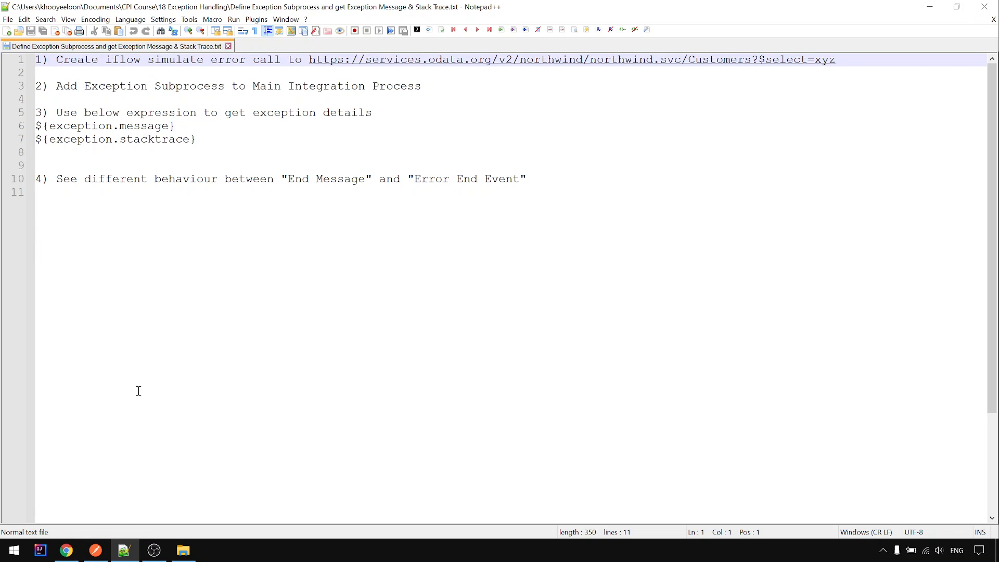
mouse_move(43, 466)
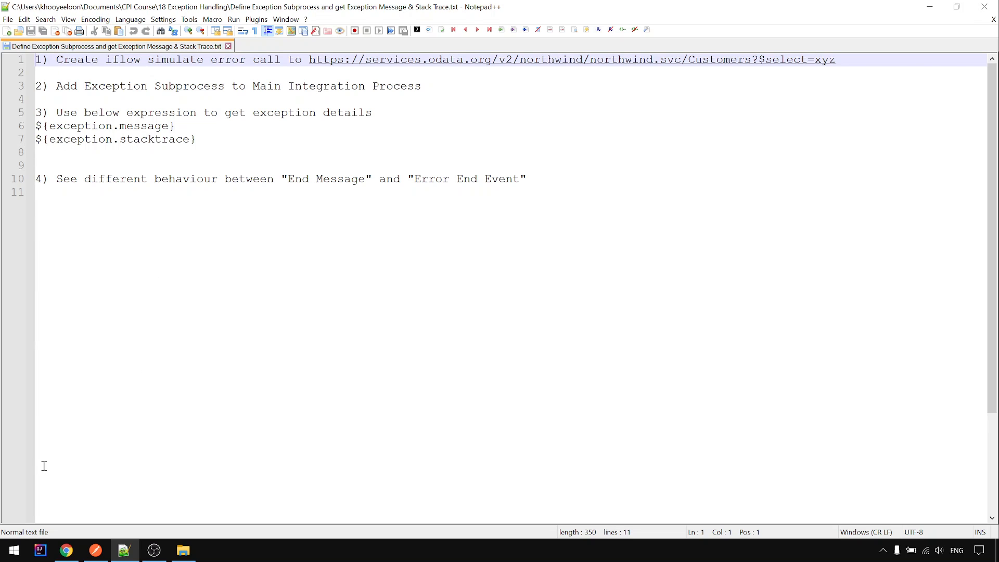
Step: Create and save a package named Exception Handling with the same description
left_click(65, 549)
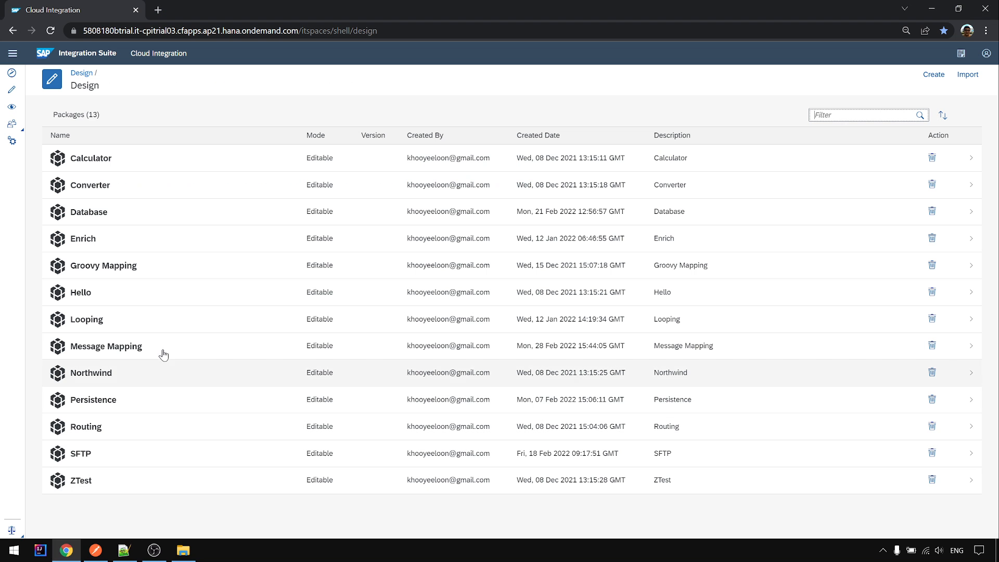
mouse_move(934, 94)
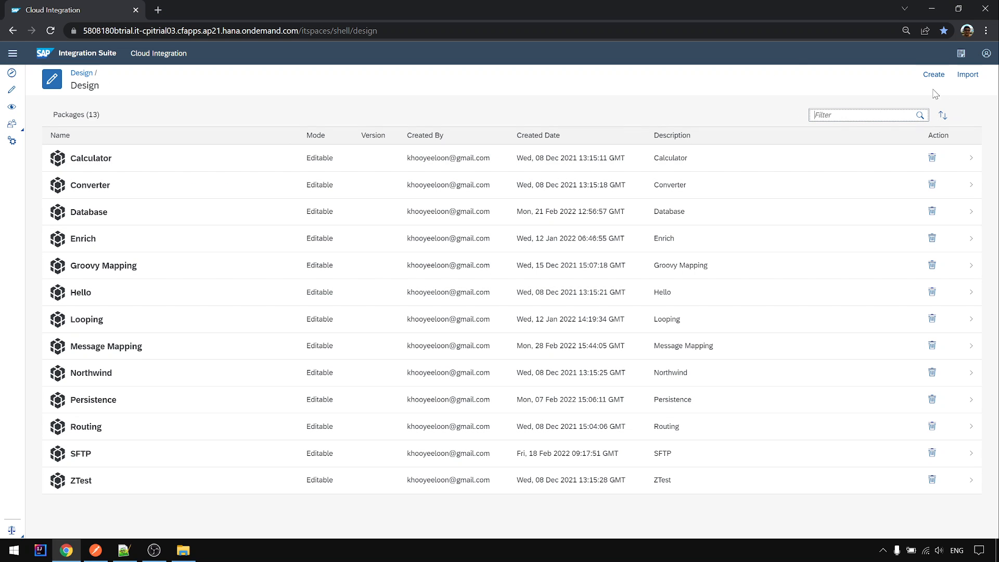
left_click(933, 74)
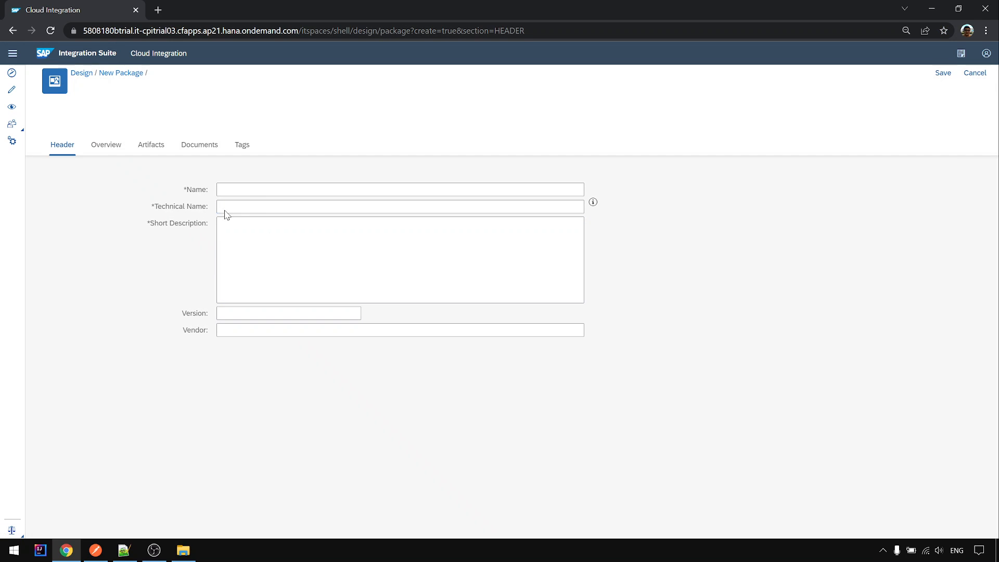
left_click(399, 190)
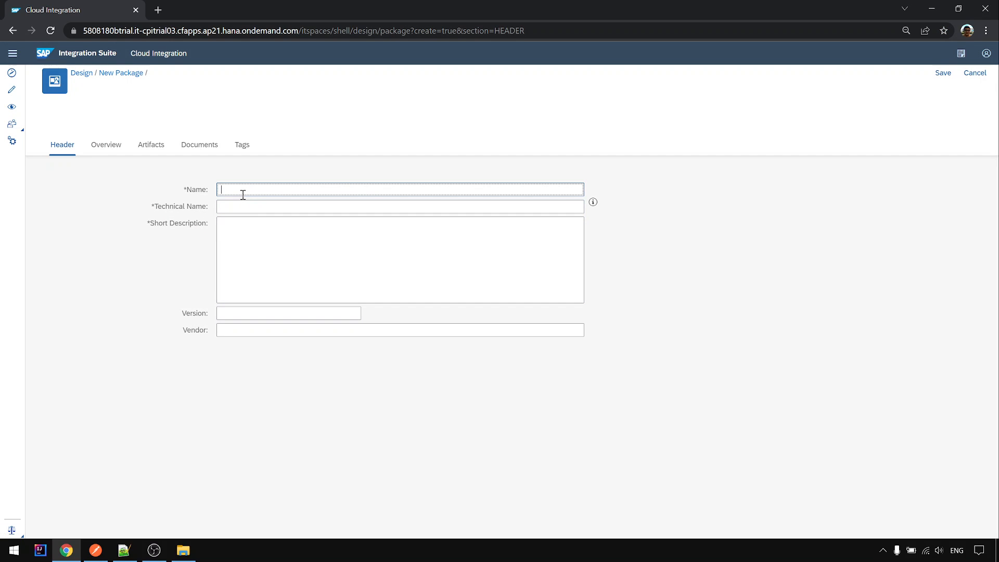
type("Exception")
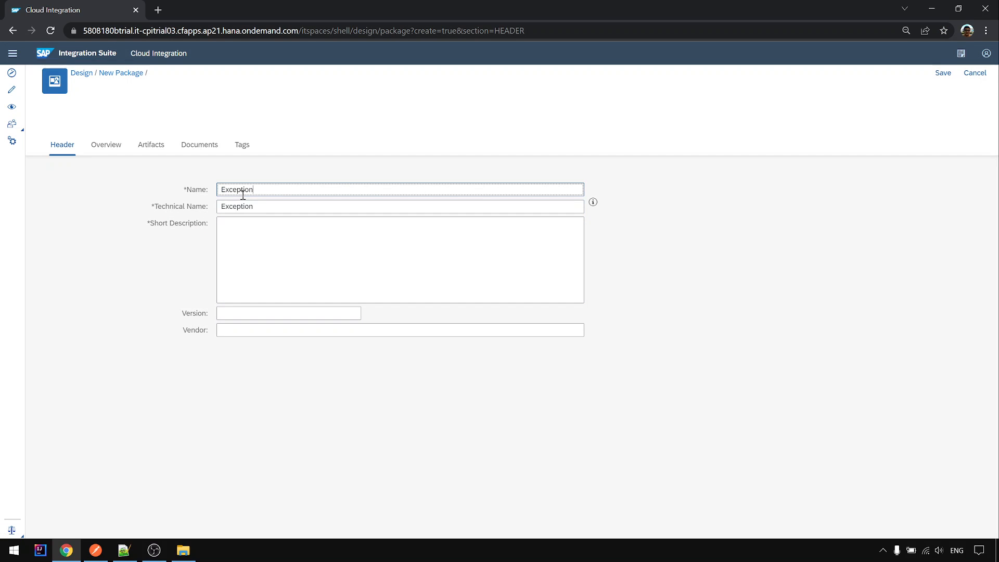
type("Handling")
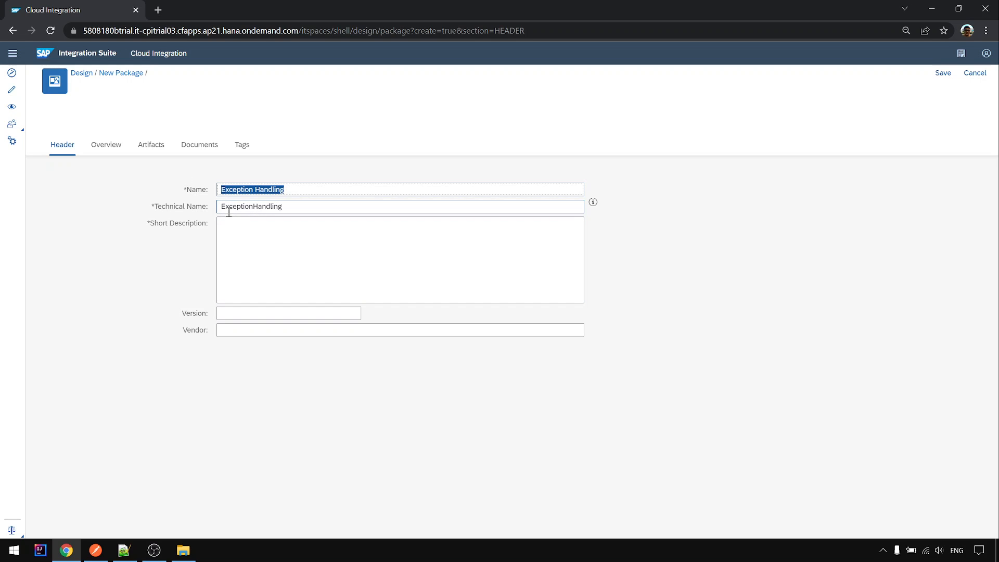
type("Exception Handling")
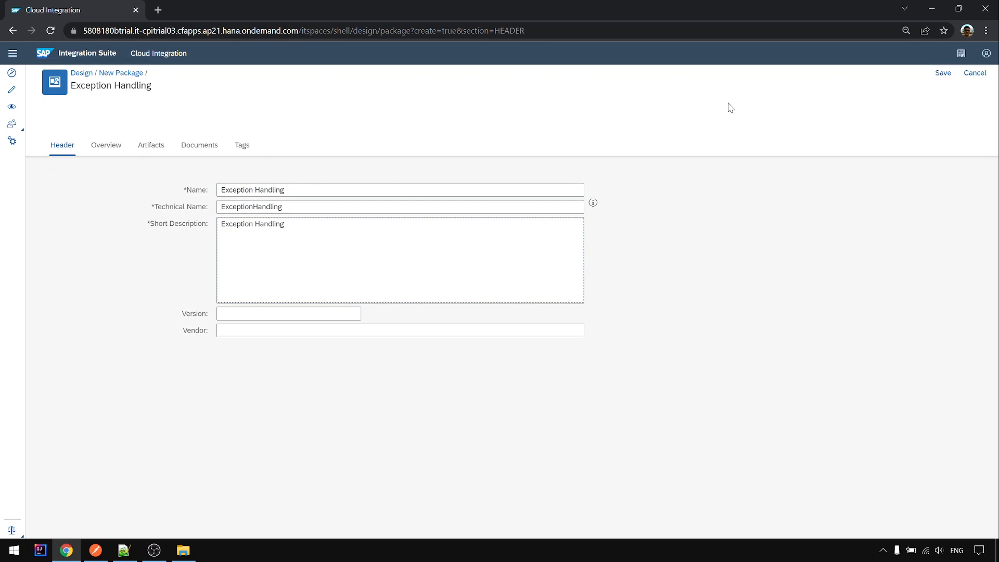
left_click(942, 73)
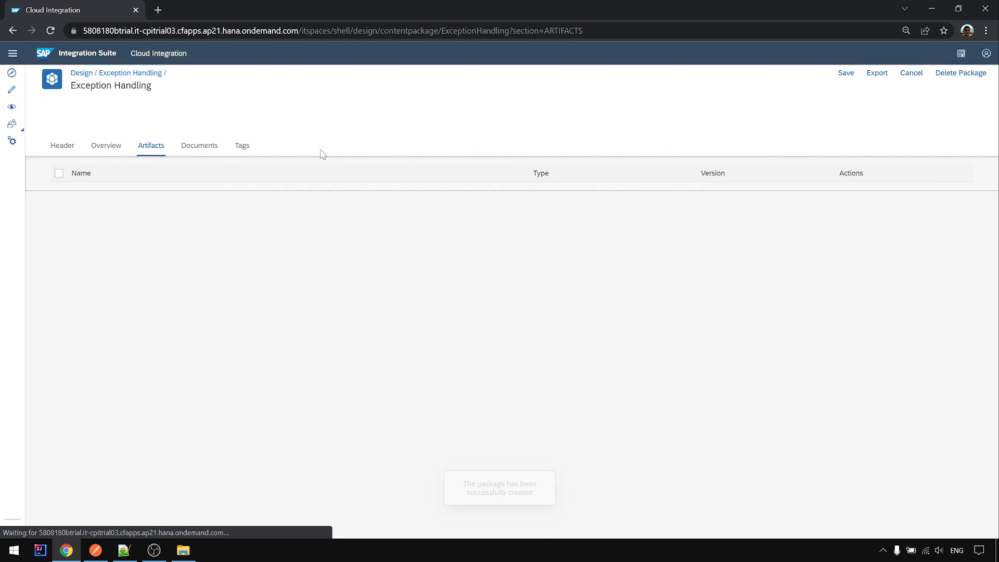
Step: Add an integration flow named Simulate_Error to the package and select it in the list
left_click(699, 176)
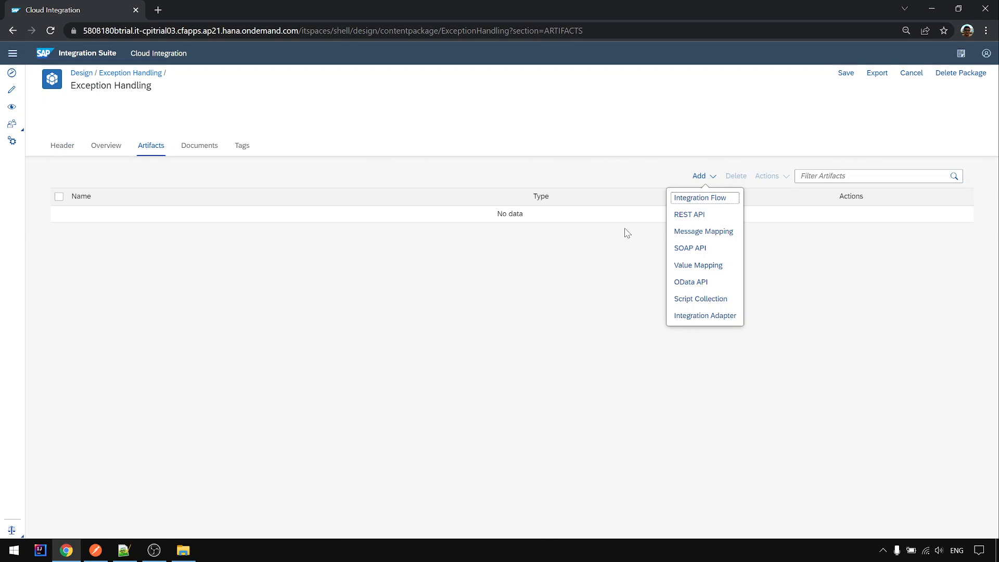
mouse_move(664, 248)
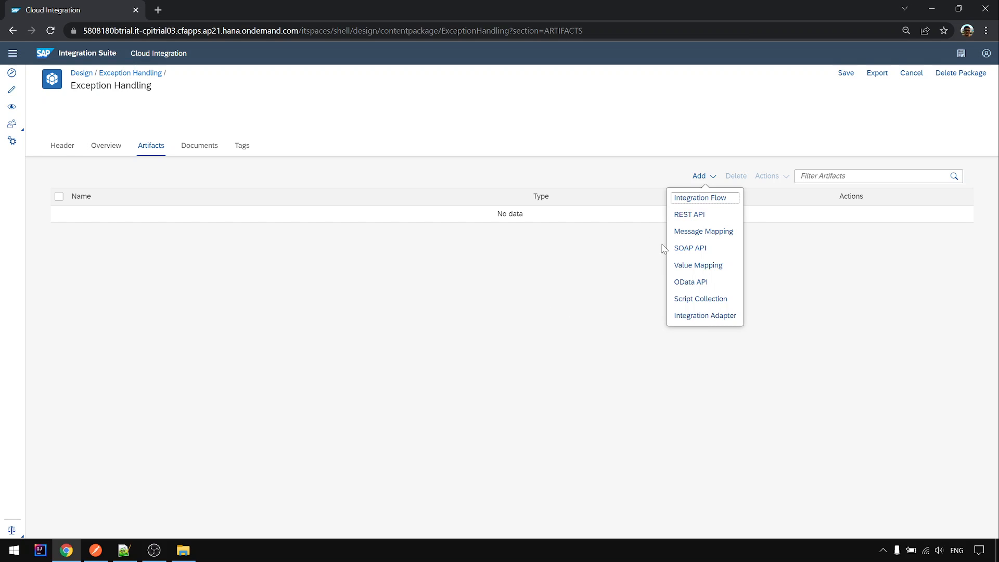
mouse_move(686, 214)
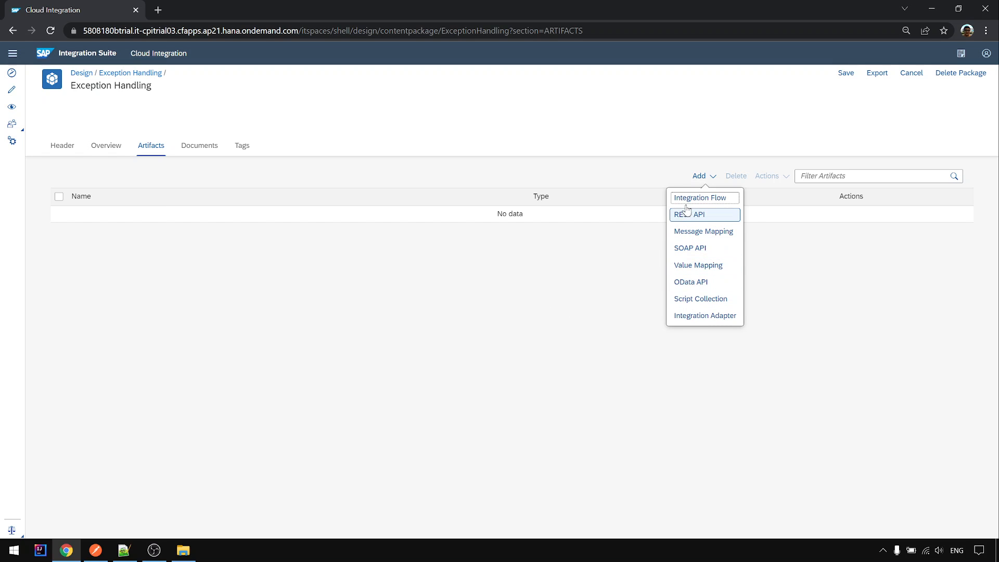
left_click(700, 198)
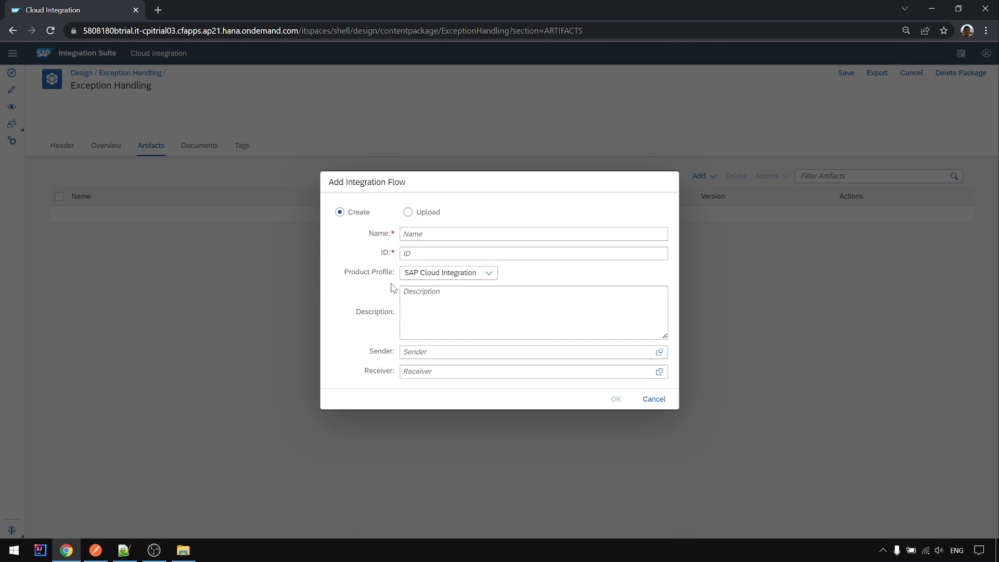
left_click(533, 233)
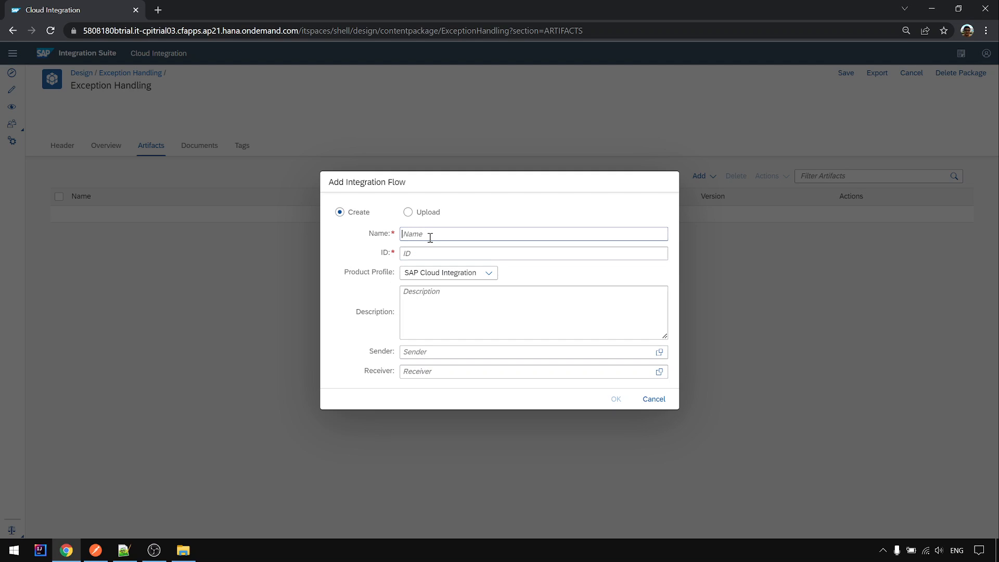
type("Simulat")
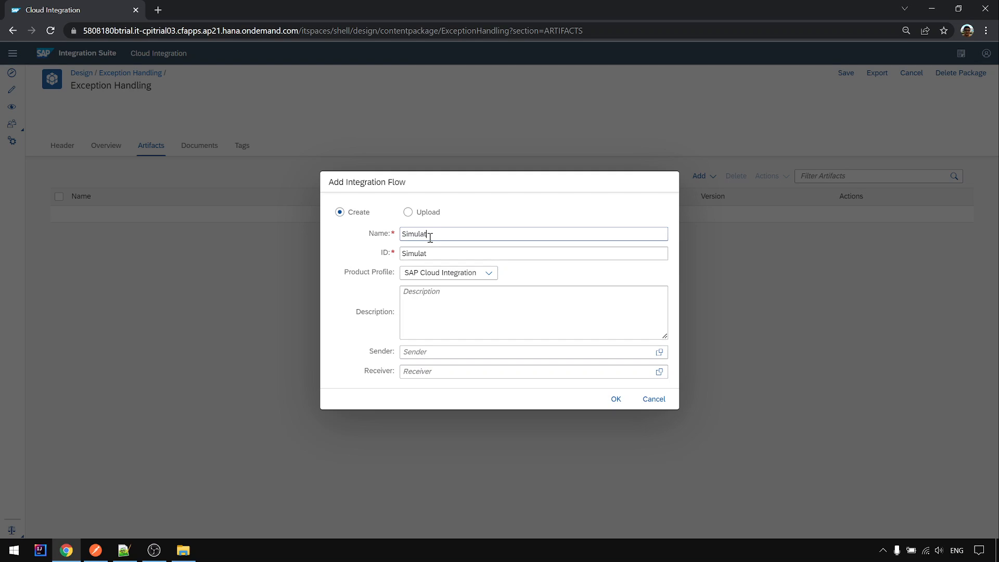
type("e_Error")
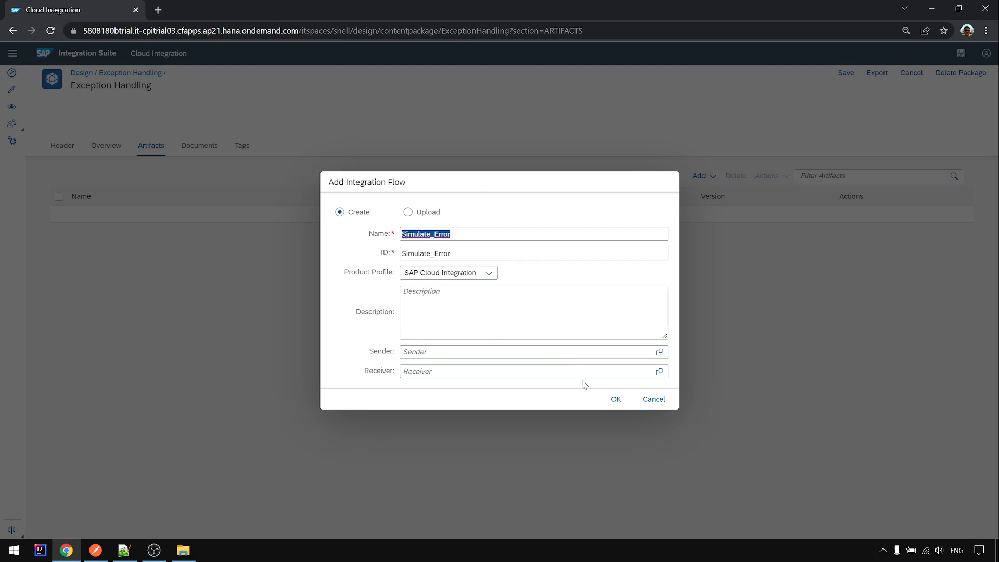
left_click(615, 398)
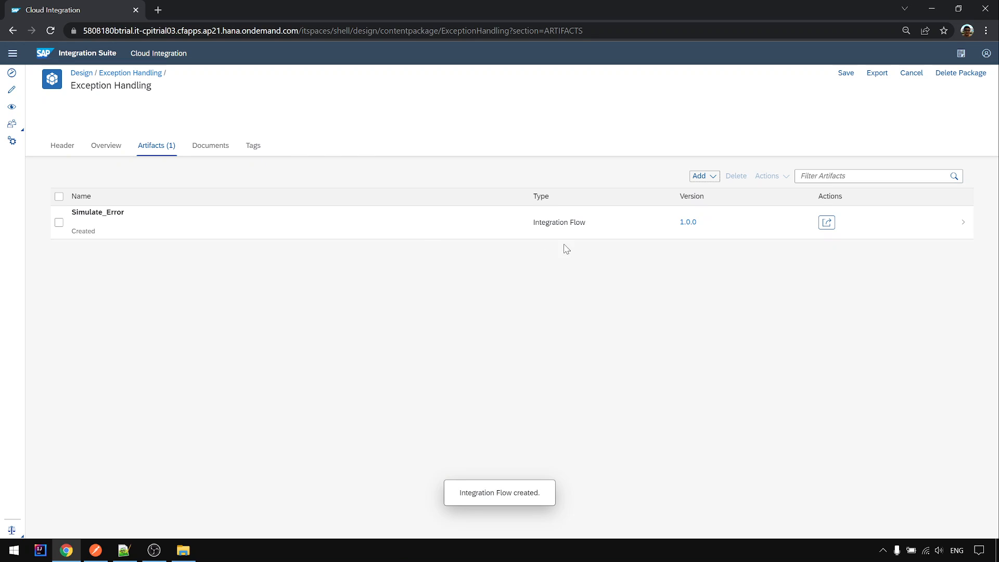
left_click(98, 211)
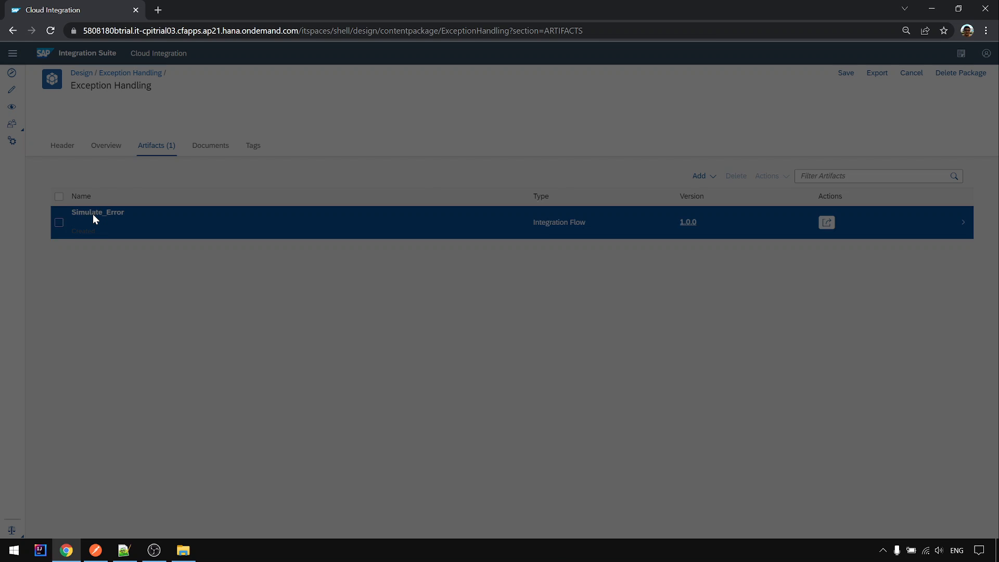
Step: Give Simulate_Error an HTTPS sender channel at /Simulate_Error with CSRF protection off
left_click(98, 212)
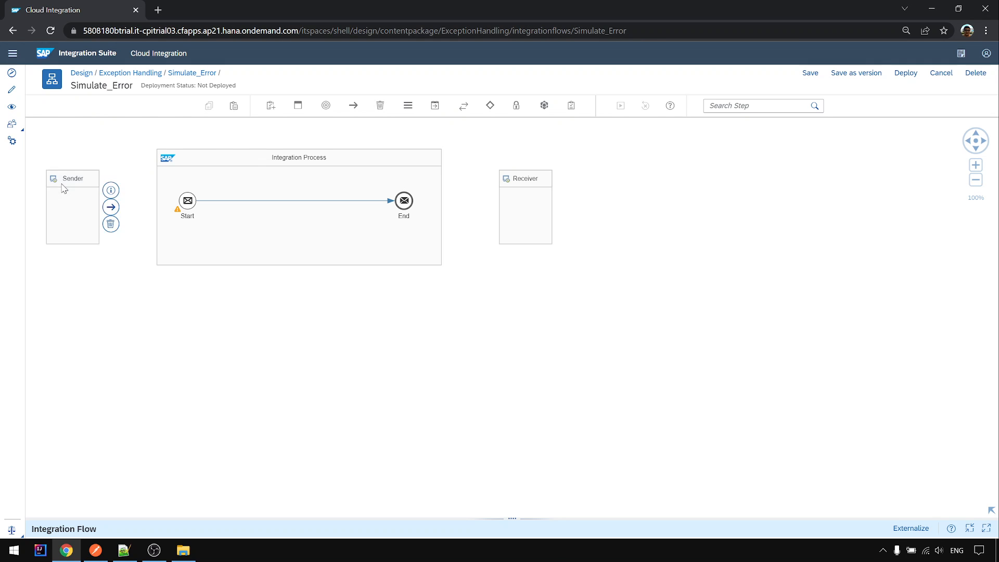
left_click(72, 207)
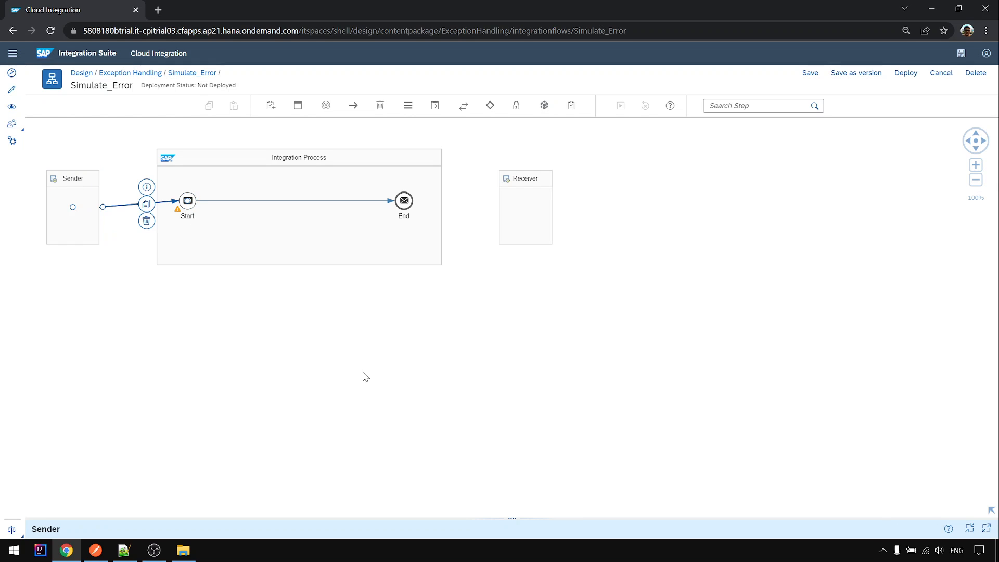
left_click(120, 206)
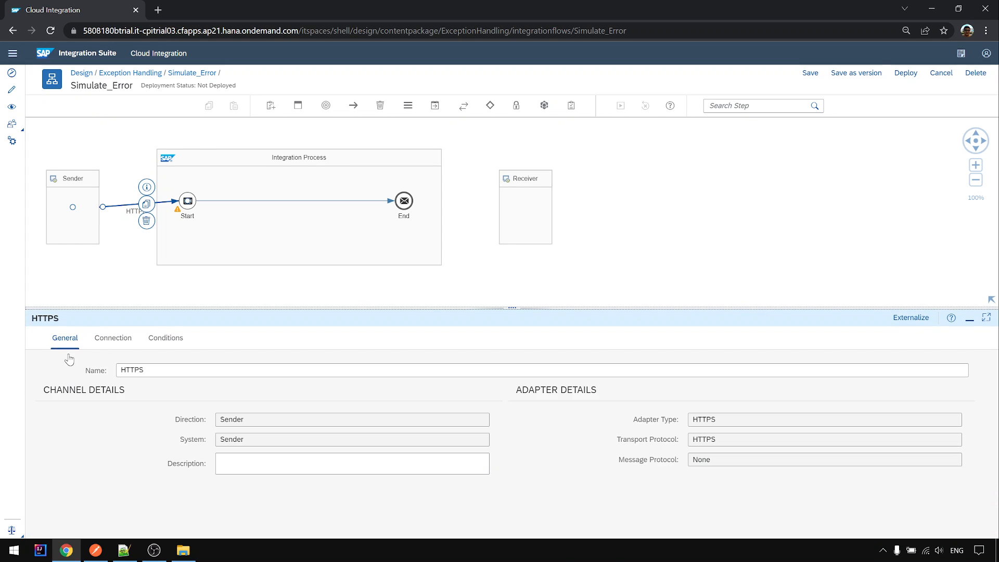
left_click(112, 337)
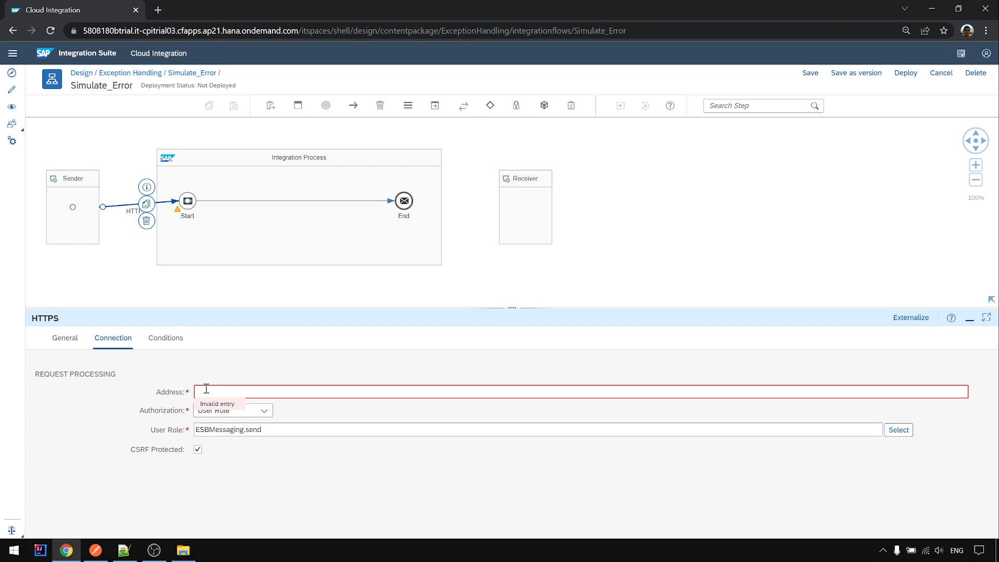
type("/Simulate_Error")
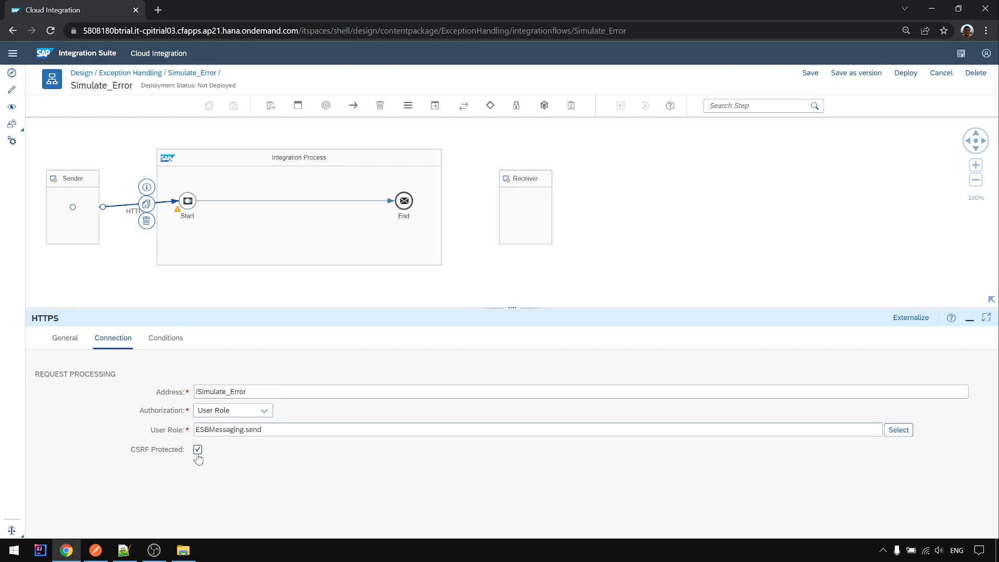
left_click(198, 450)
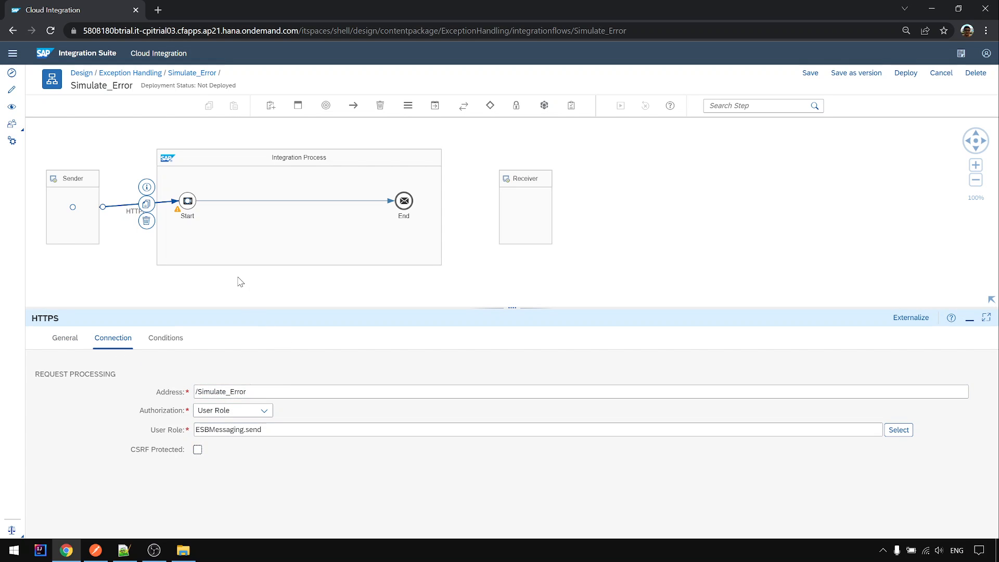
mouse_move(200, 336)
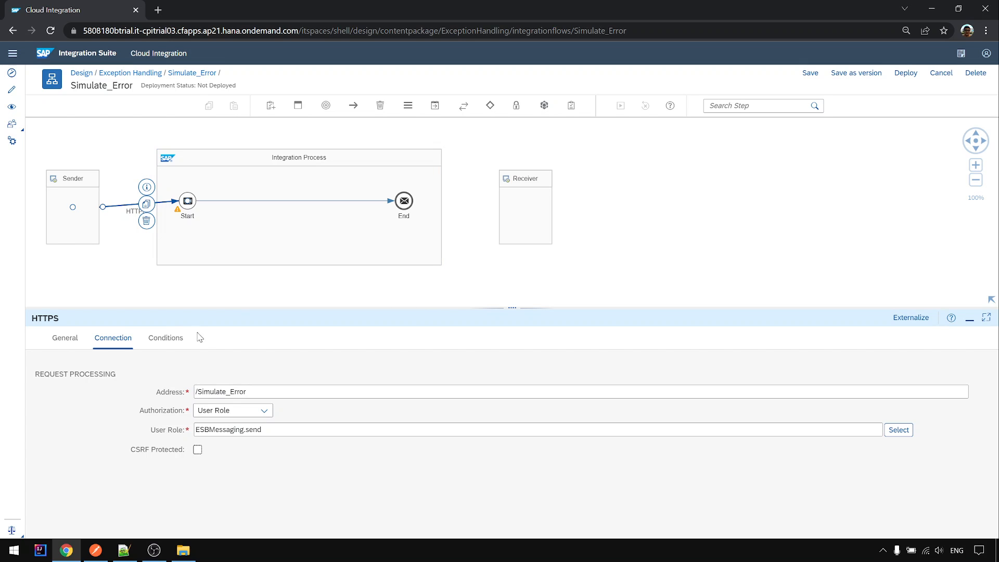
Step: Return to the Notepad++ notes and select the service URL on line 1
left_click(123, 550)
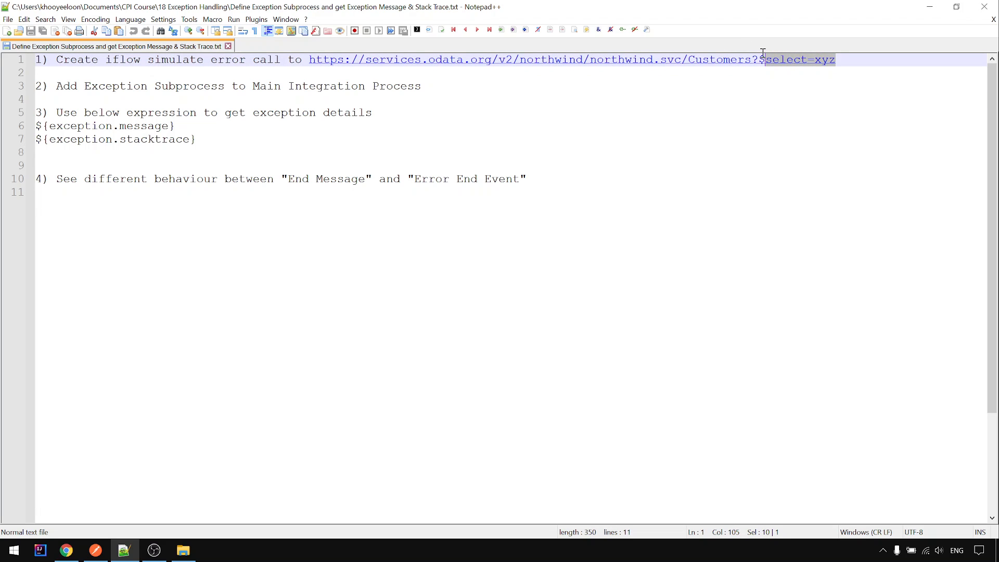
left_click(372, 112)
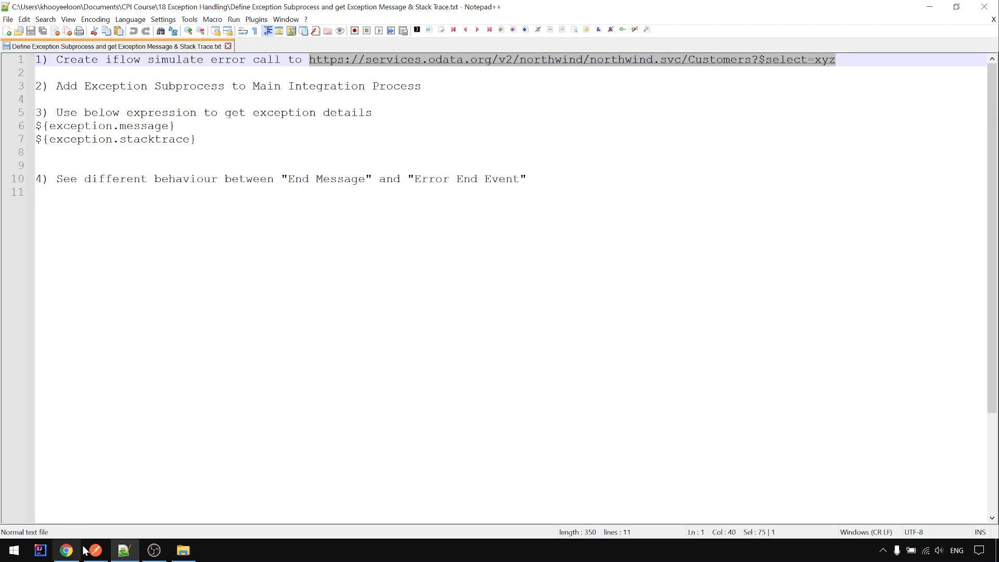
Step: Add a Request Reply step connected to the Receiver over an HTTP adapter
left_click(66, 549)
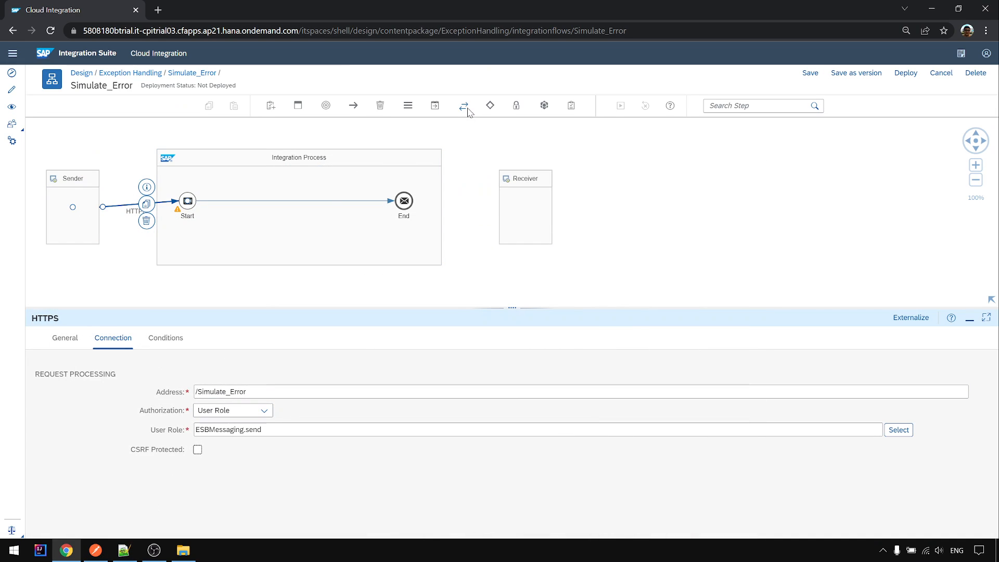
left_click(464, 105)
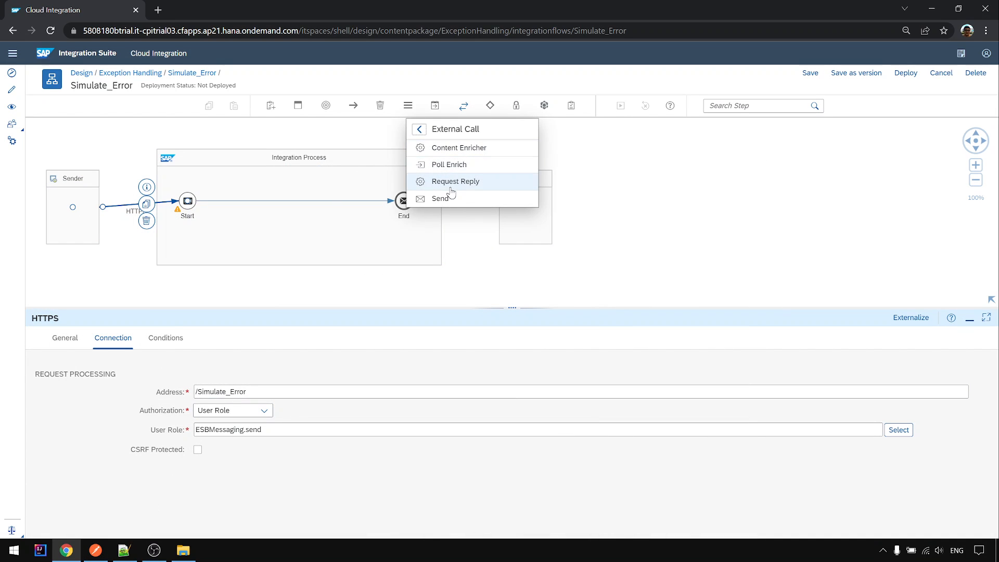
left_click(455, 181)
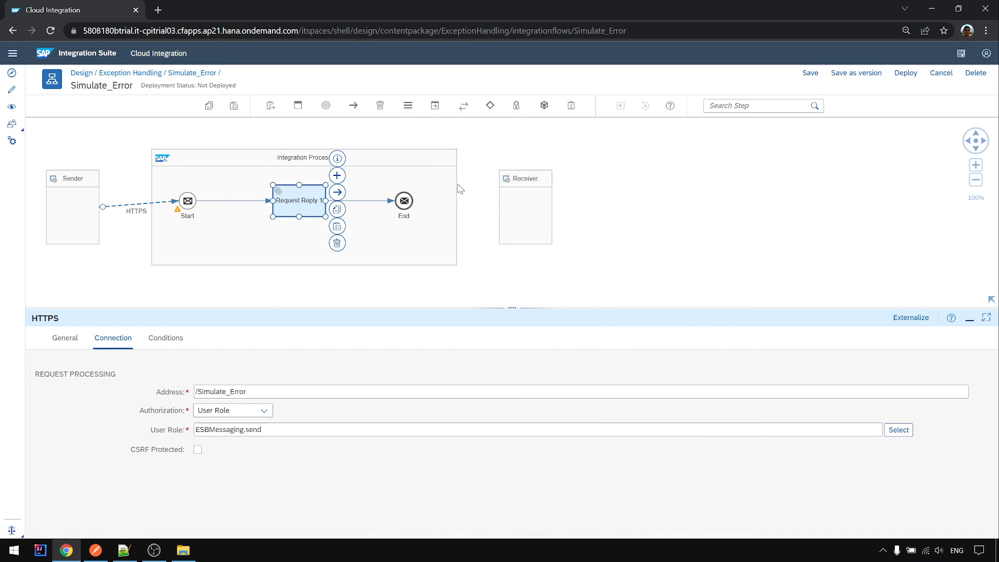
left_click(296, 200)
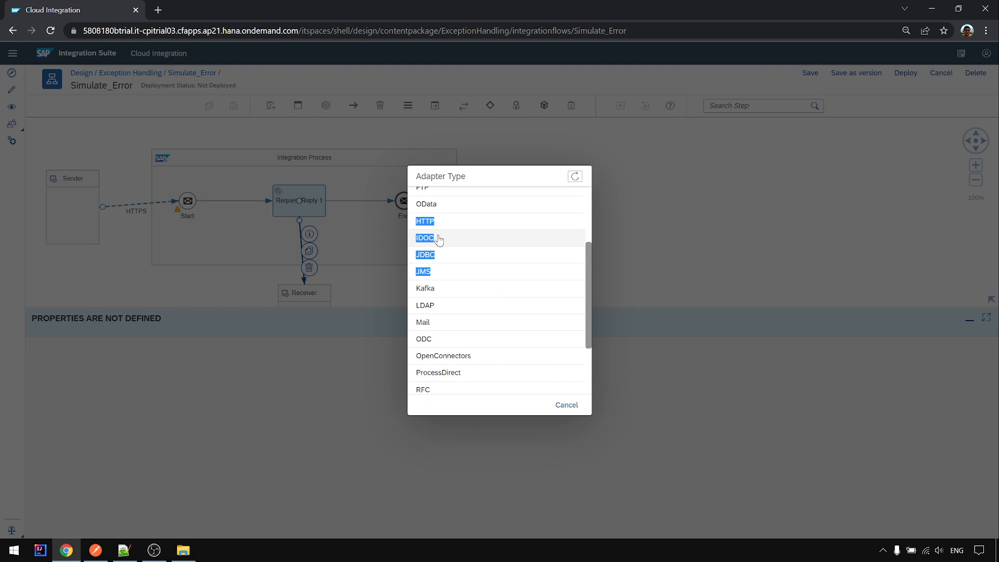
left_click(424, 220)
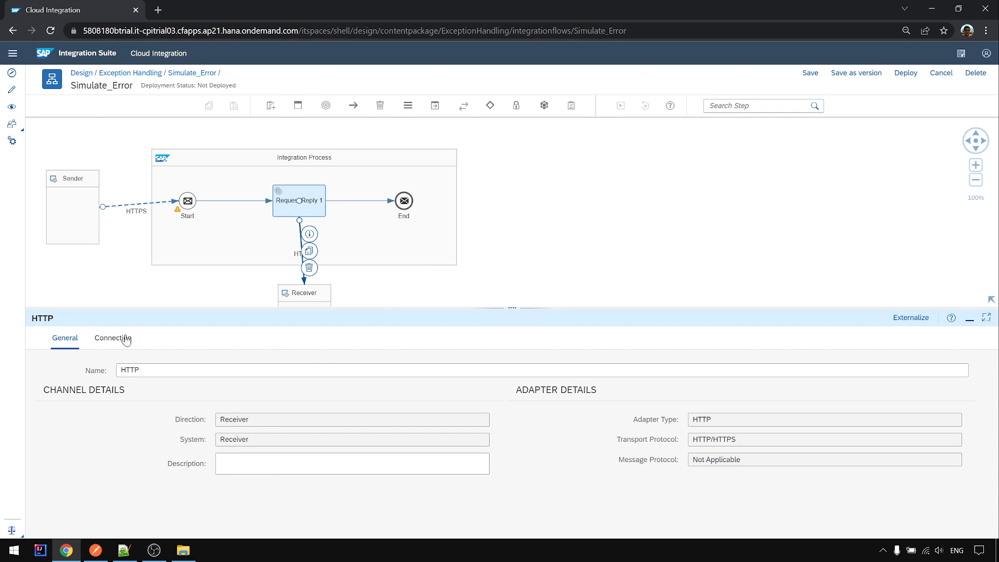
Step: Set the HTTP call's query ?$select=xyz, method GET, authentication None, keeping Throw Exception On Failure
left_click(113, 337)
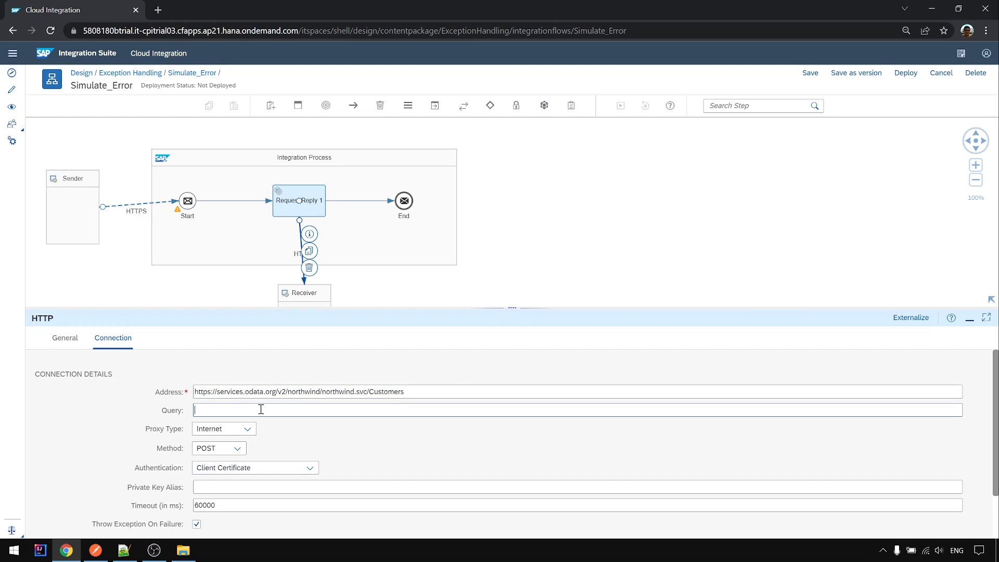
type("?$select=xyz")
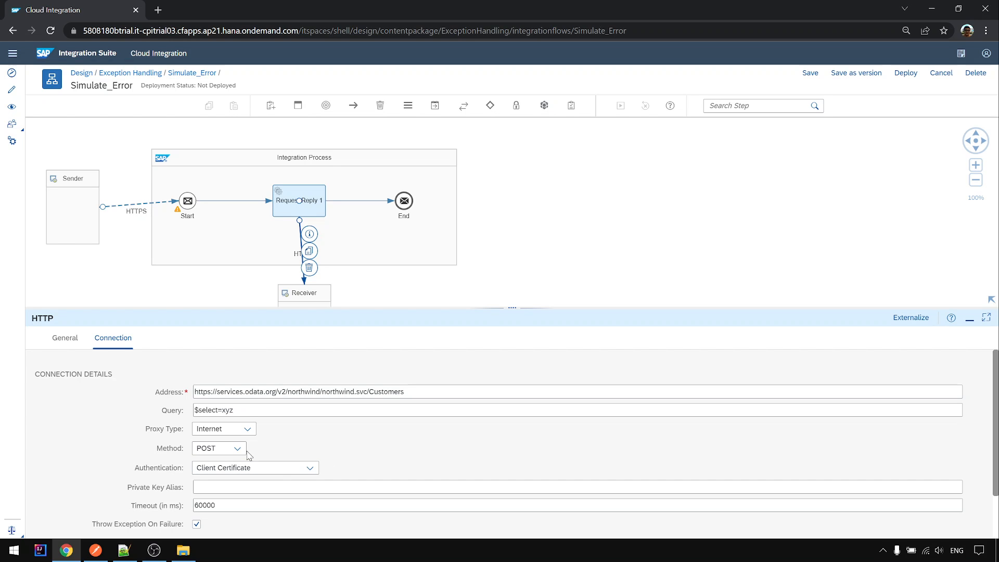
left_click(218, 448)
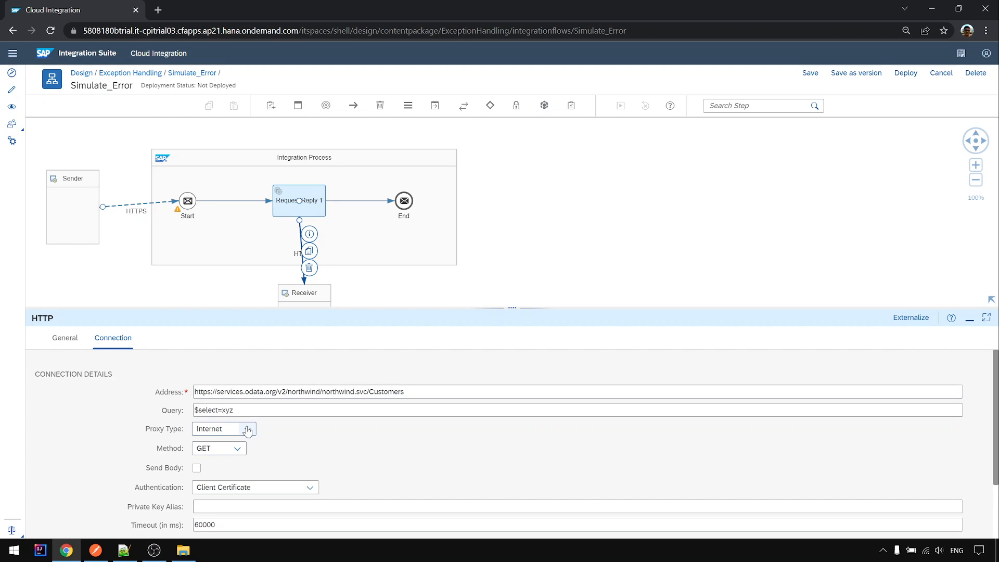
left_click(309, 487)
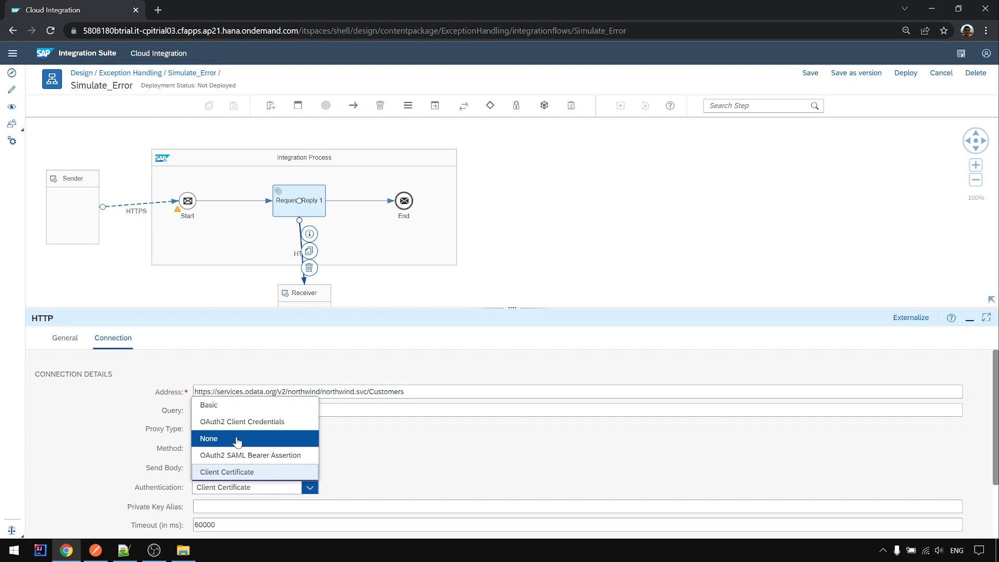
left_click(208, 439)
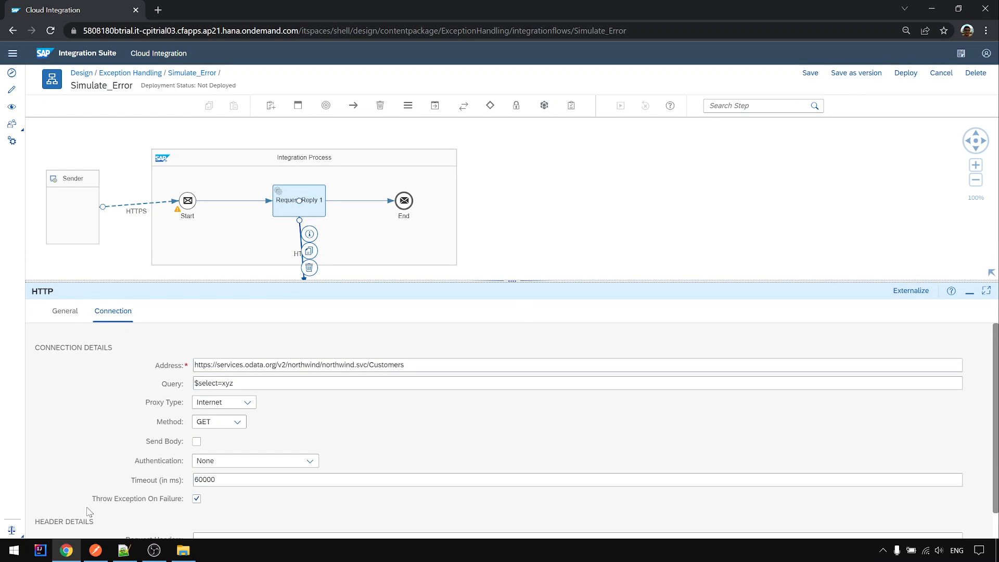
double_click(135, 498)
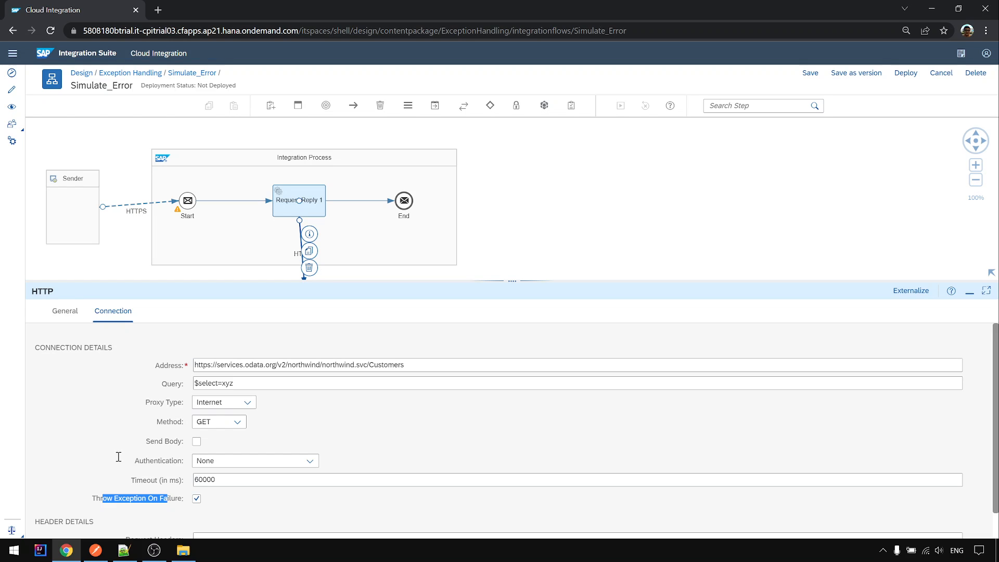
mouse_move(441, 283)
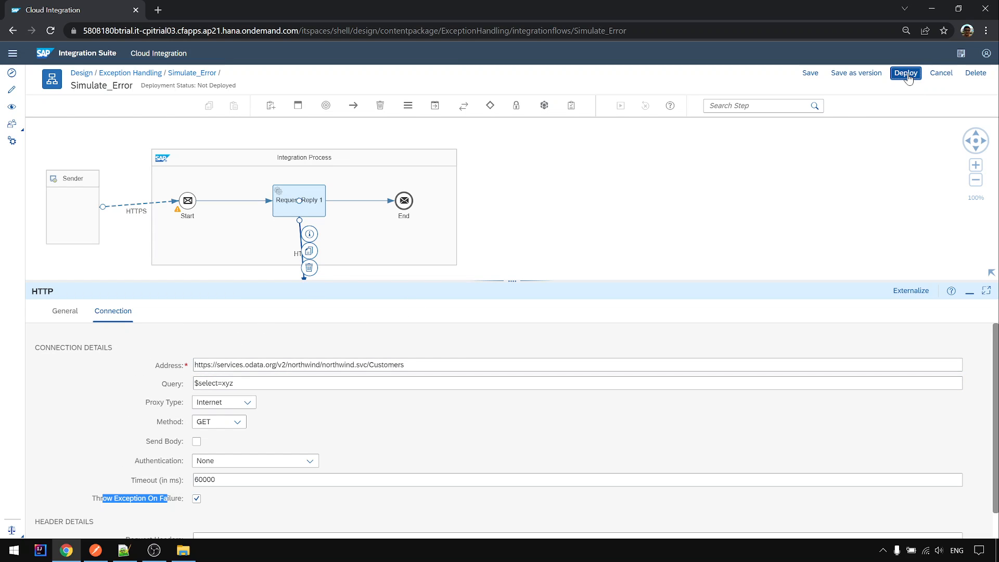
Step: Deploy the Simulate_Error flow and acknowledge the deployment message
left_click(904, 73)
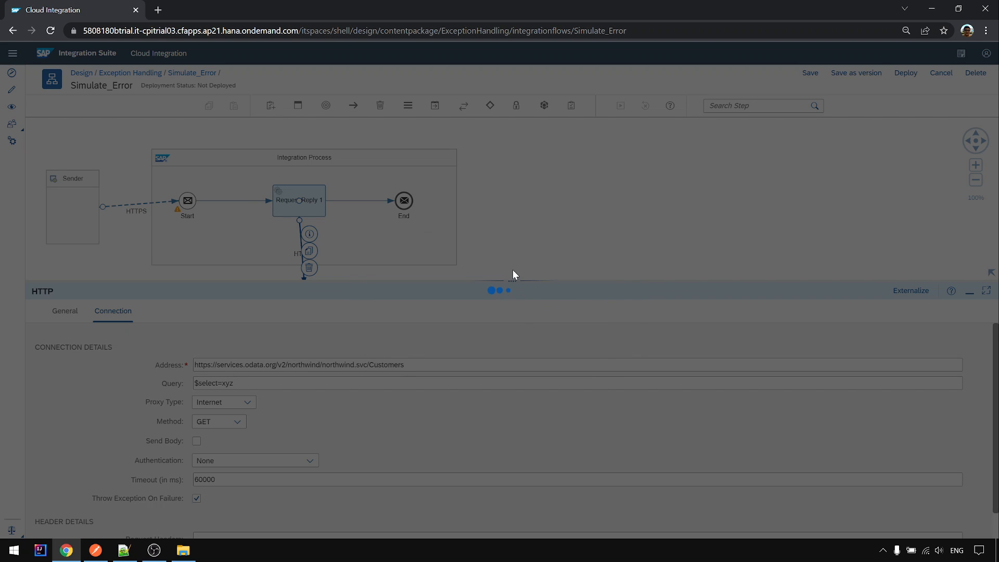
left_click(905, 73)
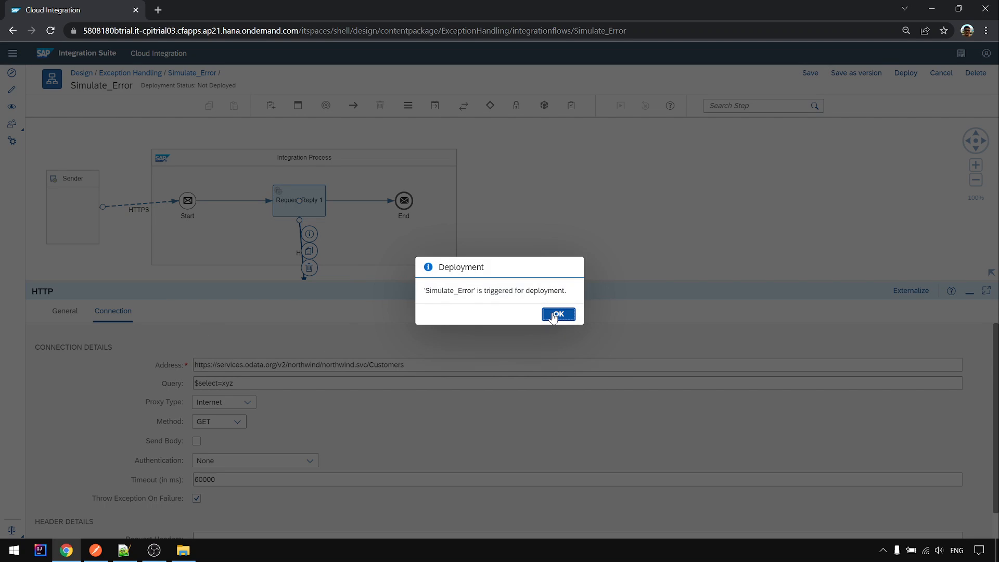
left_click(558, 314)
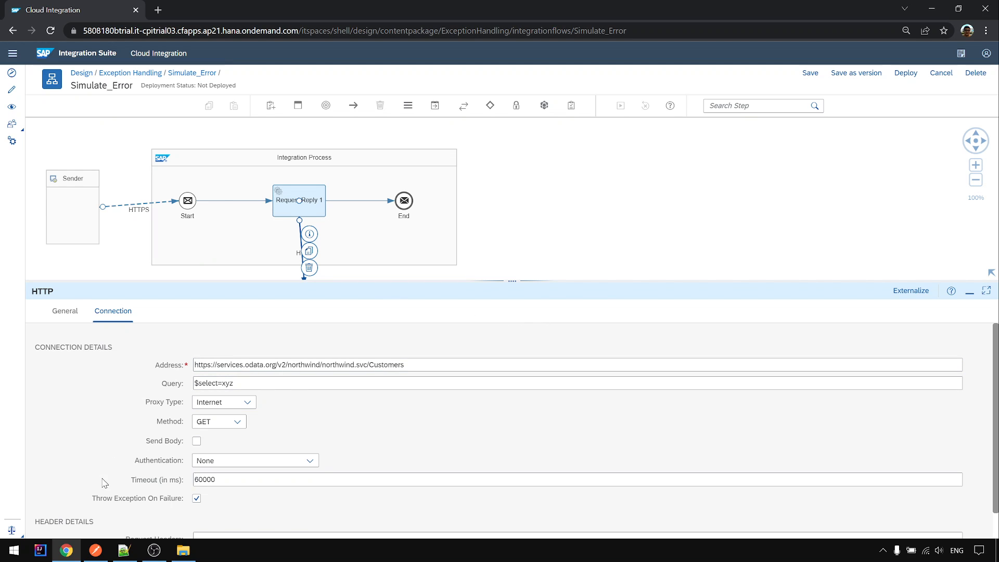
left_click(905, 72)
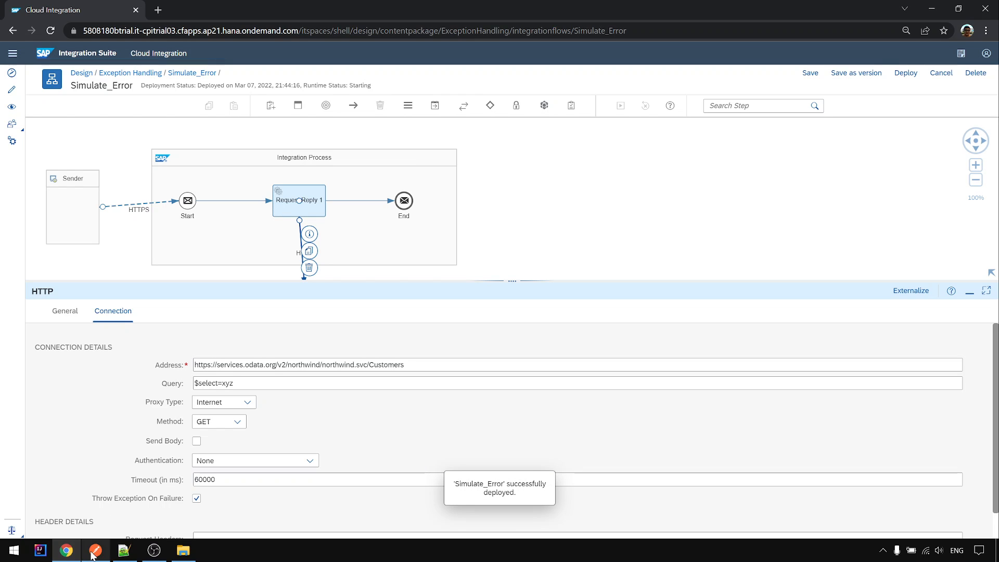
Step: In Postman, create a collection named Exception and open the copied Say Hello request
left_click(95, 550)
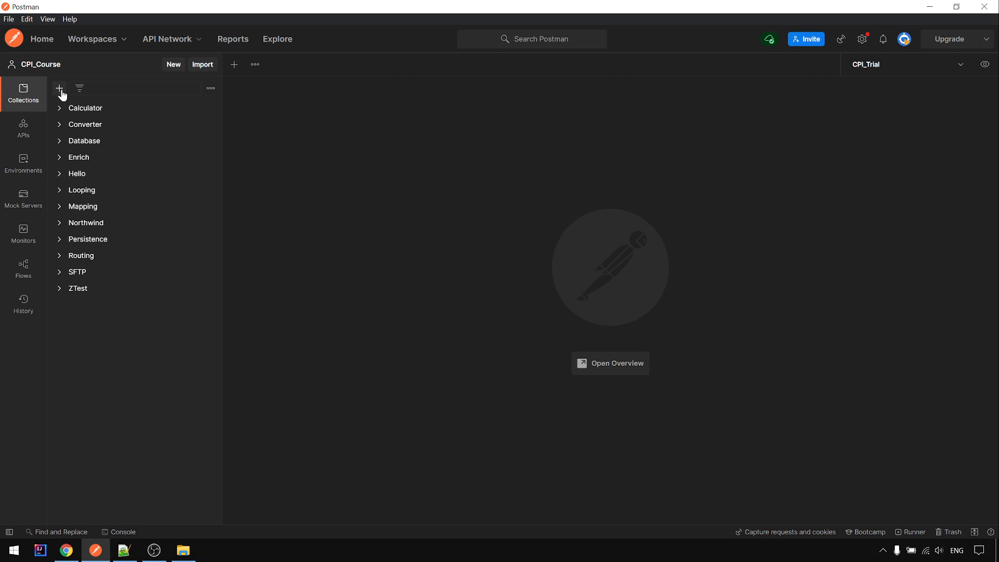
left_click(58, 88)
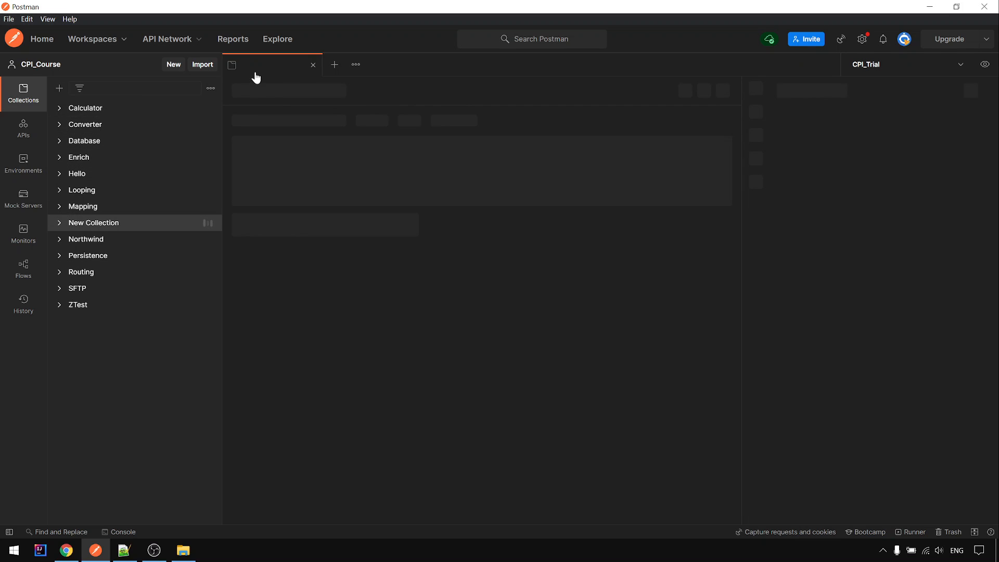
left_click(94, 223)
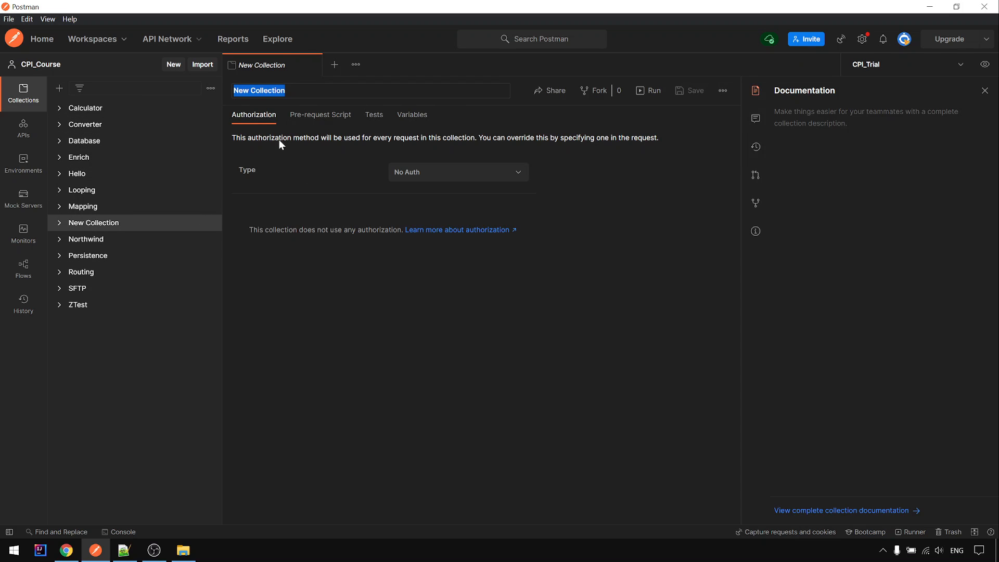
type("Exc")
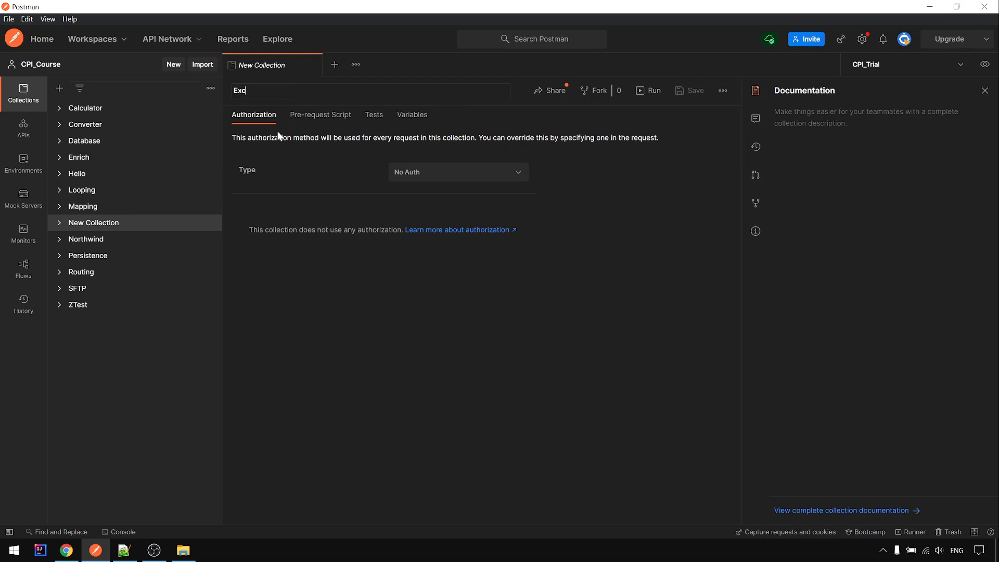
type("eption")
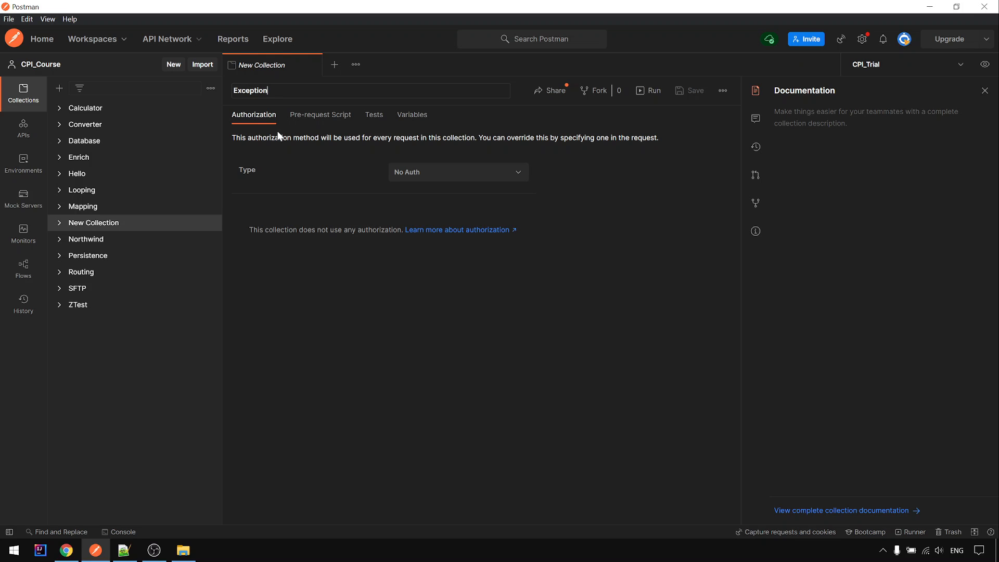
key("Return")
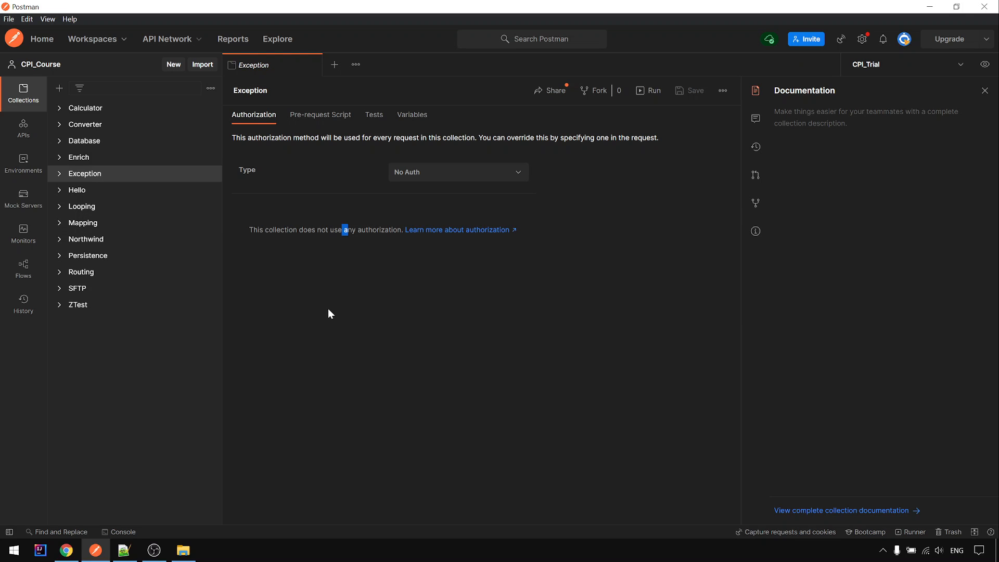
left_click(84, 174)
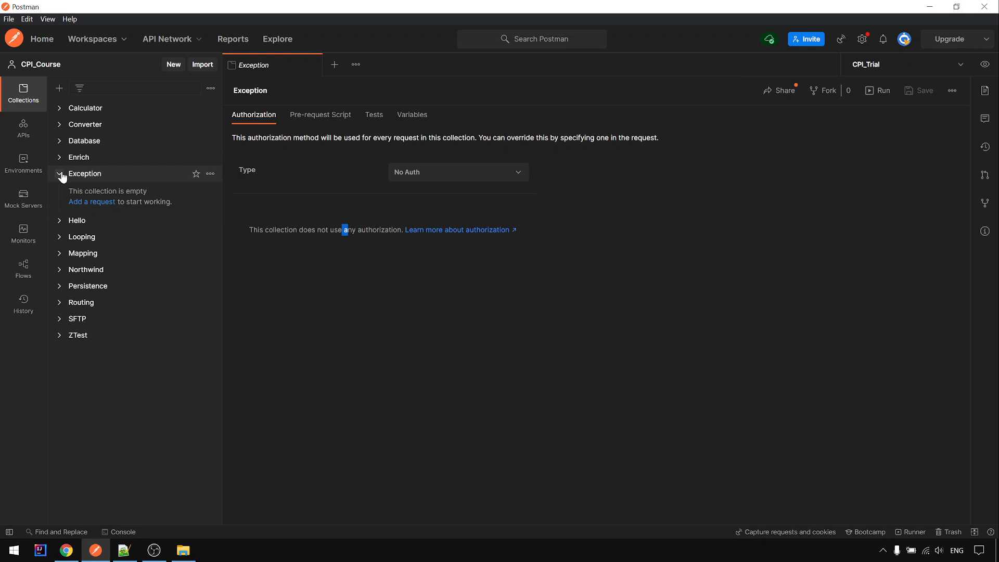
left_click(76, 220)
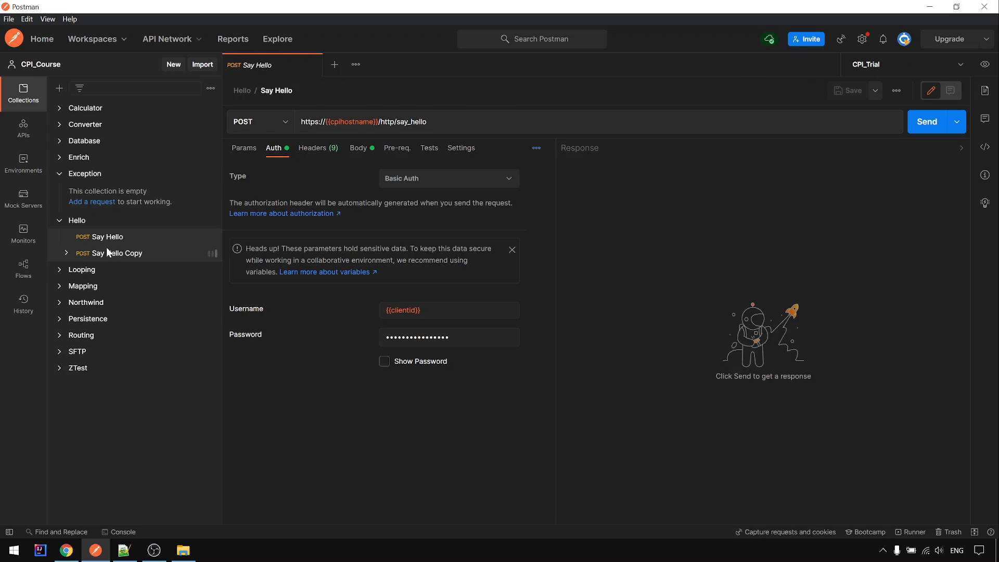
left_click(118, 253)
type("?$select=xyz")
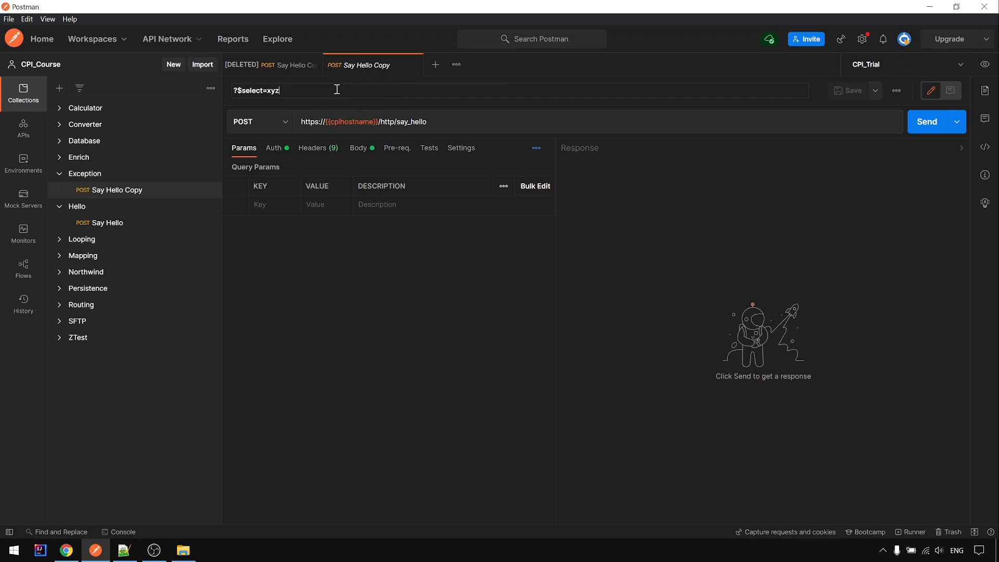
Step: Rename the request to Simulate Error and point its URL at the Simulate_Error endpoint
type("Simu")
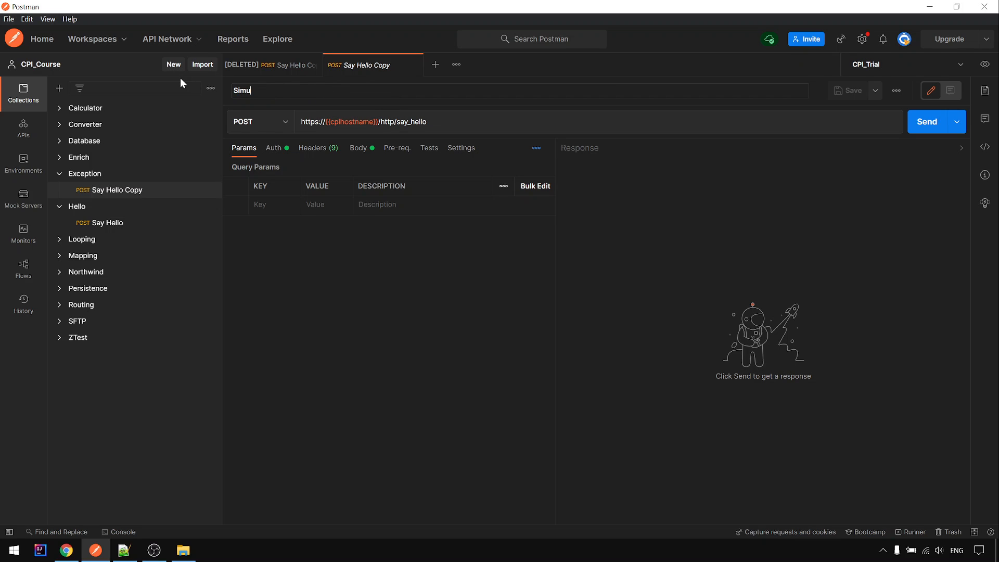
type("late Error")
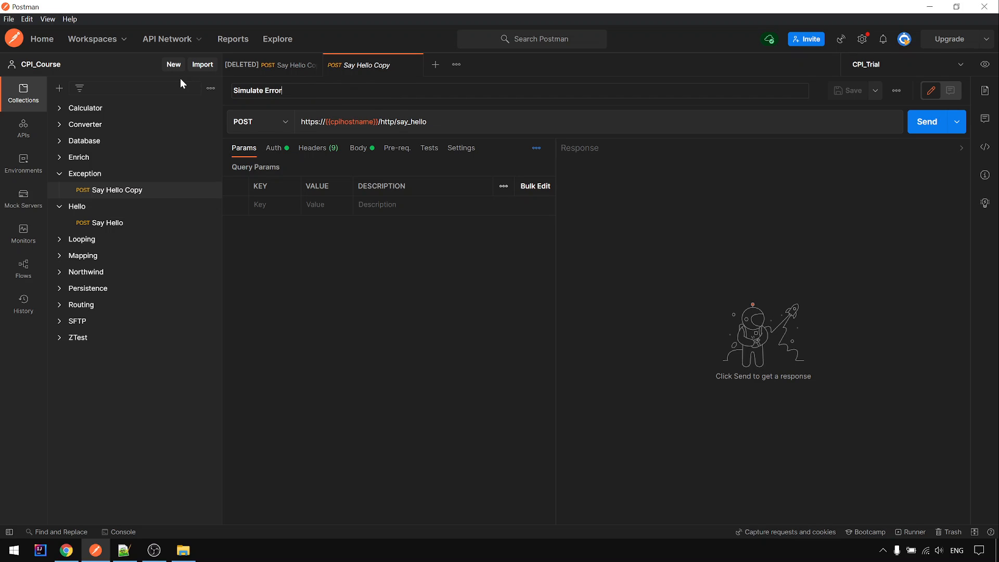
double_click(412, 122)
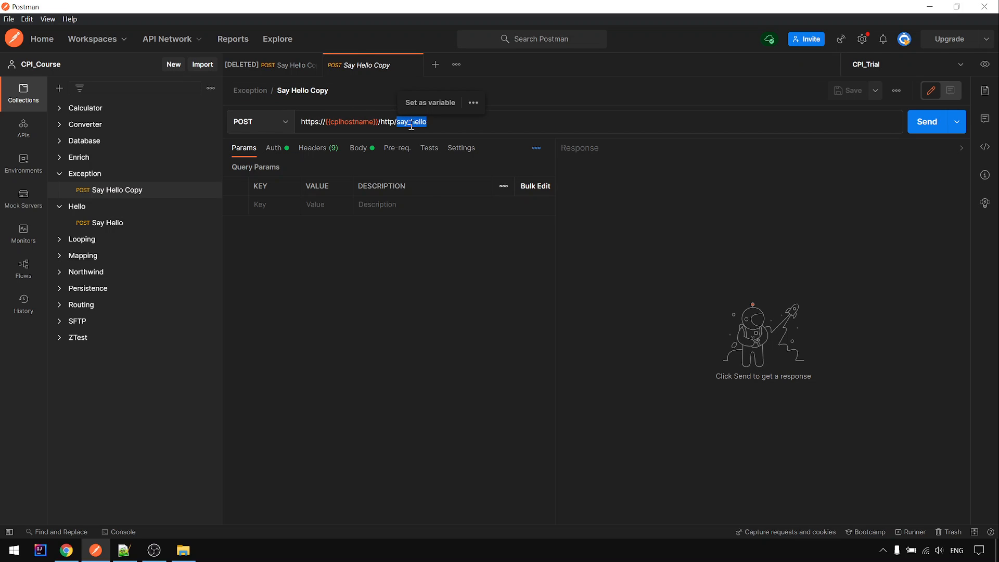
type("Simulate Error")
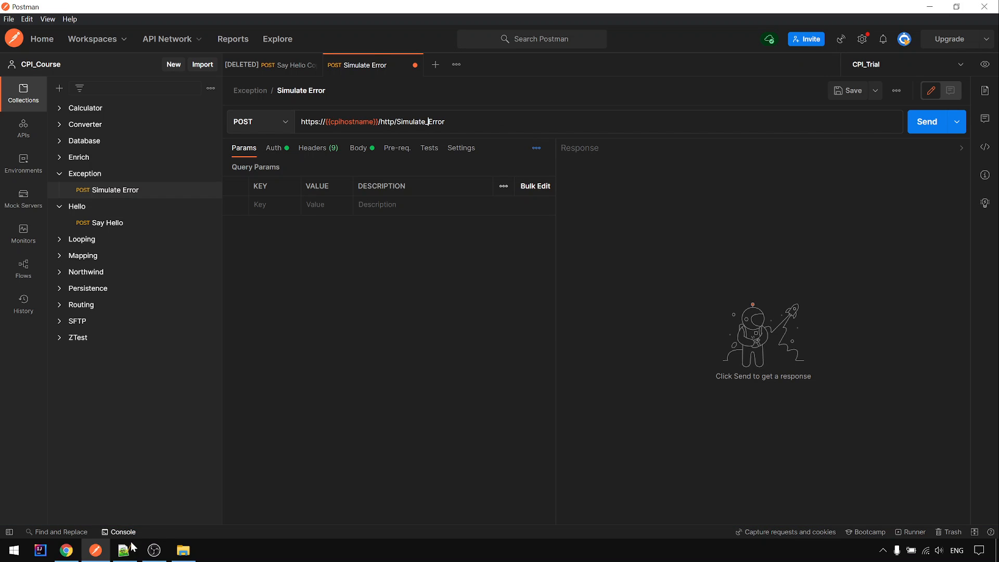
left_click(66, 550)
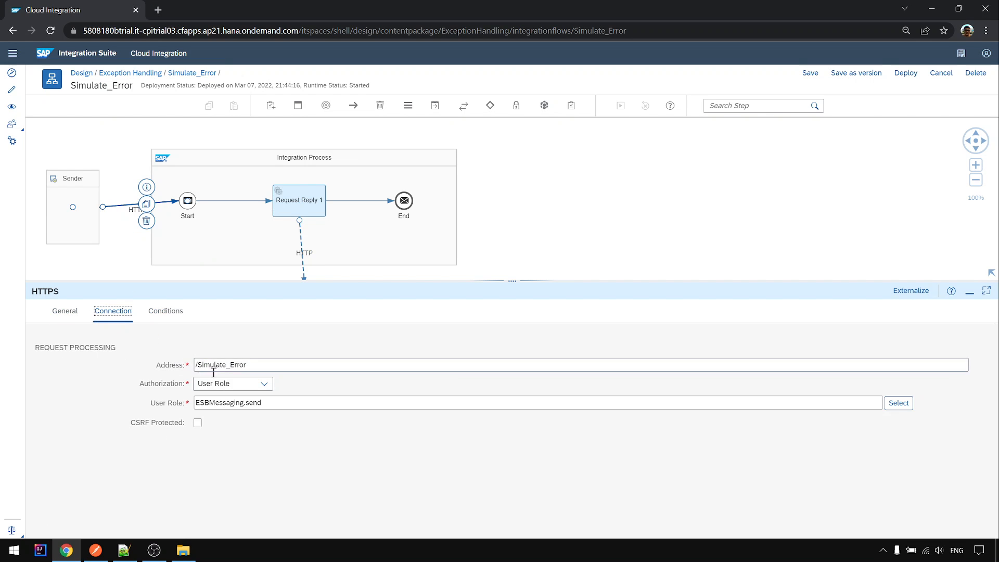
left_click(95, 550)
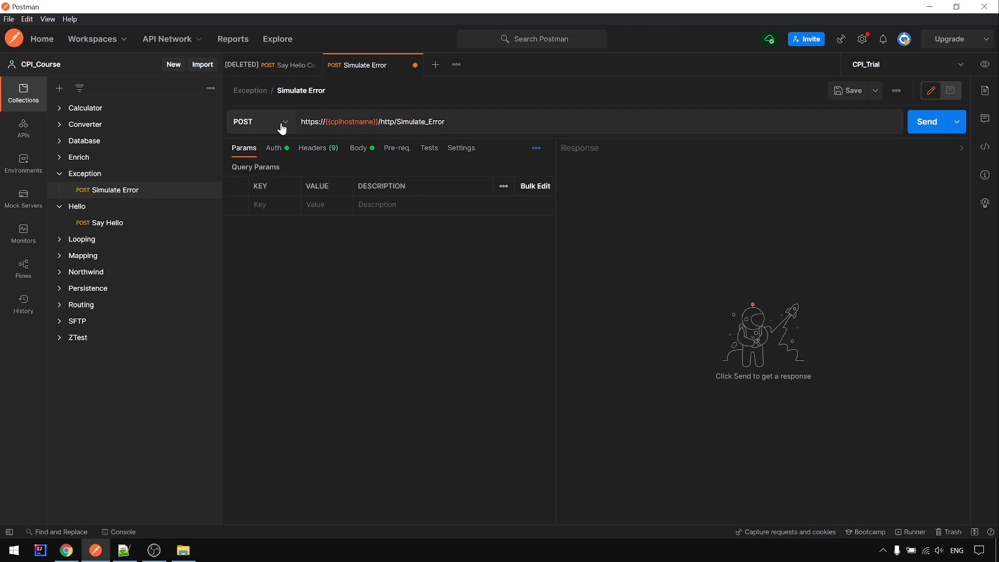
Step: Change the request method to GET with no request body
left_click(259, 122)
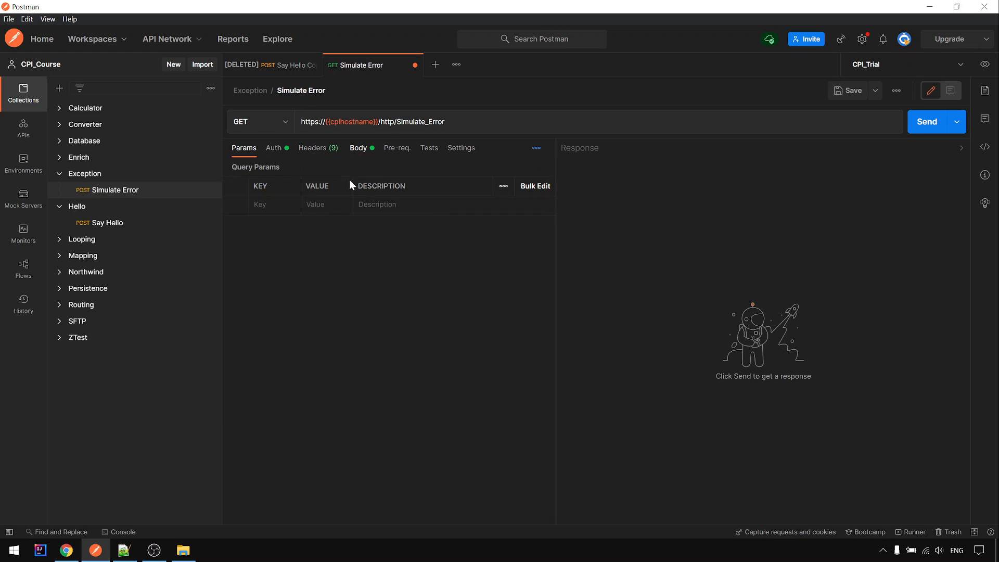
left_click(358, 147)
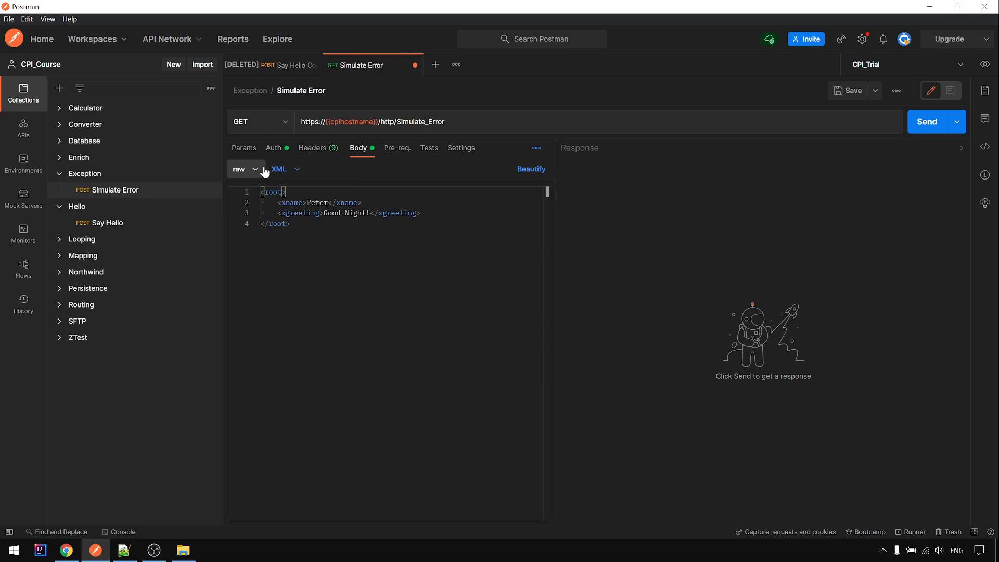
left_click(243, 168)
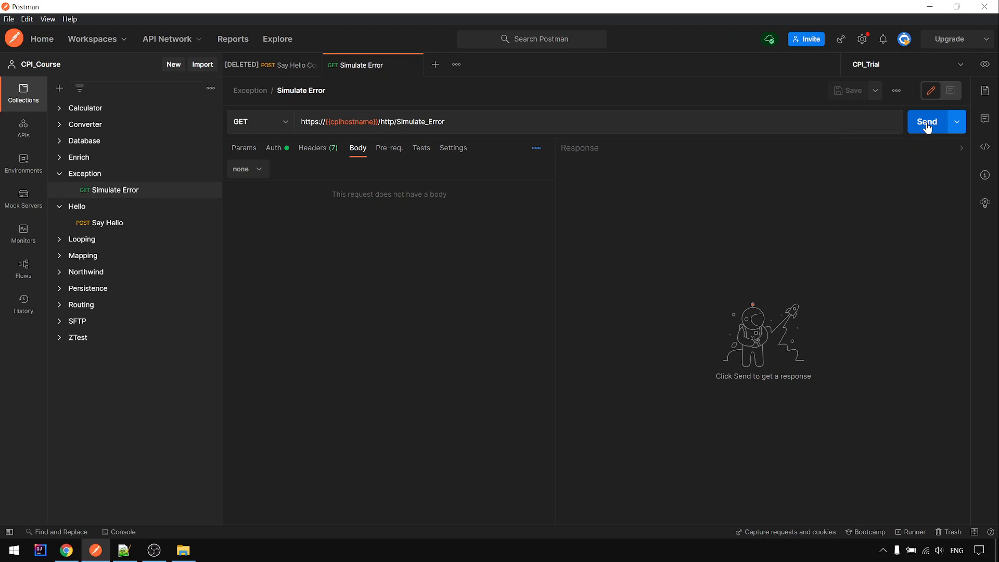
Step: Send the GET request, then switch Cloud Integration to the monitoring overview
left_click(927, 122)
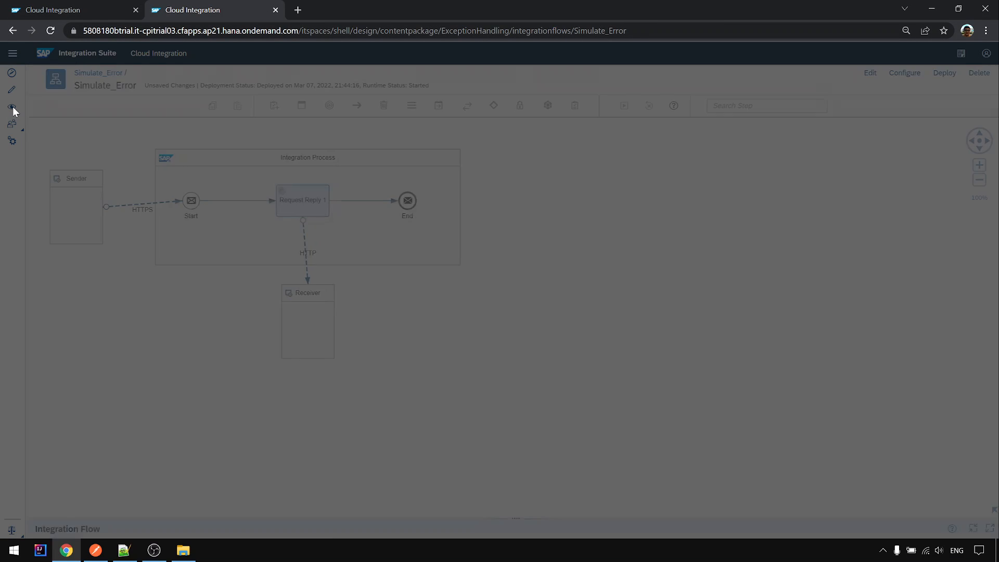
left_click(11, 106)
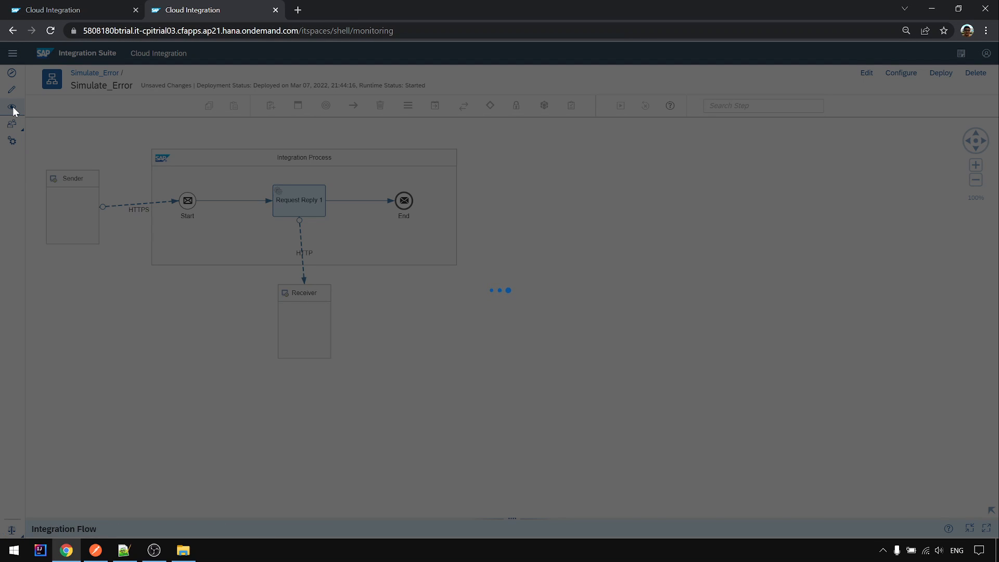
left_click(12, 108)
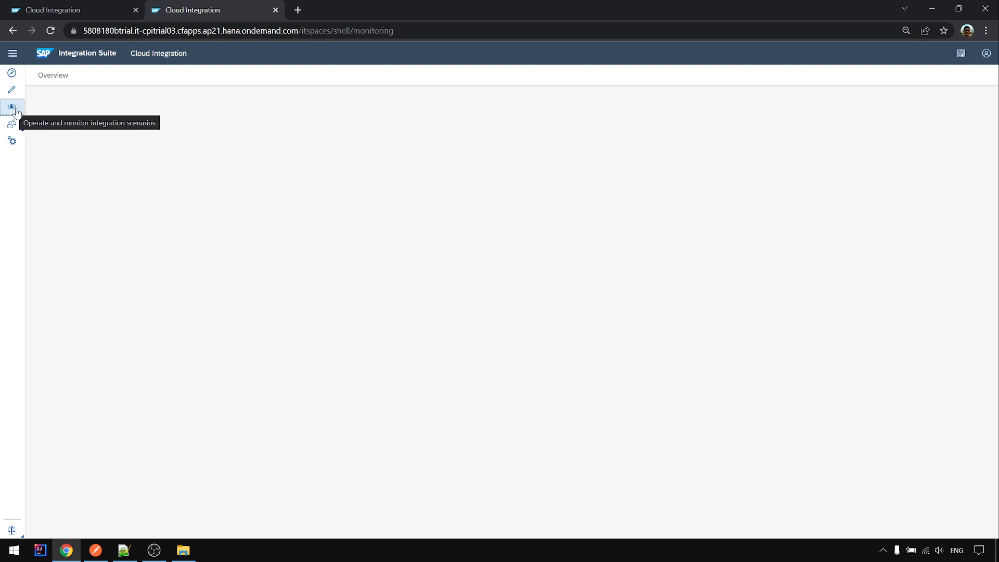
left_click(12, 106)
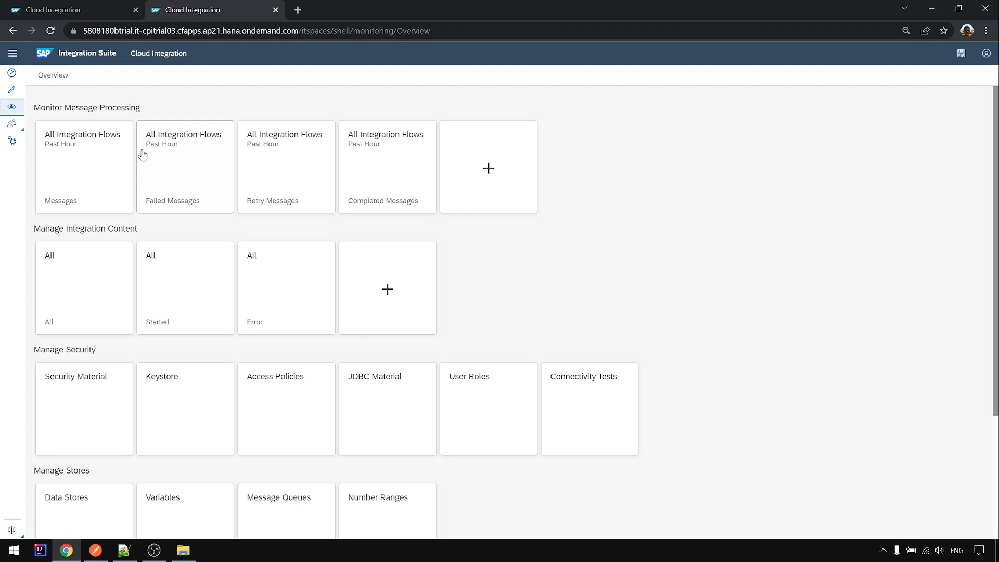
mouse_move(194, 237)
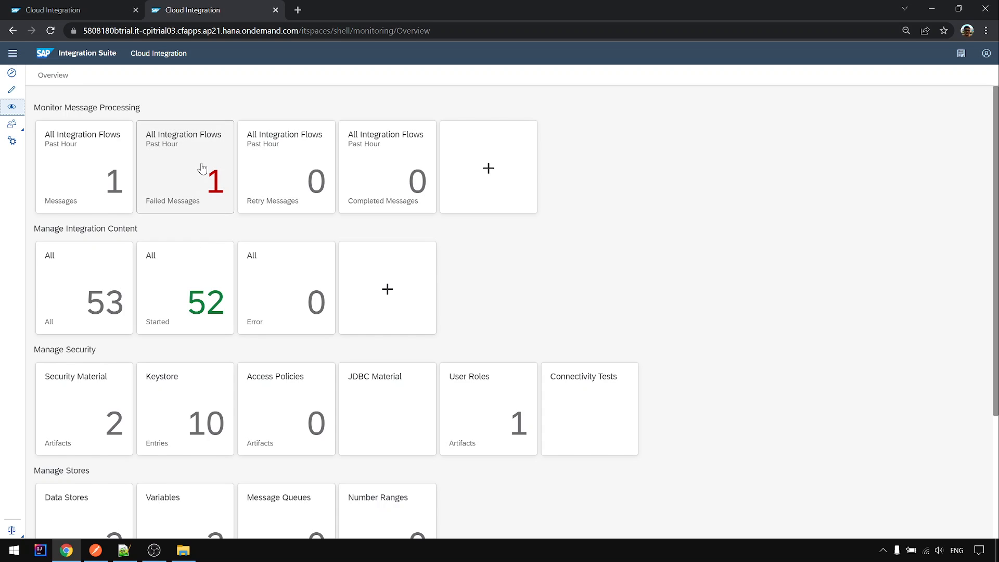
Step: Open the failed Simulate_Error message, read its 400 error details and go to its logs
left_click(186, 167)
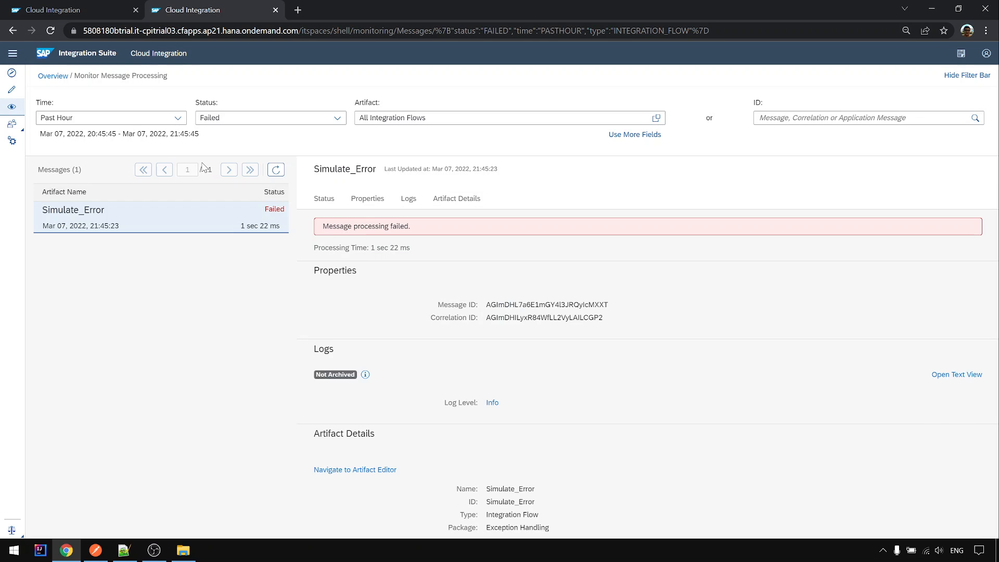
left_click(322, 197)
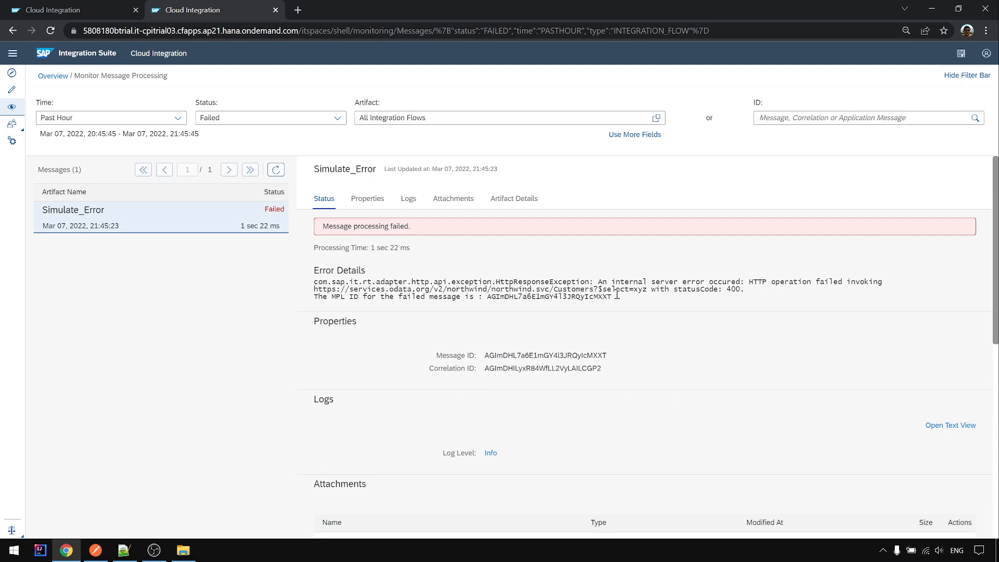
mouse_move(395, 283)
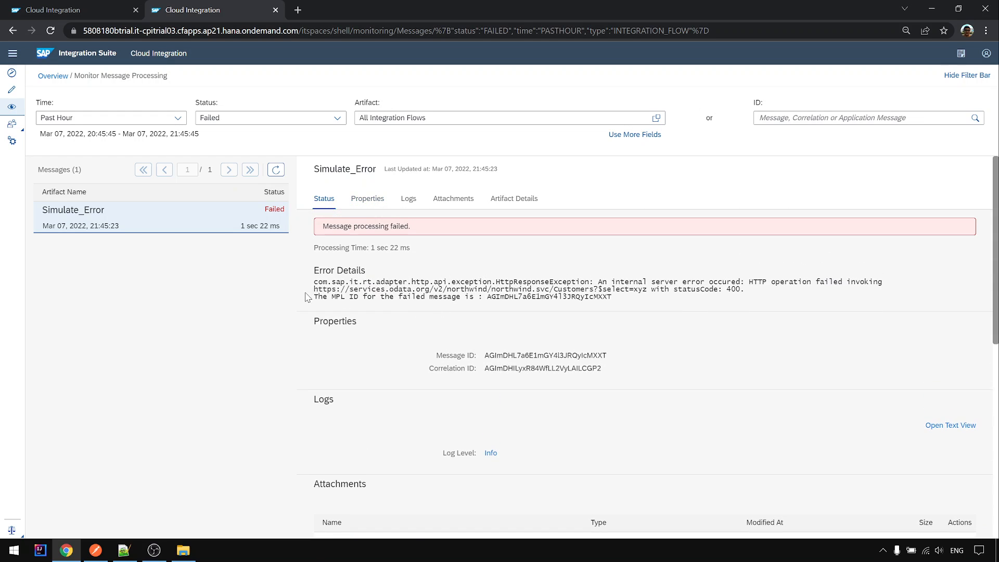
double_click(719, 282)
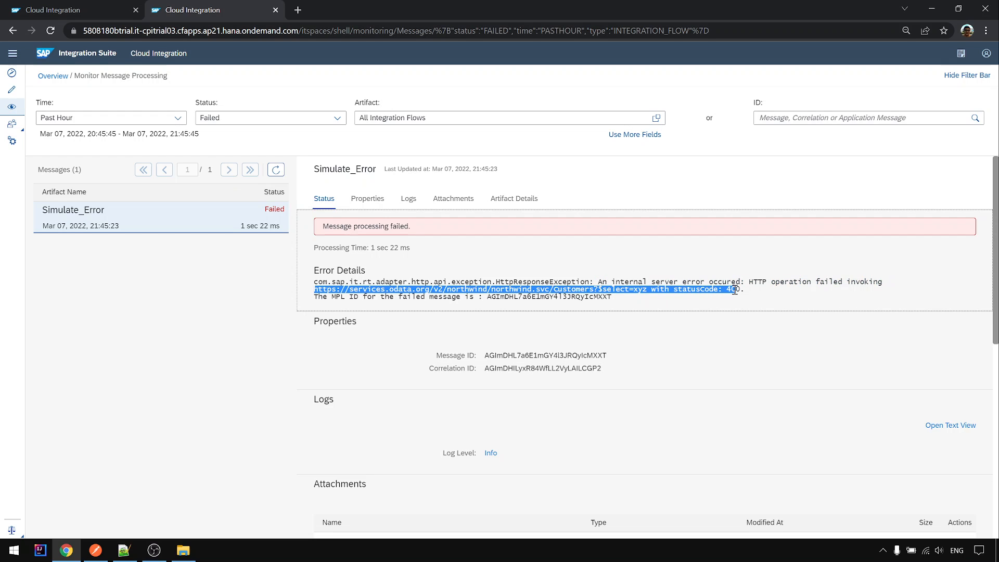
scroll("down", 3)
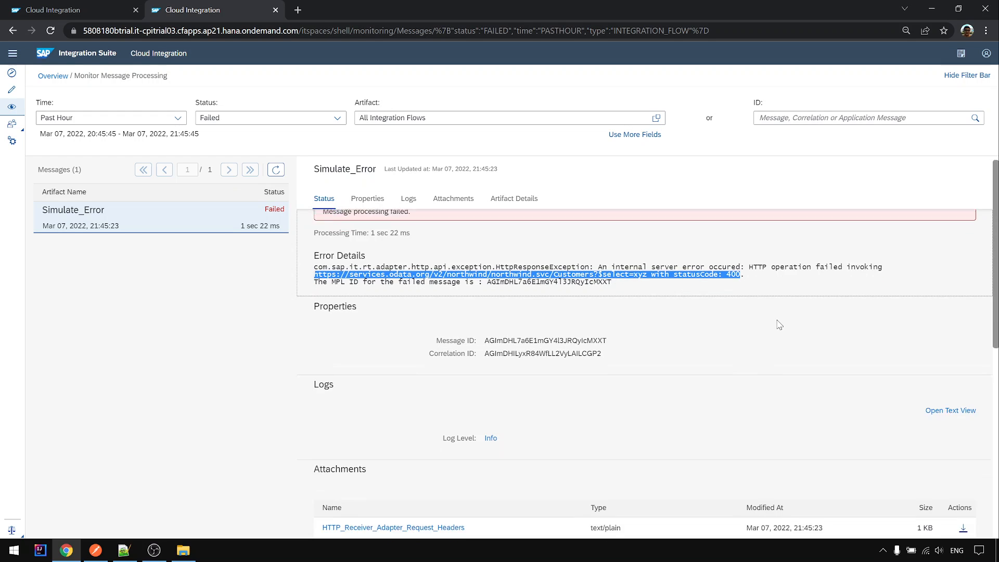
left_click(408, 198)
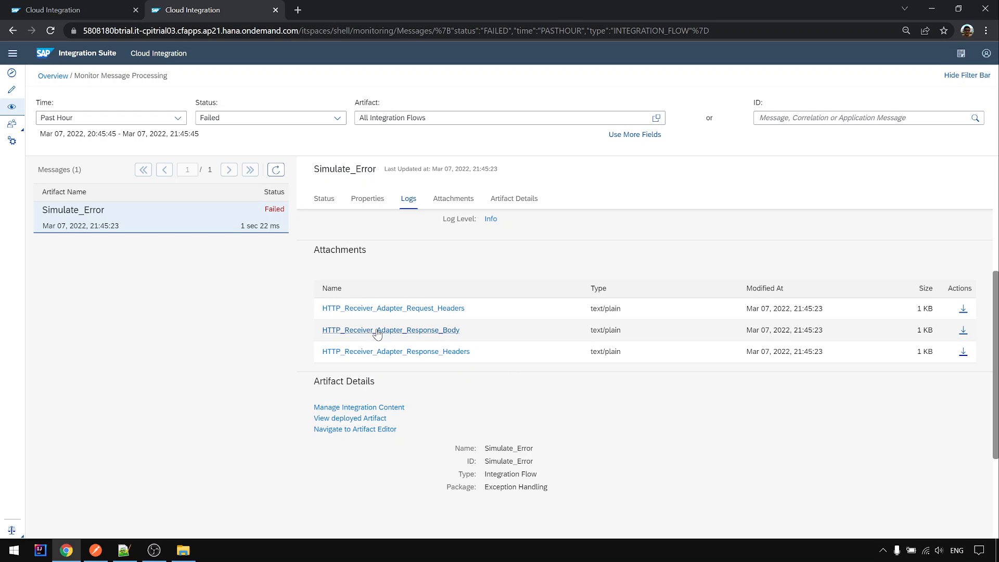
mouse_move(390, 330)
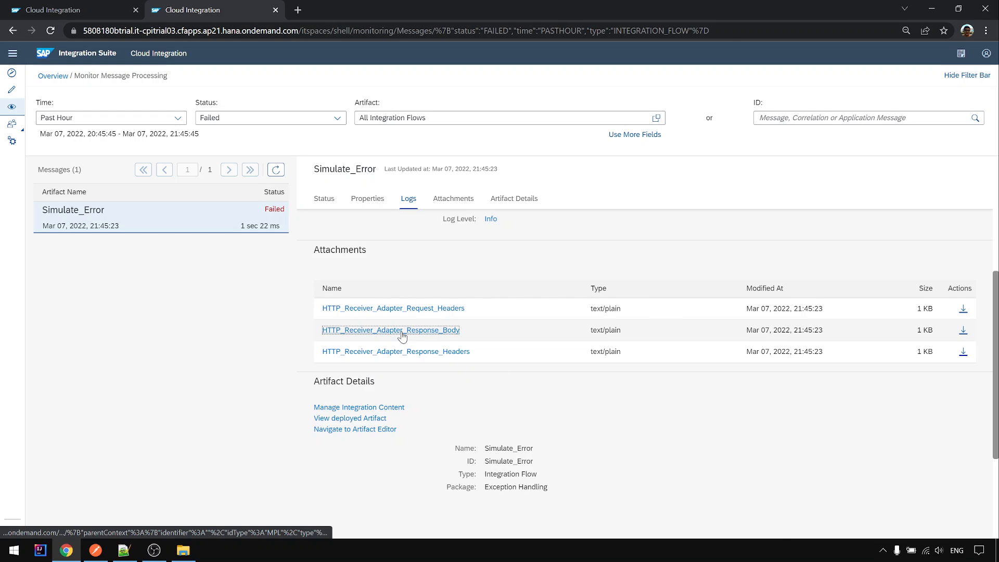
Step: Read the HTTP_Receiver_Adapter_Response_Body attachment, then review the message's properties and status again
left_click(390, 330)
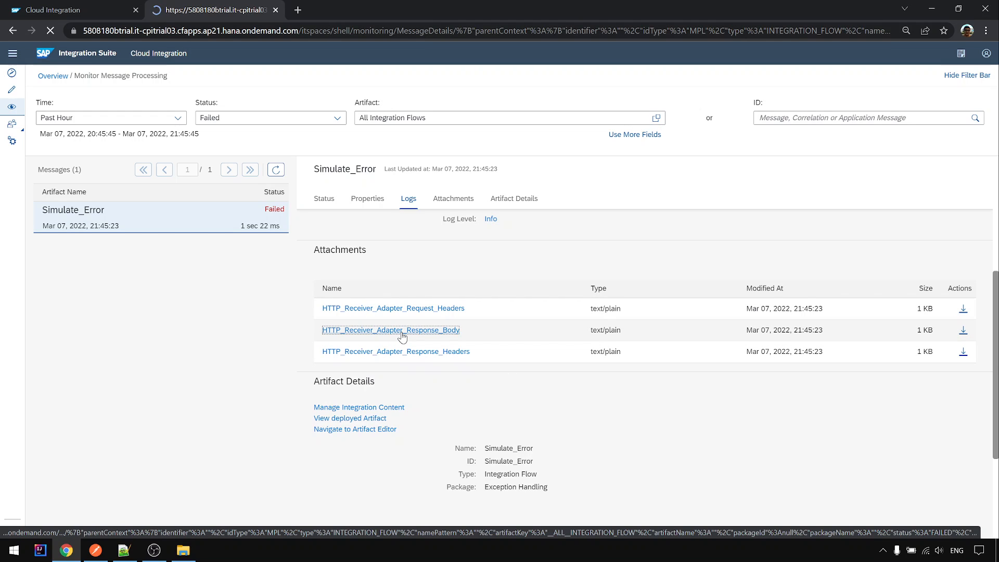
left_click(389, 330)
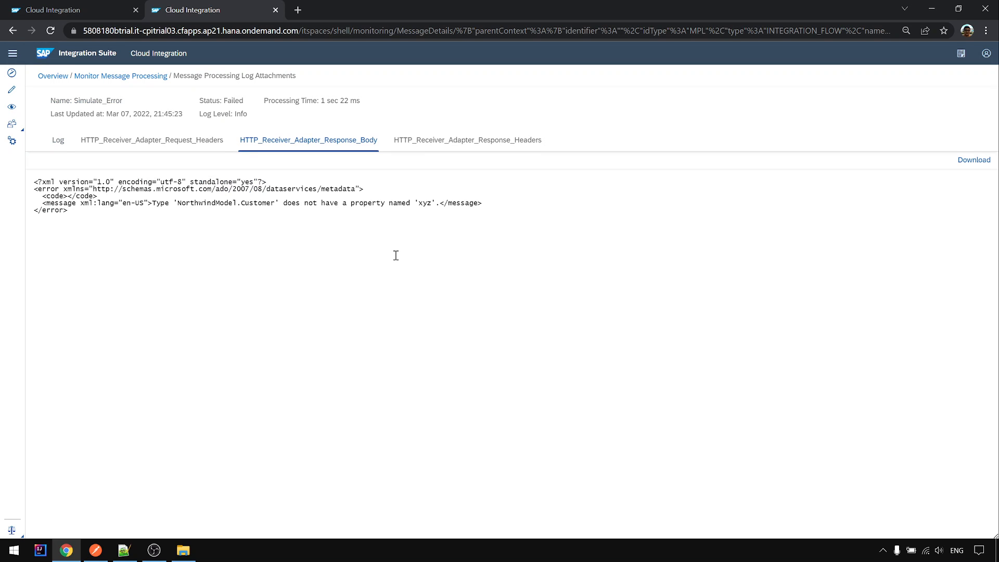
mouse_move(137, 249)
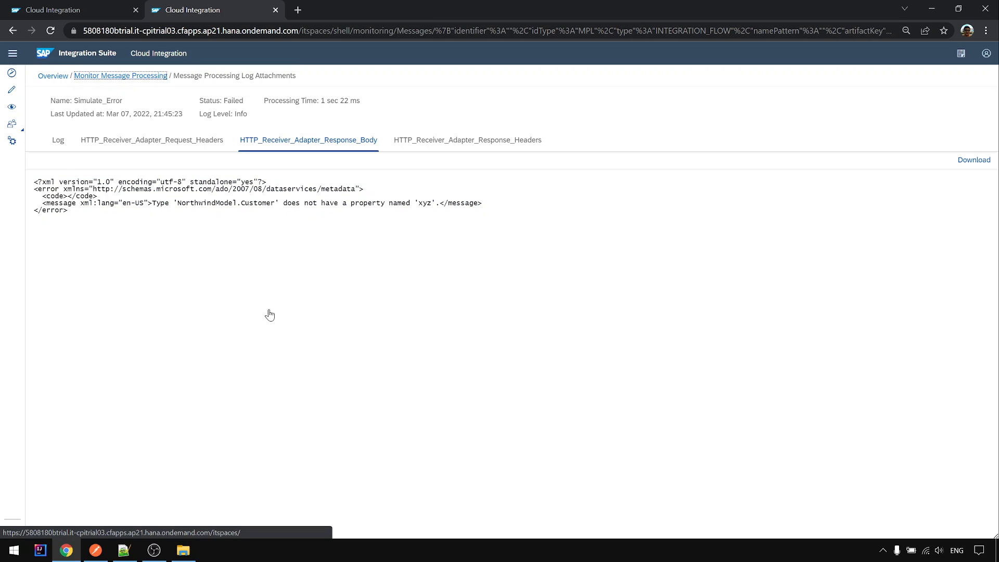
left_click(121, 75)
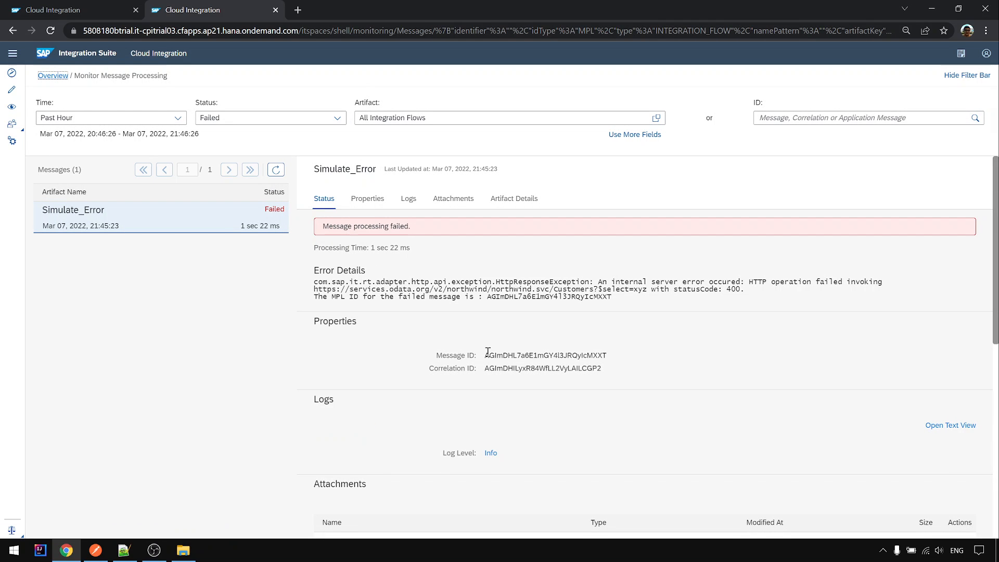
left_click(368, 198)
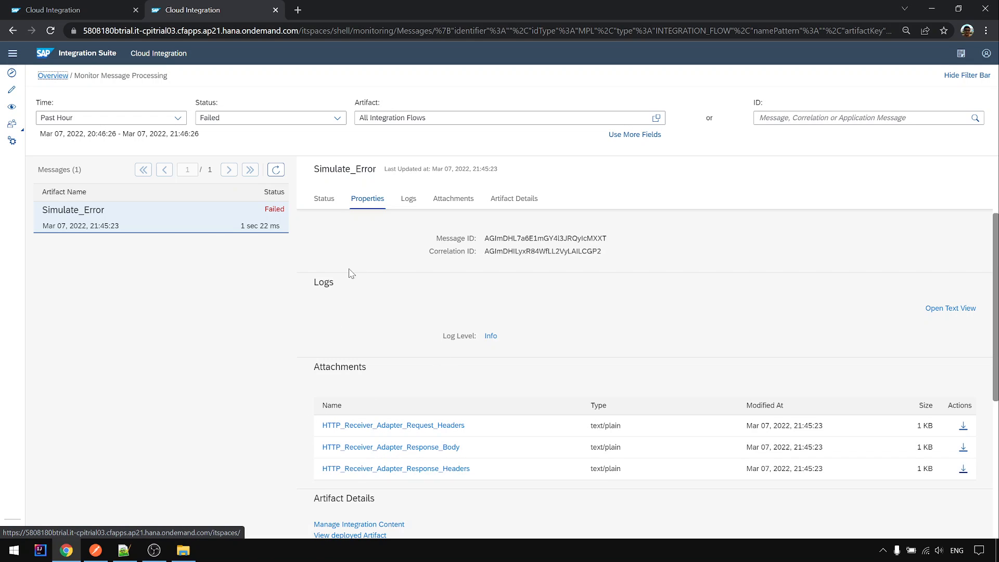
left_click(322, 198)
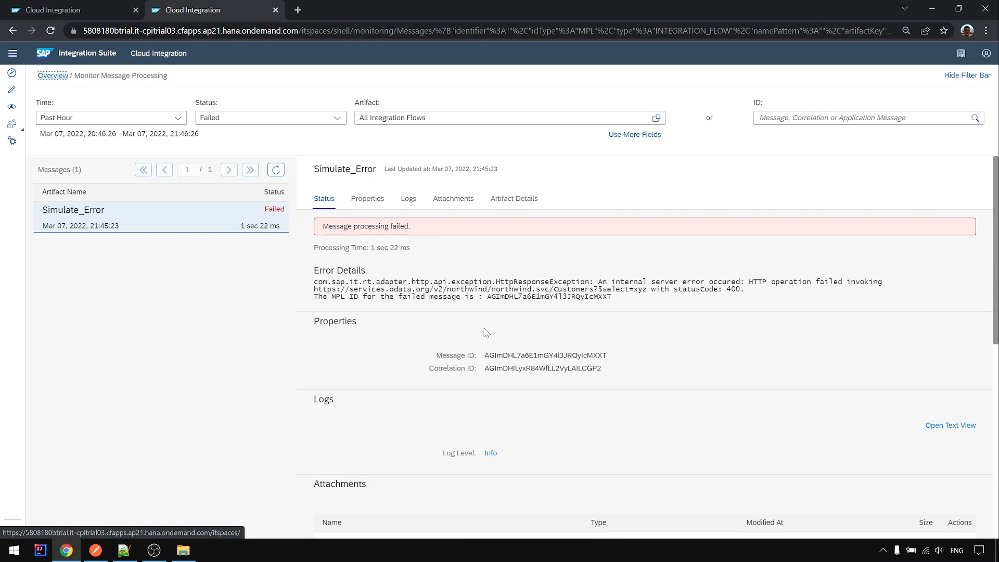
mouse_move(540, 293)
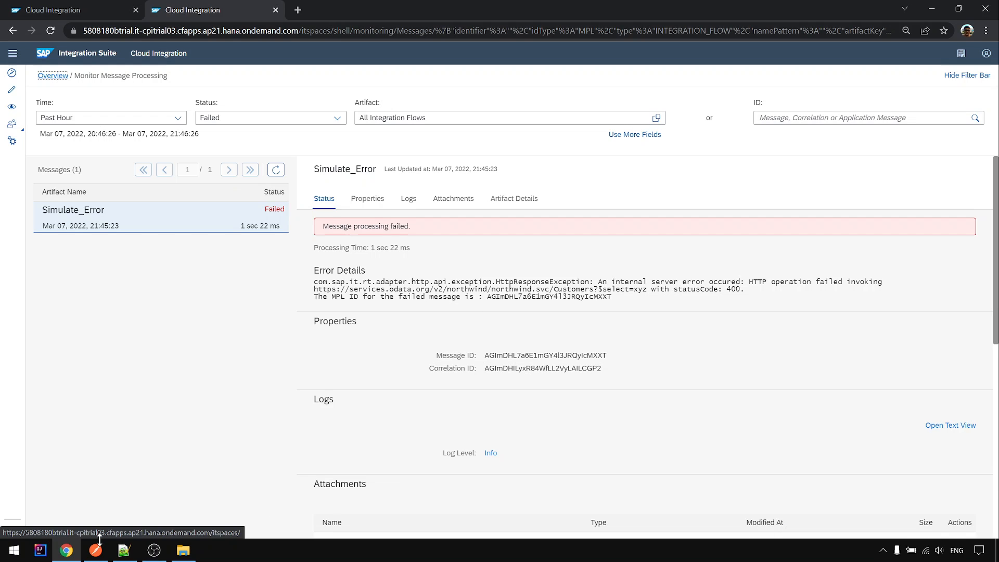
Step: Check the 500 response in Postman and show the exercise notes in Notepad++
left_click(95, 550)
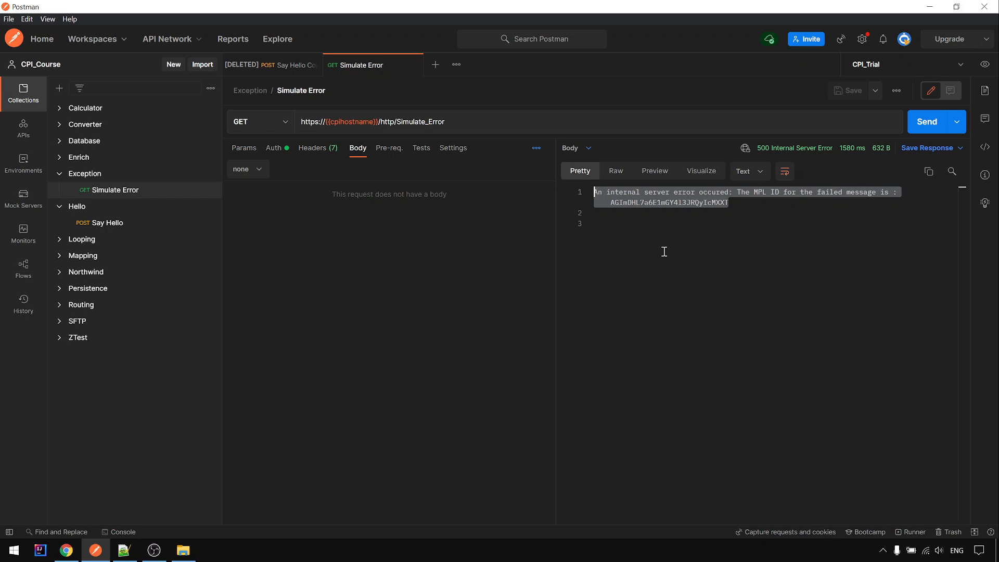
mouse_move(628, 224)
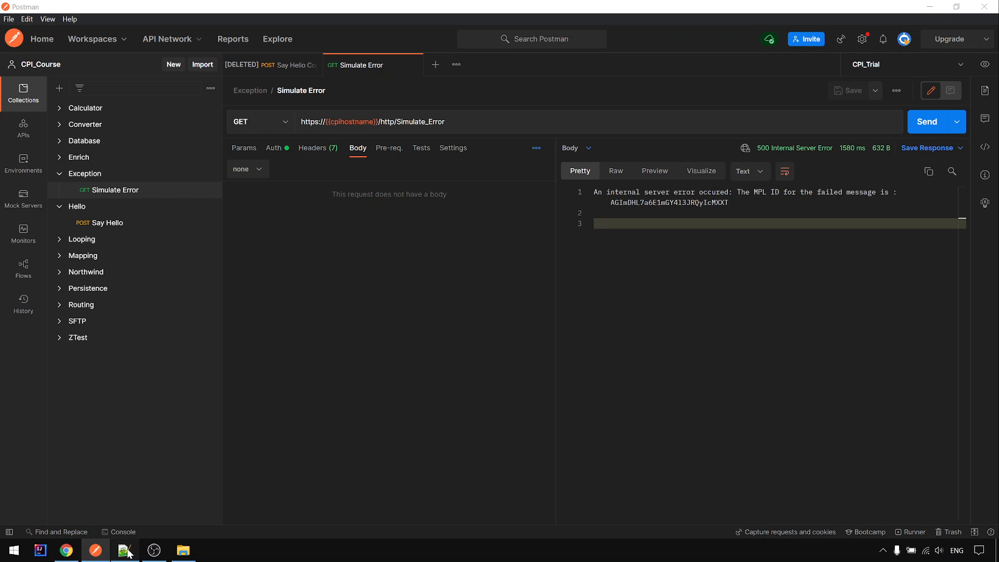
left_click(123, 549)
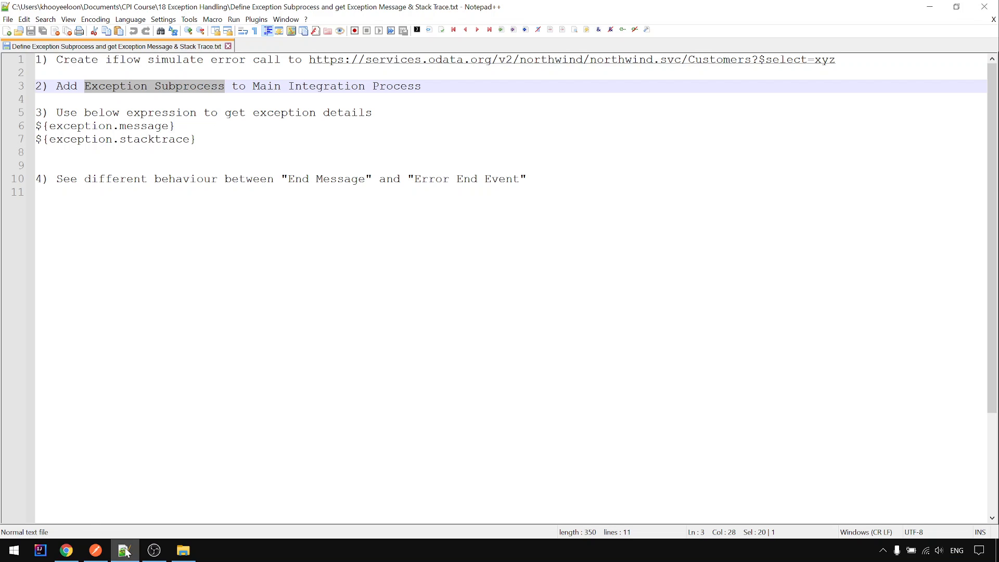
Step: Back in the flow editor, pick an Exception Subprocess from the Process palette to add
left_click(95, 549)
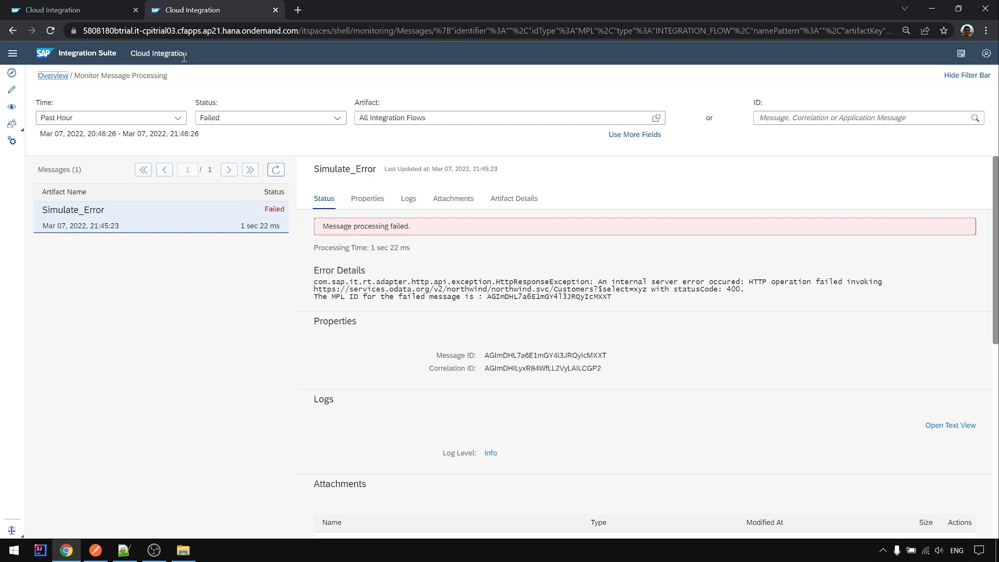
mouse_move(94, 12)
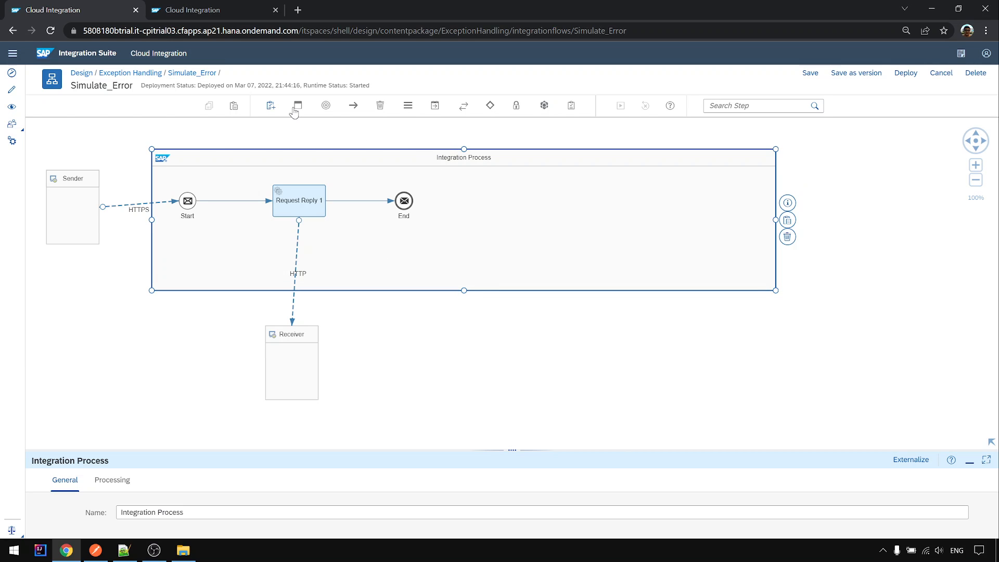
left_click(269, 105)
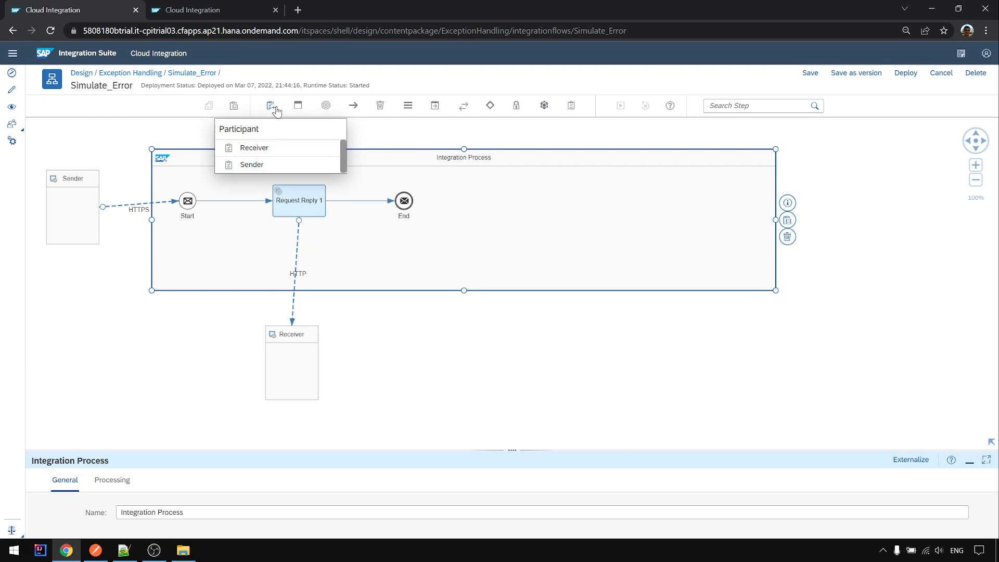
left_click(297, 105)
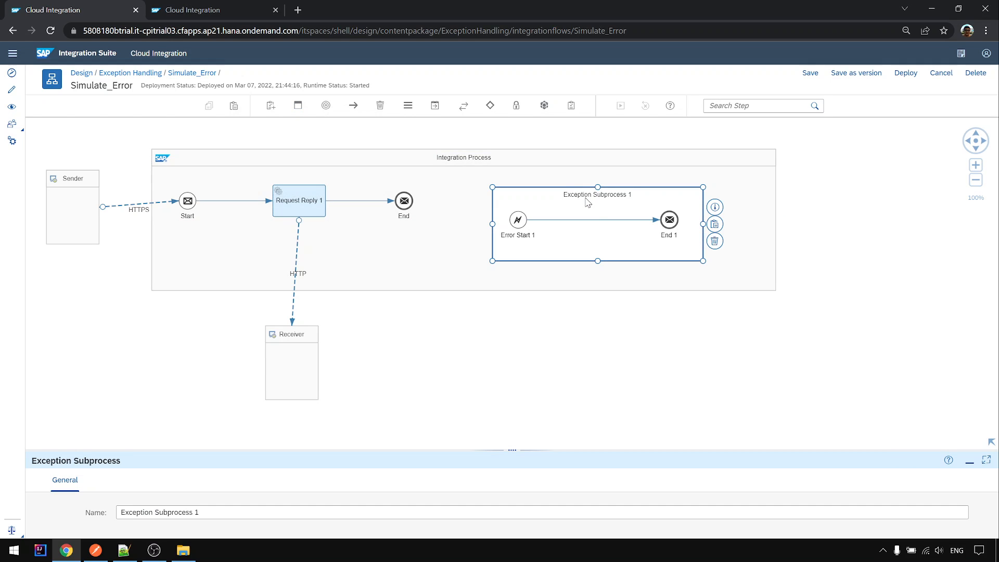
mouse_move(567, 222)
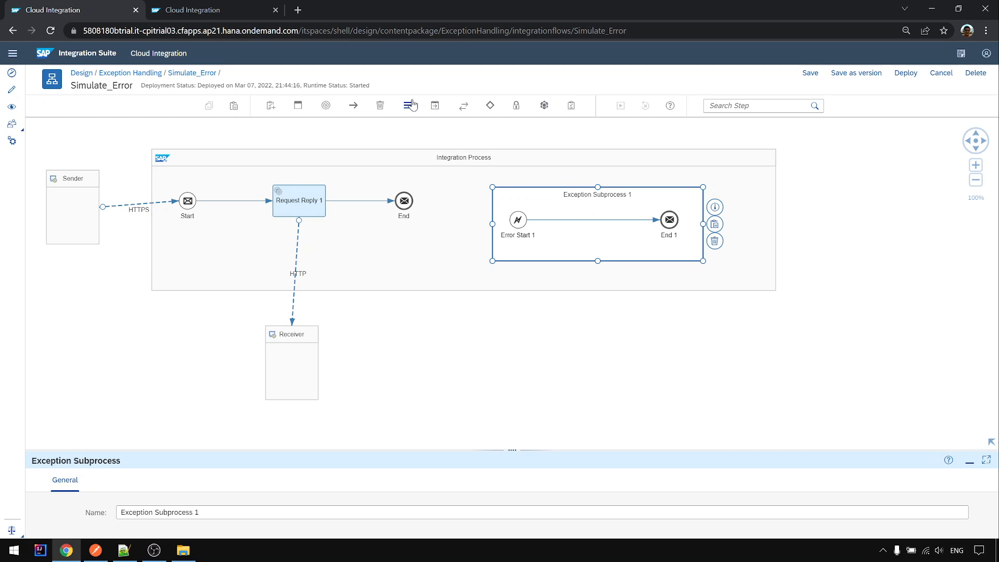
Step: Add Content Modifier 1 in the exception subprocess with body ${exception.message}, a dashed line and ${exception.stacktrace} as Expression
left_click(407, 105)
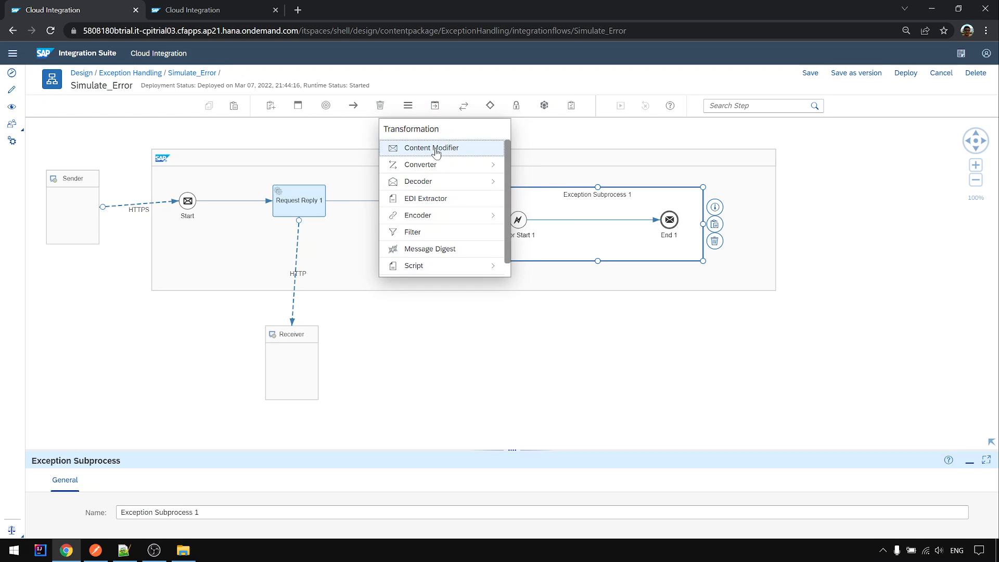
left_click(431, 147)
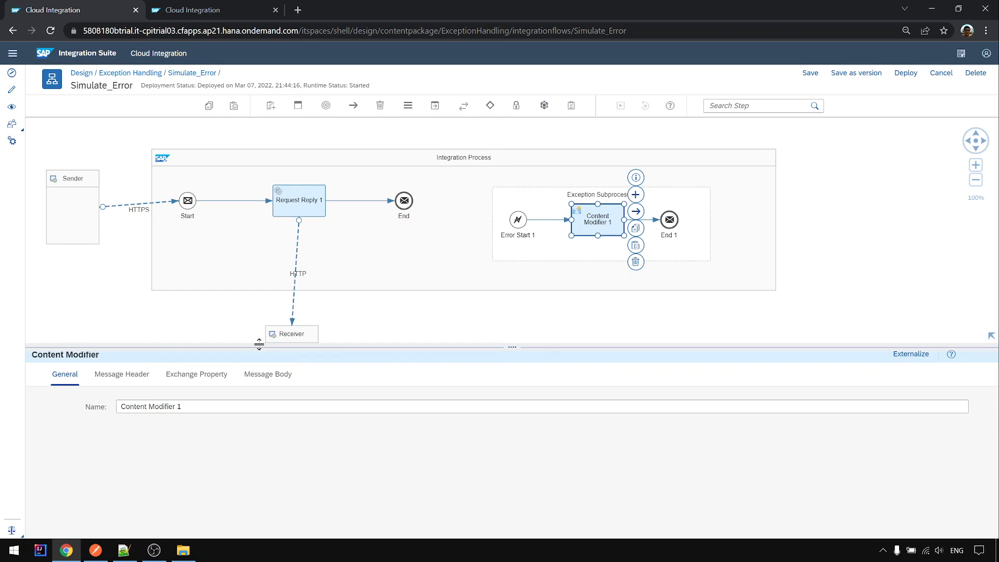
left_click(267, 374)
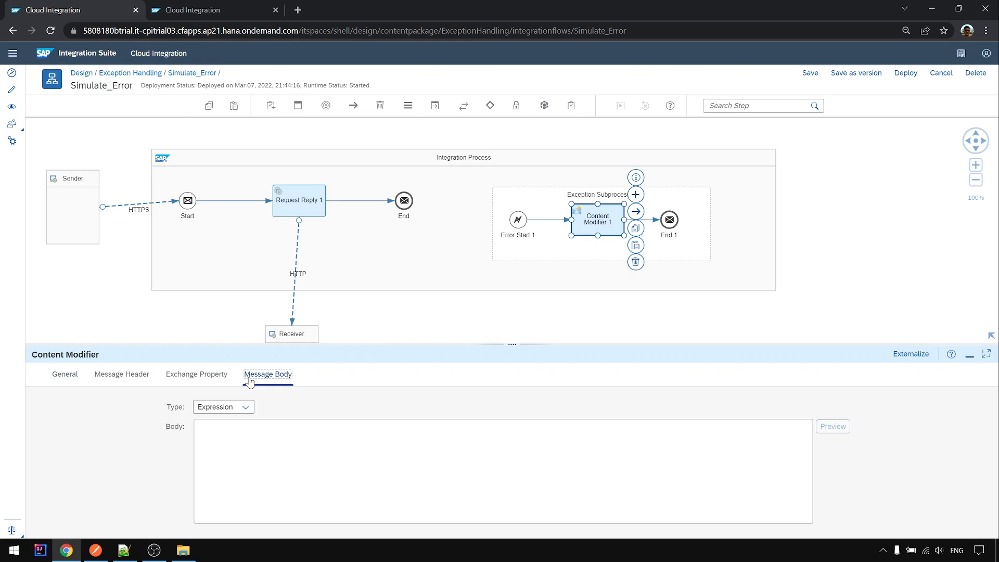
left_click(124, 550)
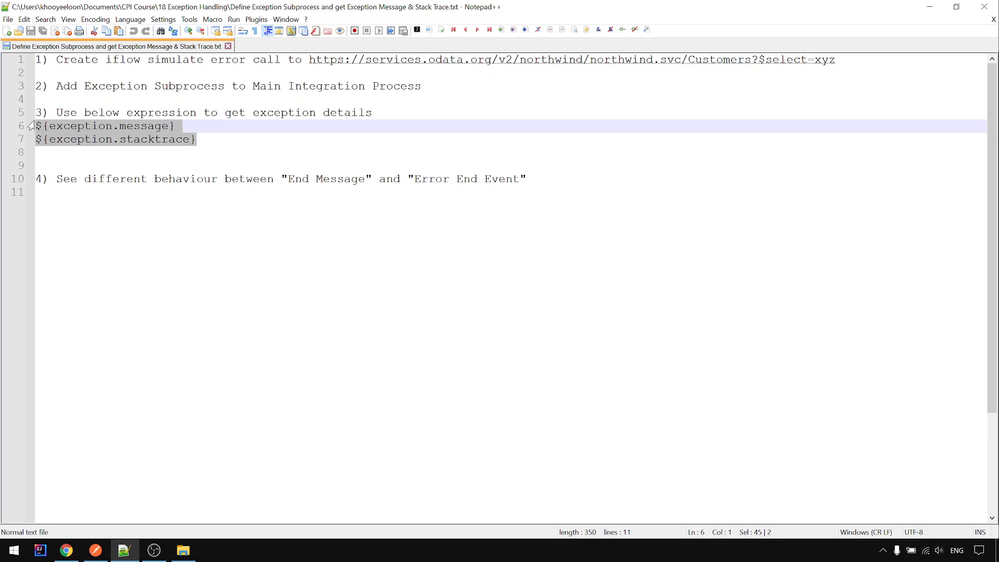
left_click(66, 550)
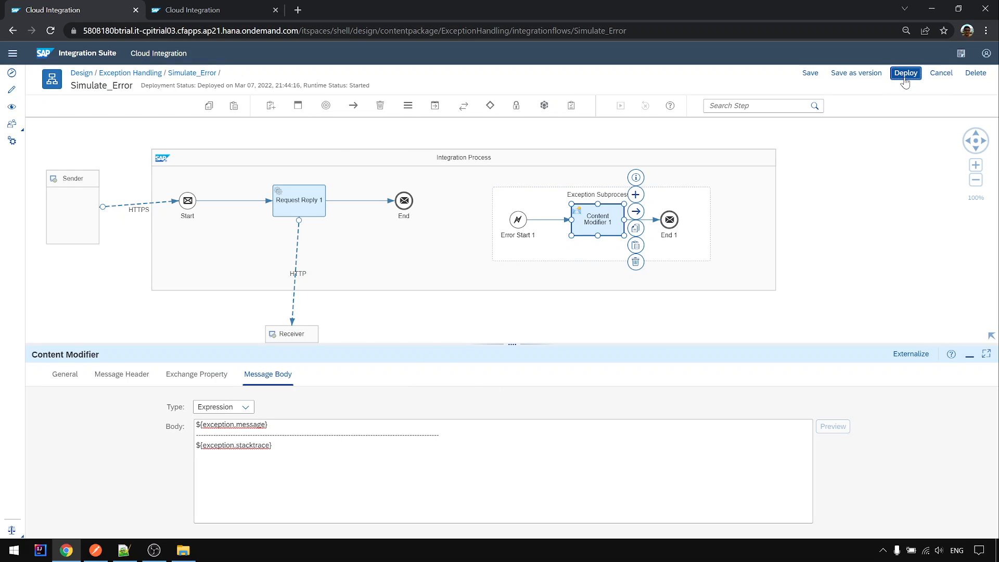
Step: Save and deploy Simulate_Error, confirming the prompts, and return to the Postman request
left_click(906, 73)
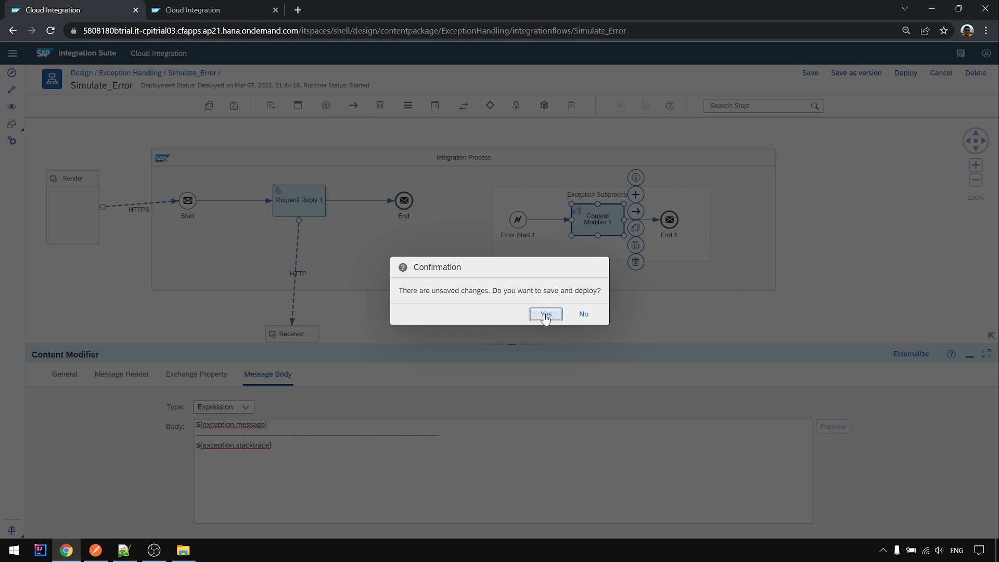
left_click(544, 314)
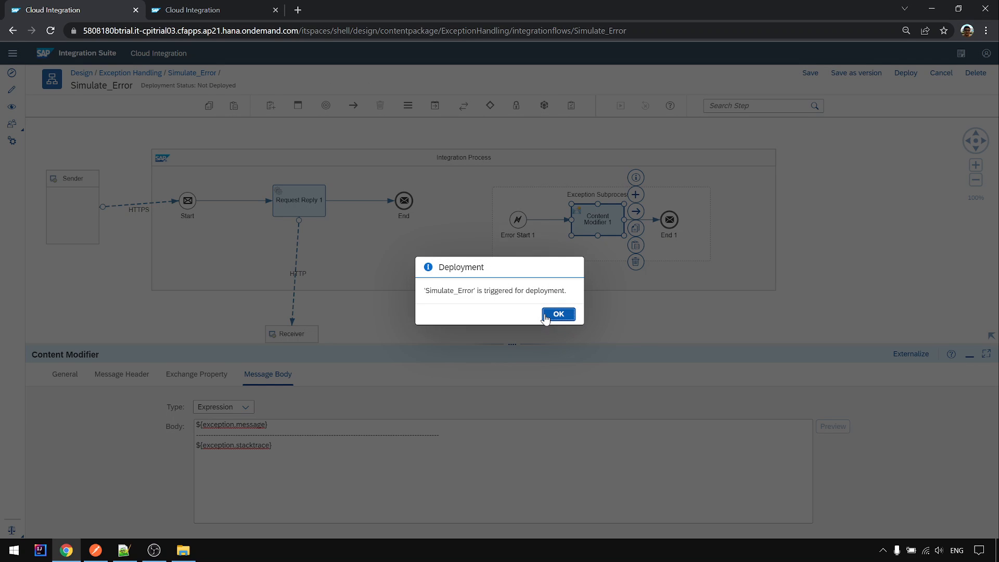
left_click(558, 314)
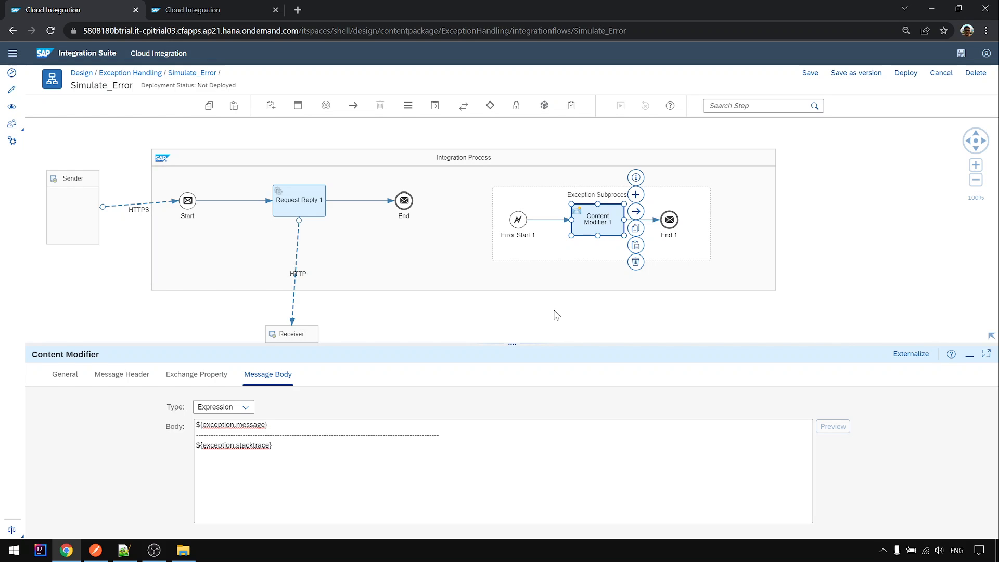
left_click(904, 73)
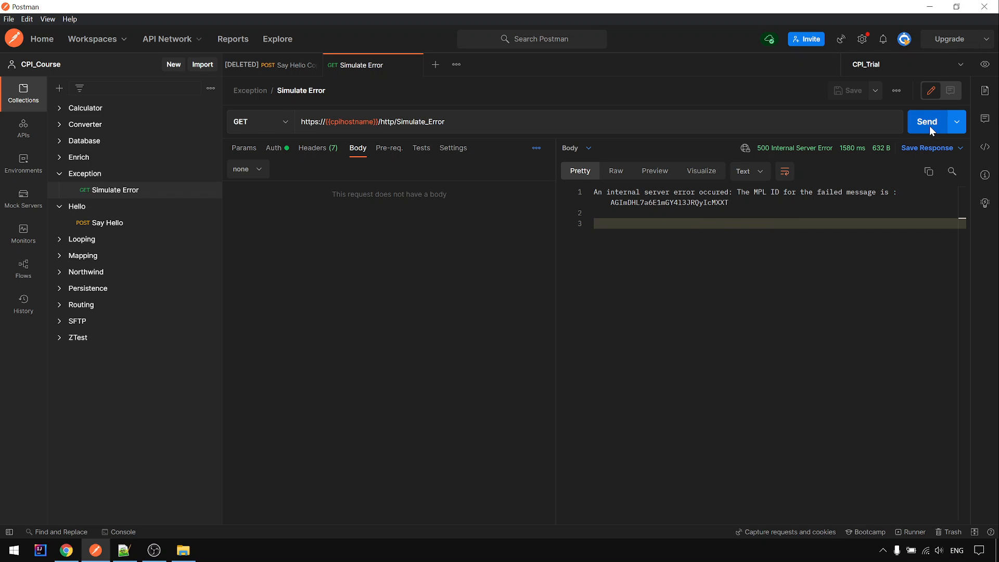
Step: Resend Simulate Error to get 400 Bad Request with the exception message and stack trace, comparing against the body expression
left_click(927, 121)
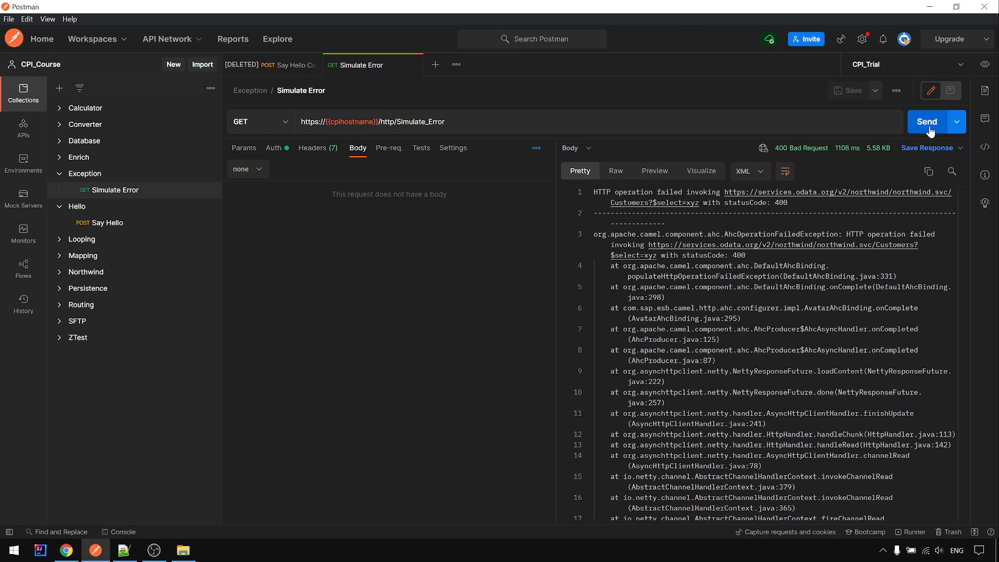
mouse_move(556, 266)
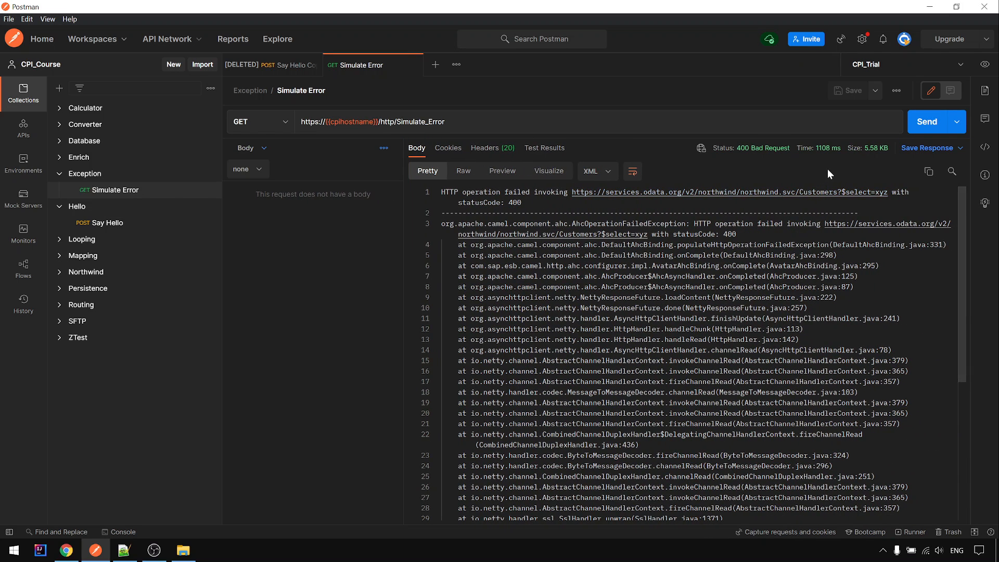
mouse_move(763, 148)
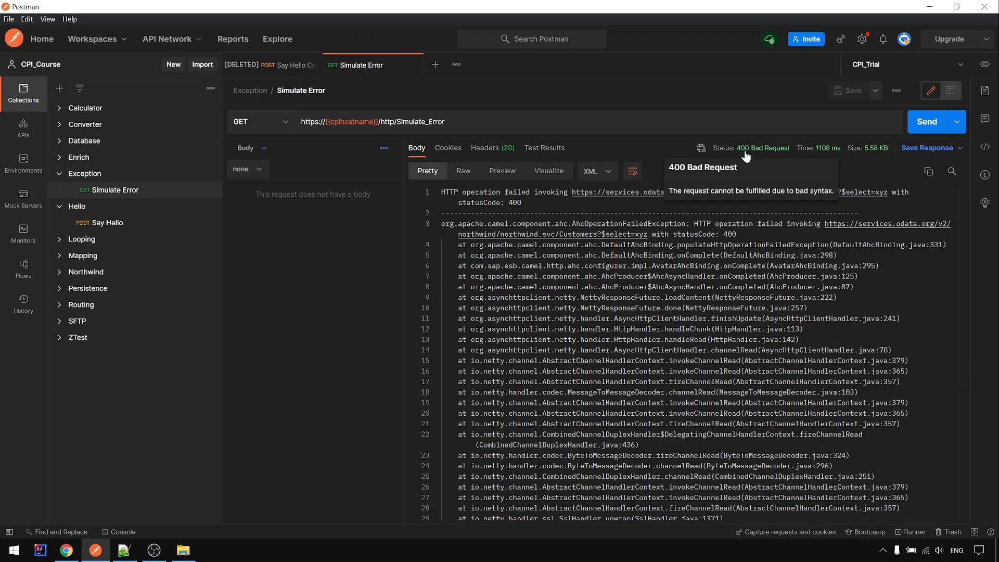
mouse_move(786, 155)
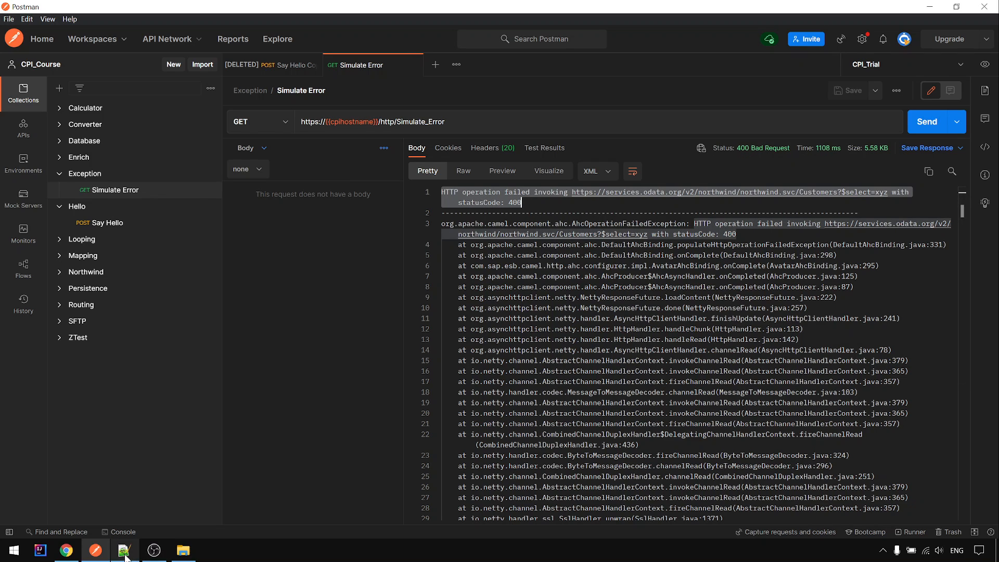
left_click(65, 549)
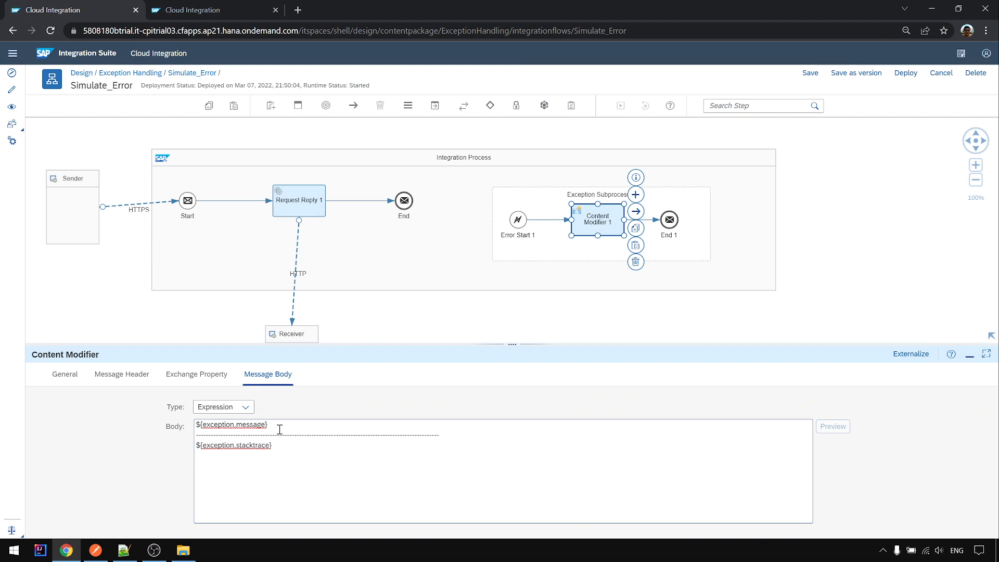
double_click(232, 425)
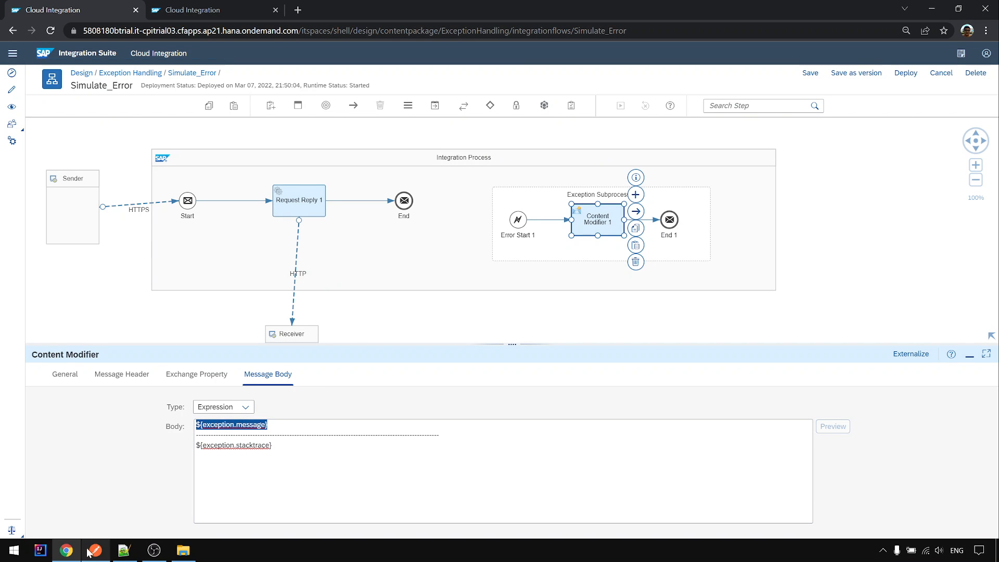
left_click(96, 549)
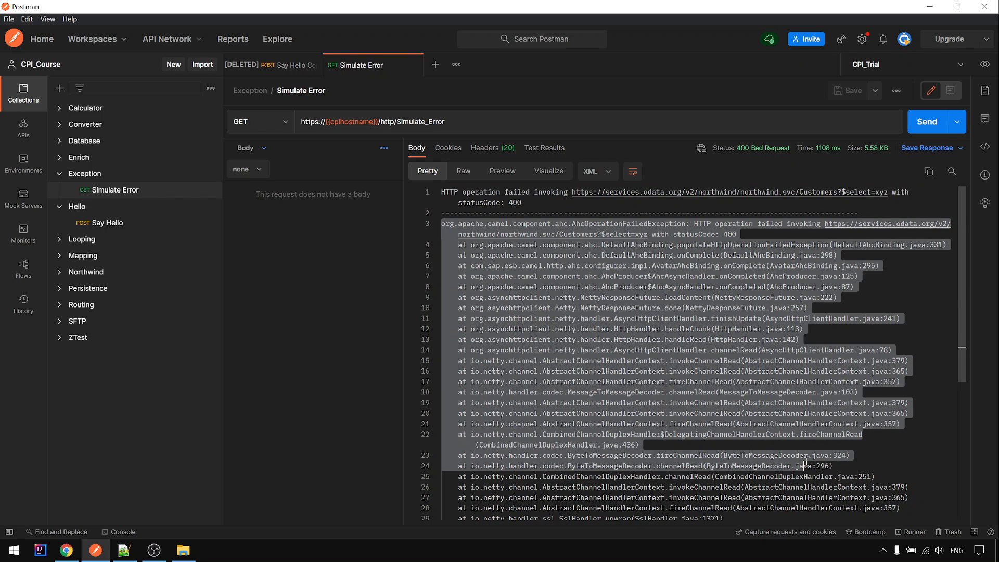
scroll("down", 3)
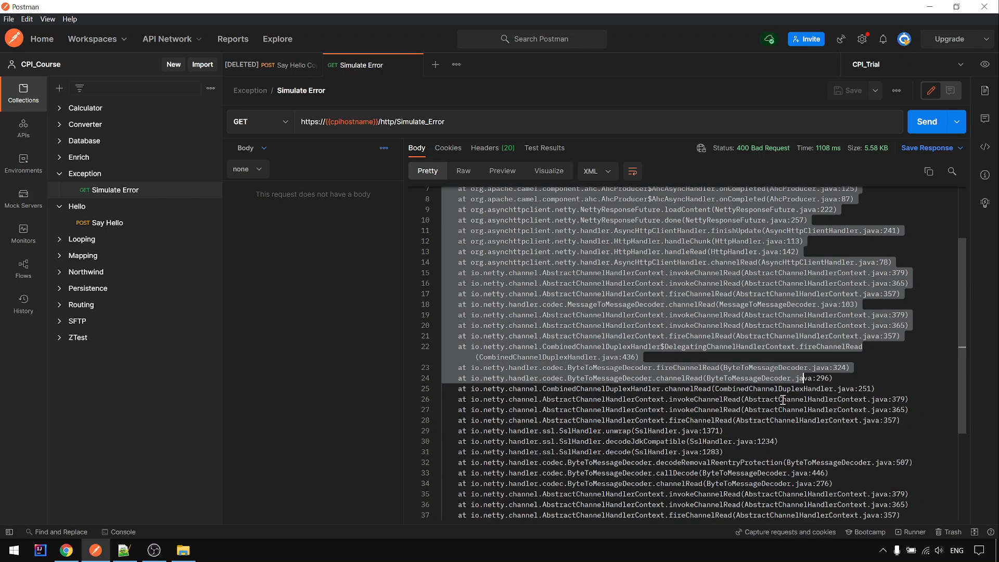
scroll("down", 3)
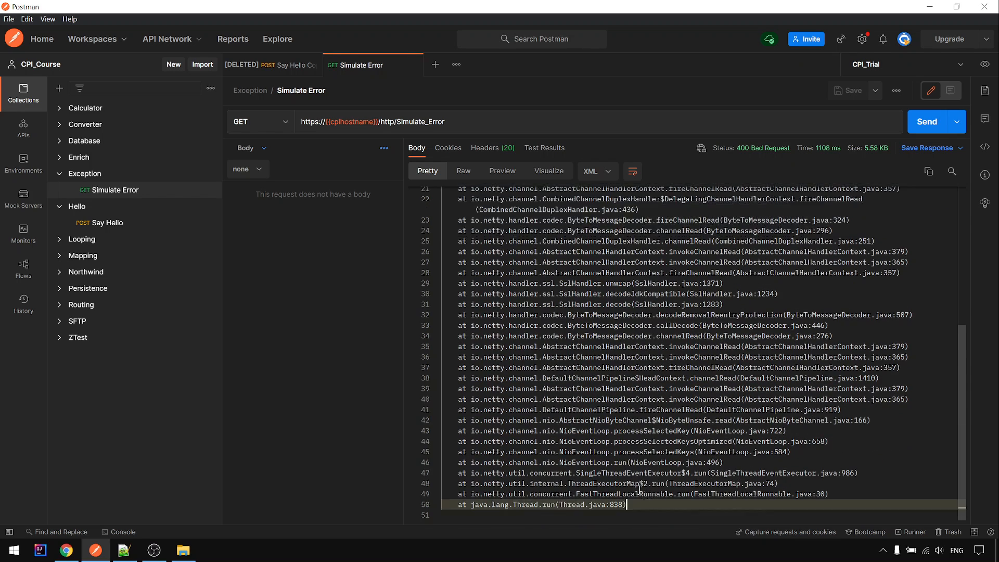
scroll("up", 3)
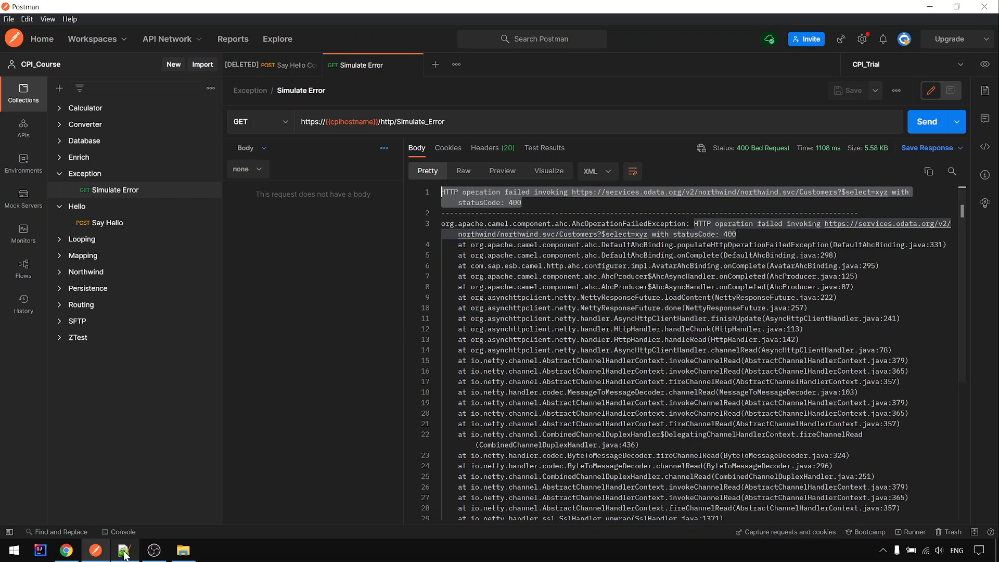
Step: Note 'End Message' in the notes, then show End 1's End Message properties in the exception subprocess
left_click(124, 550)
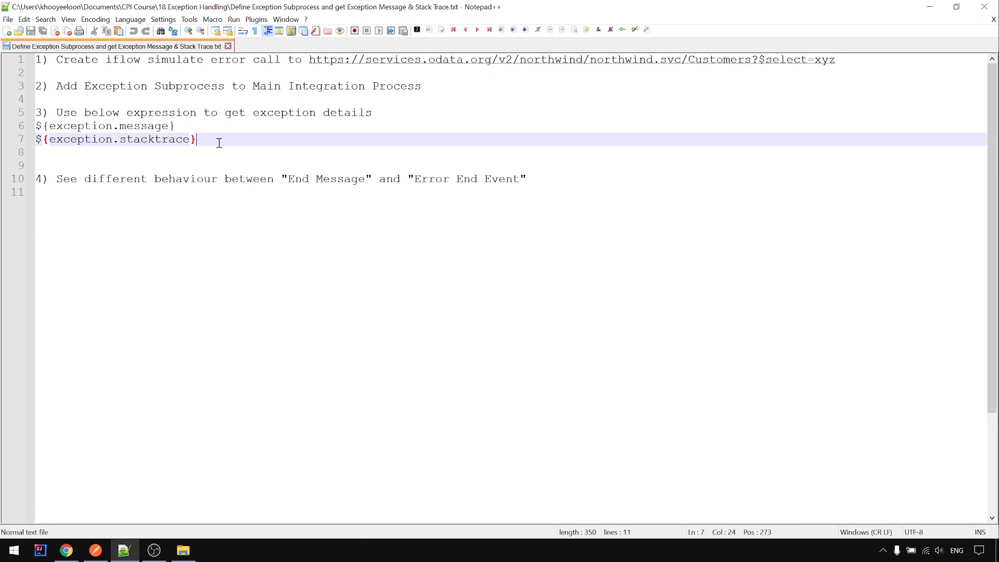
left_click_drag(198, 139, 38, 126)
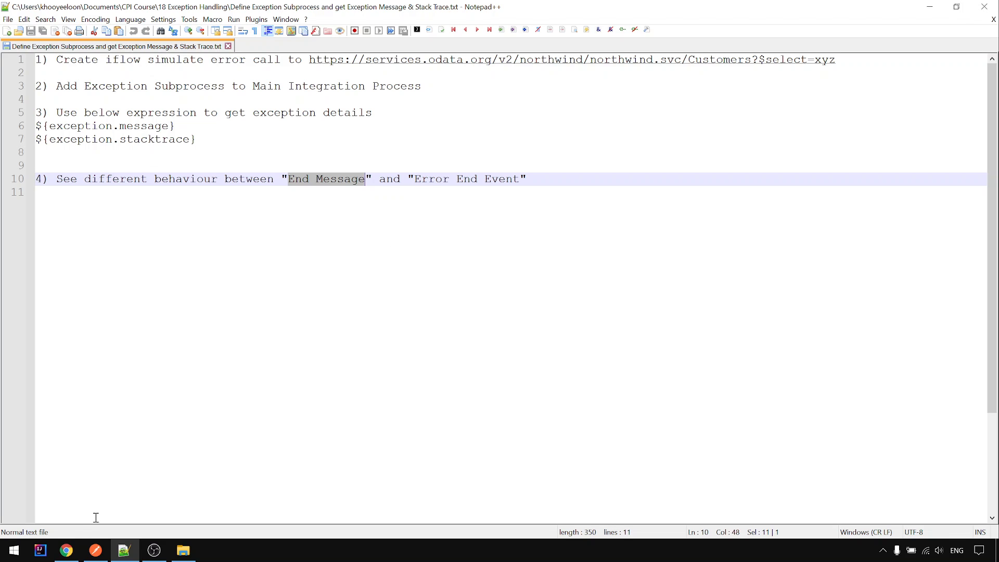
left_click(66, 549)
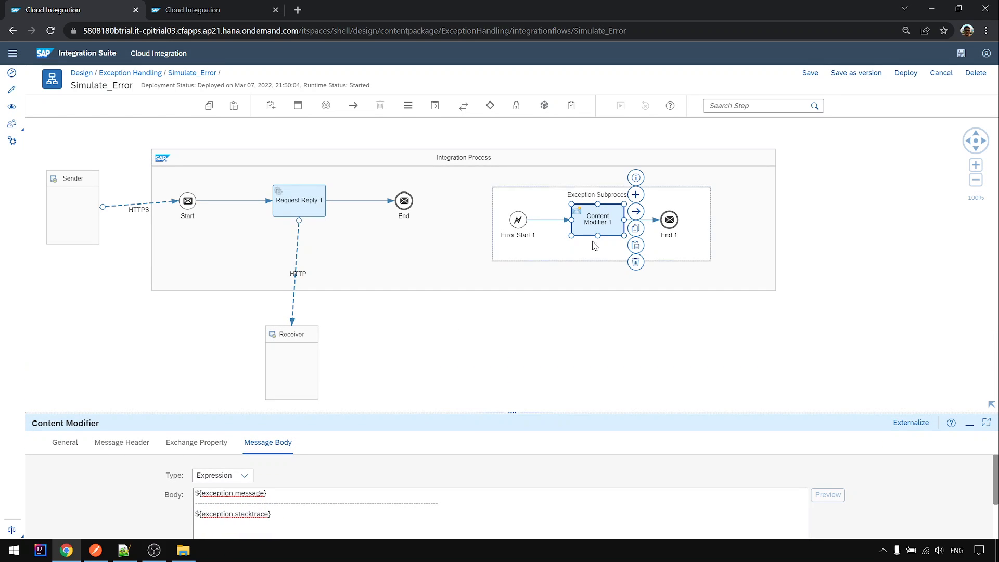
mouse_move(677, 240)
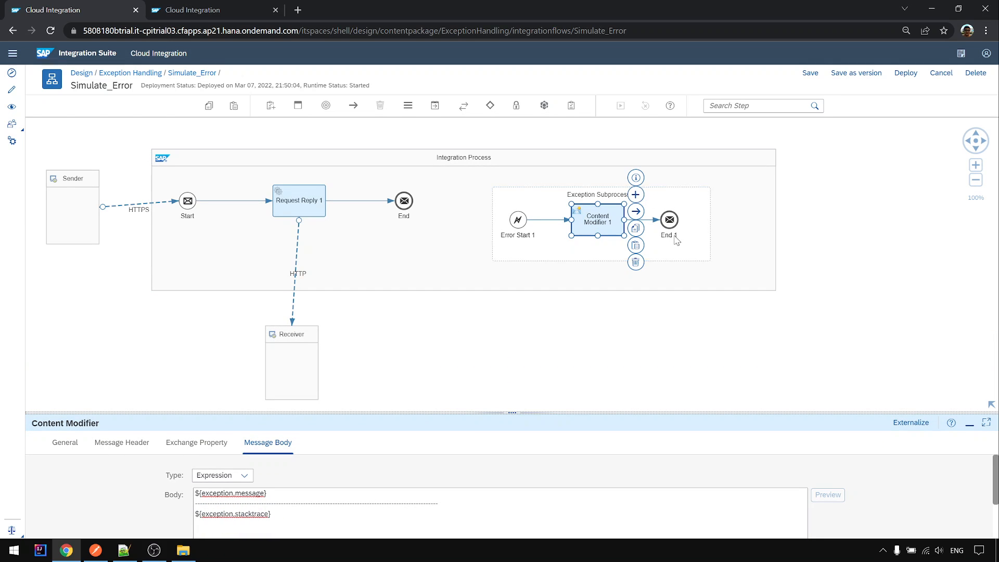
left_click(669, 220)
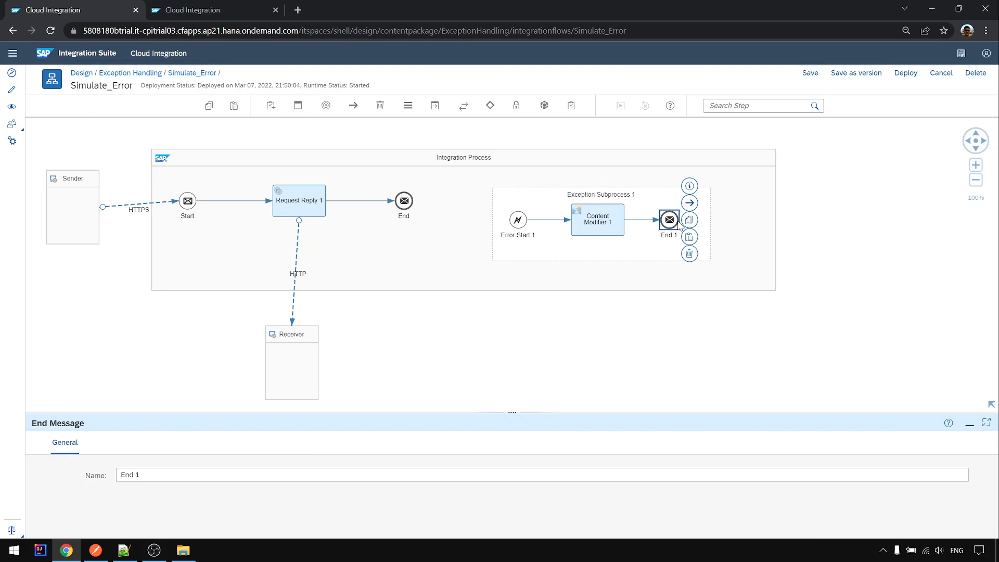
mouse_move(674, 231)
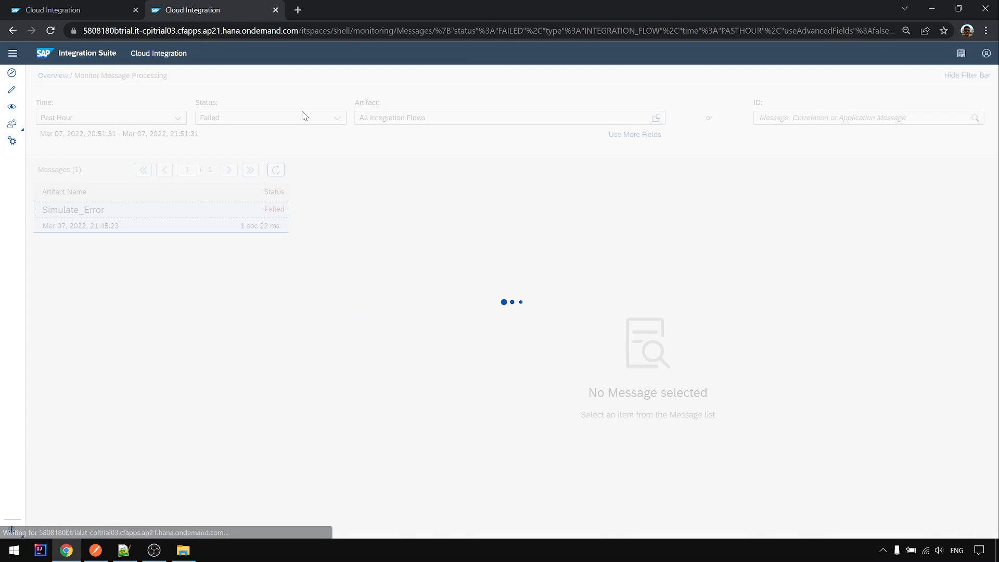
Step: Show messages of all statuses and refresh so the Completed Simulate_Error run appears
left_click(270, 117)
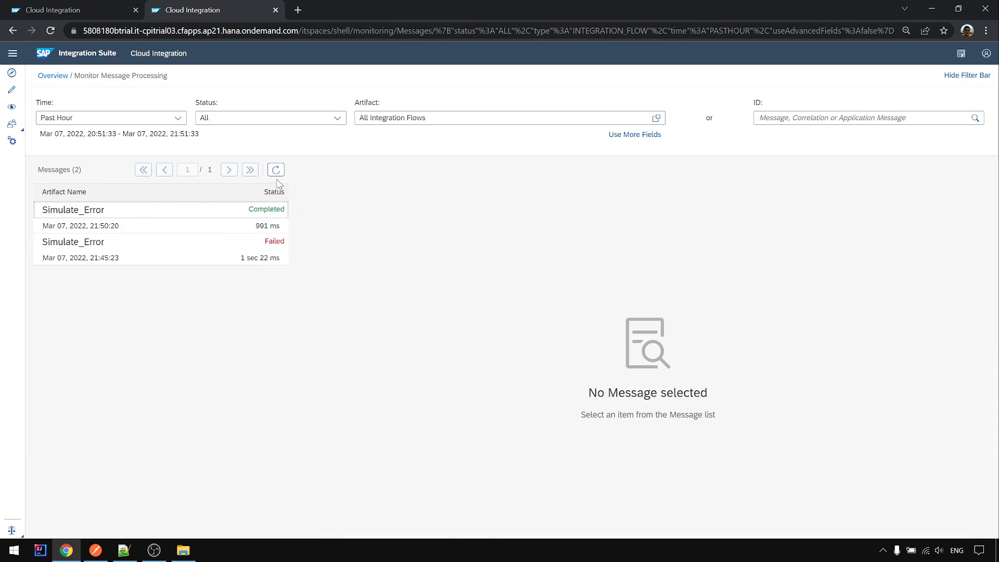
left_click(127, 217)
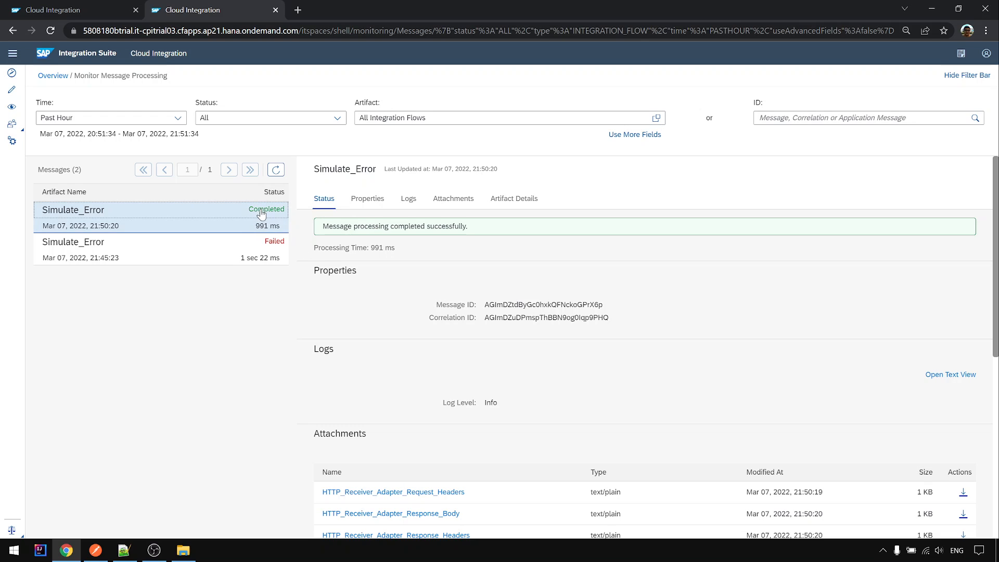
mouse_move(333, 217)
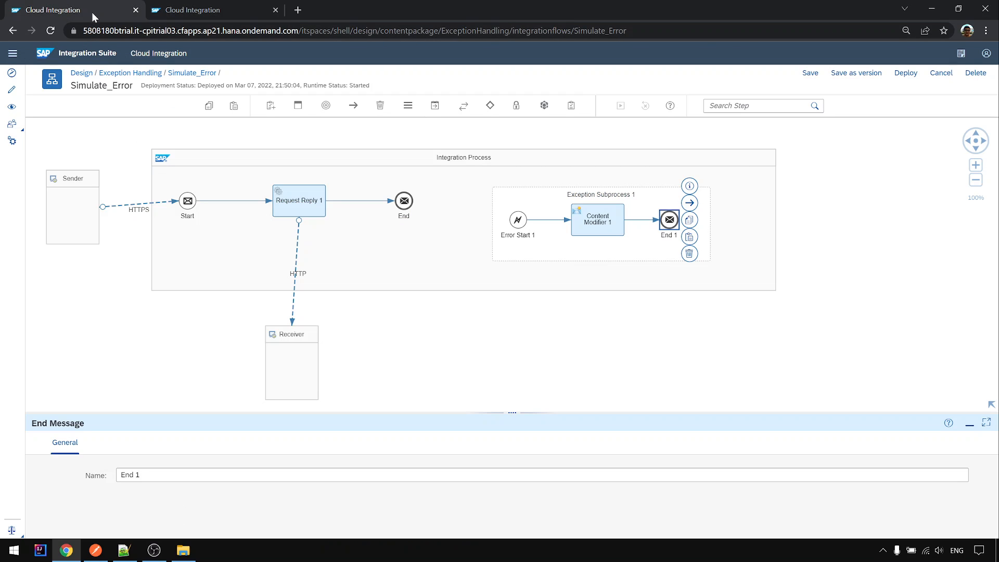
mouse_move(675, 231)
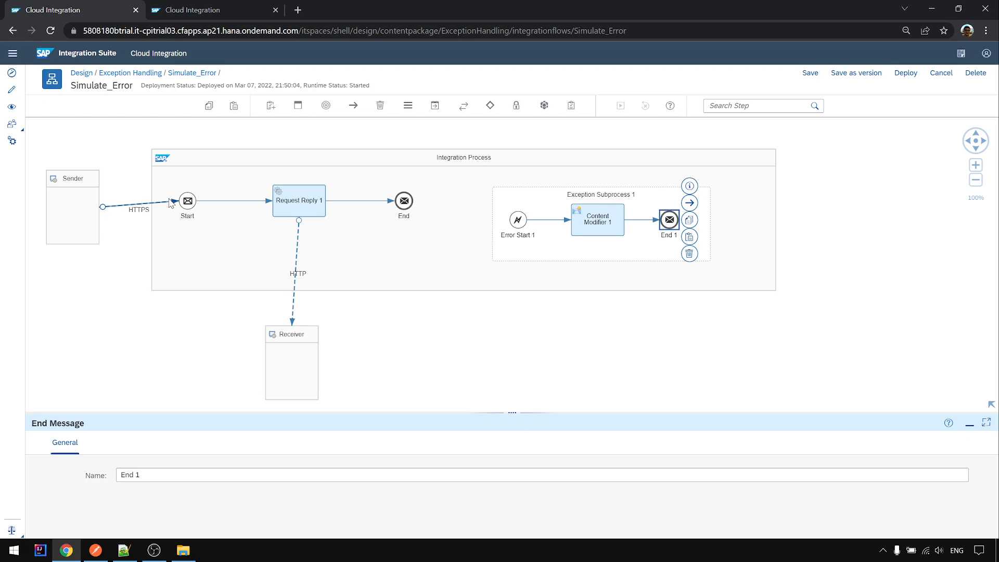
left_click(186, 199)
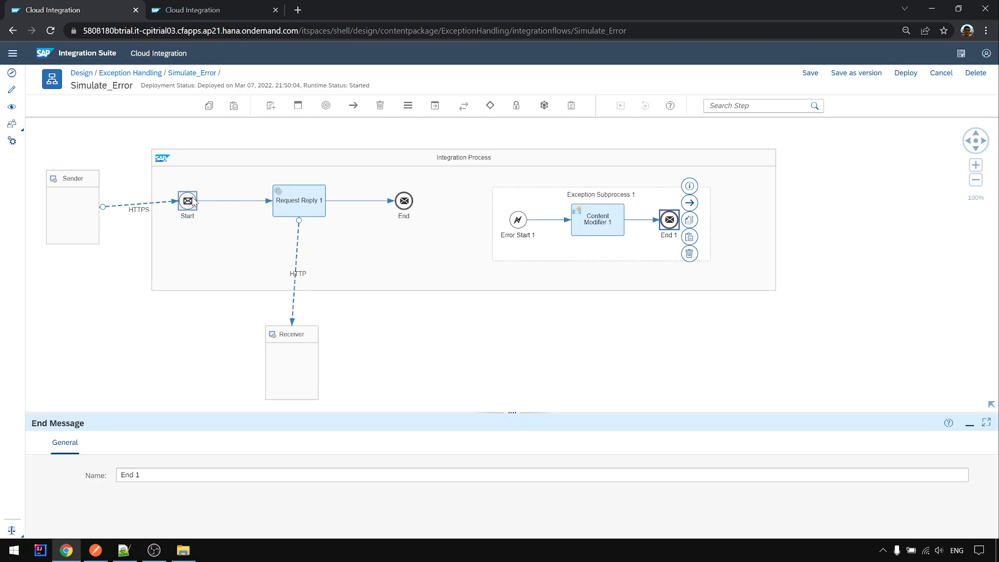
mouse_move(297, 221)
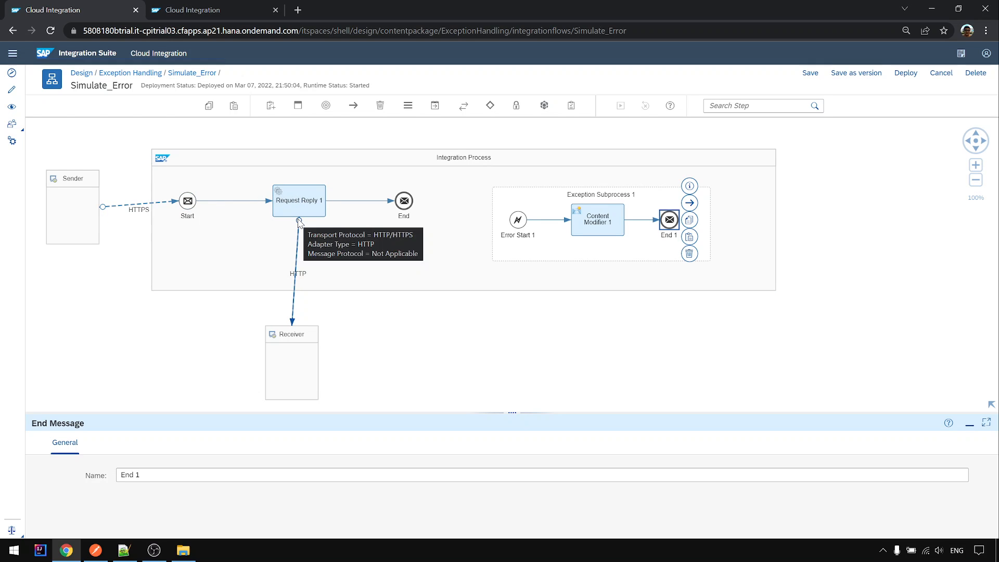
mouse_move(325, 373)
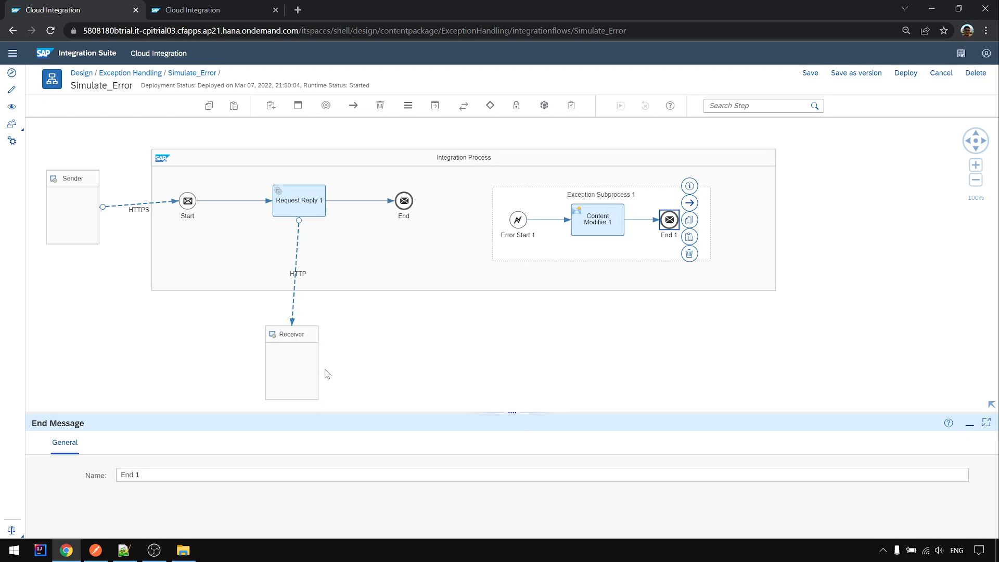
mouse_move(303, 301)
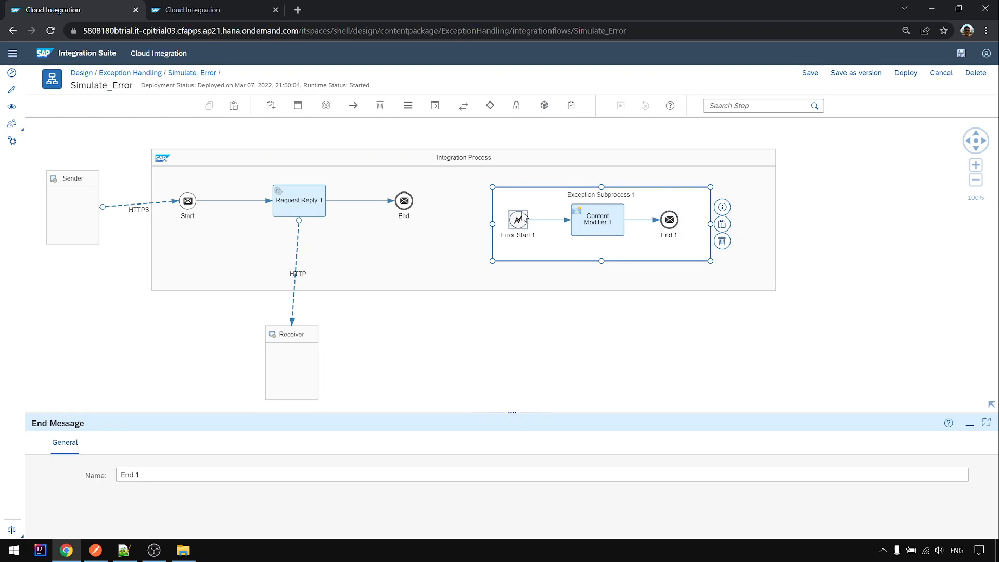
left_click(597, 220)
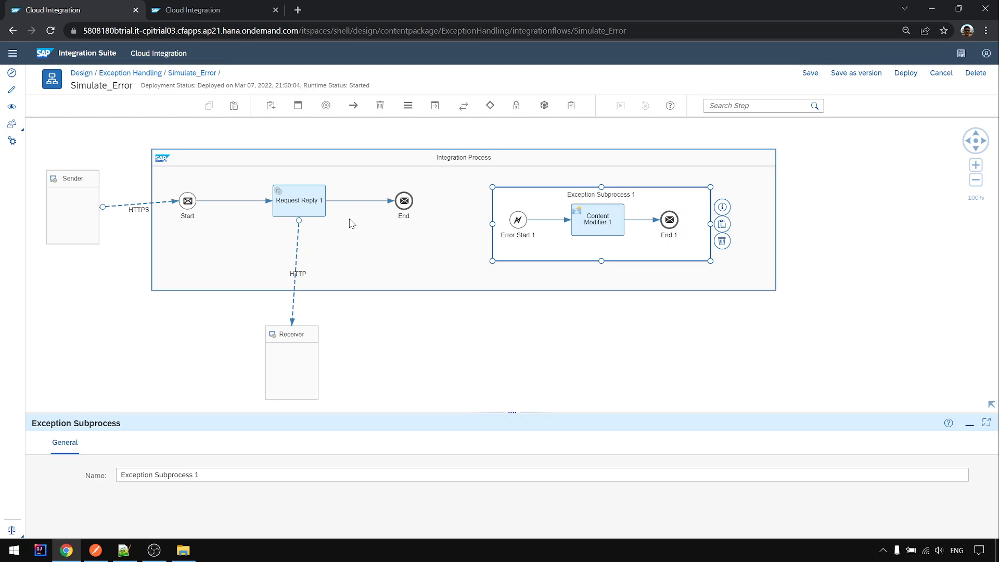
mouse_move(358, 211)
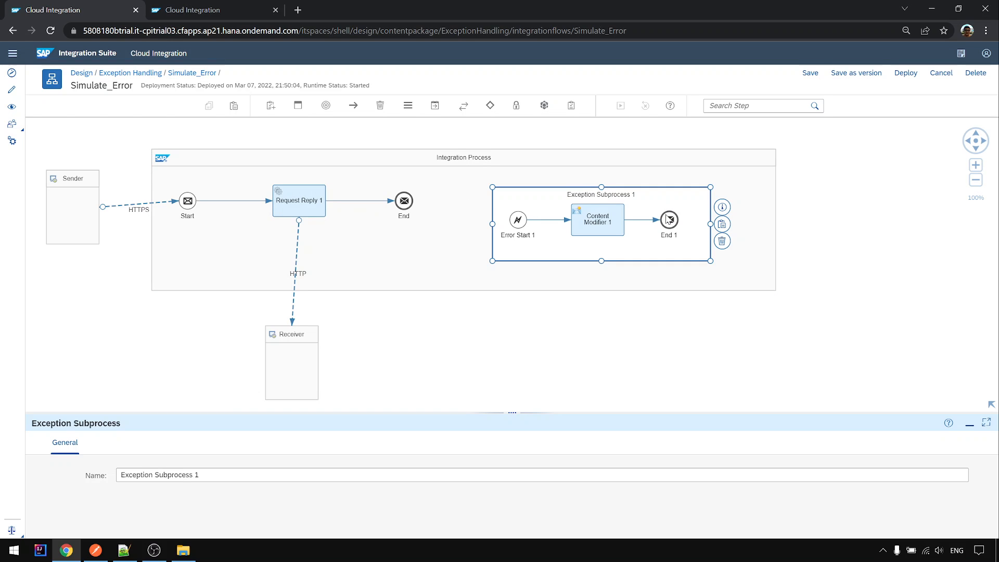
mouse_move(495, 243)
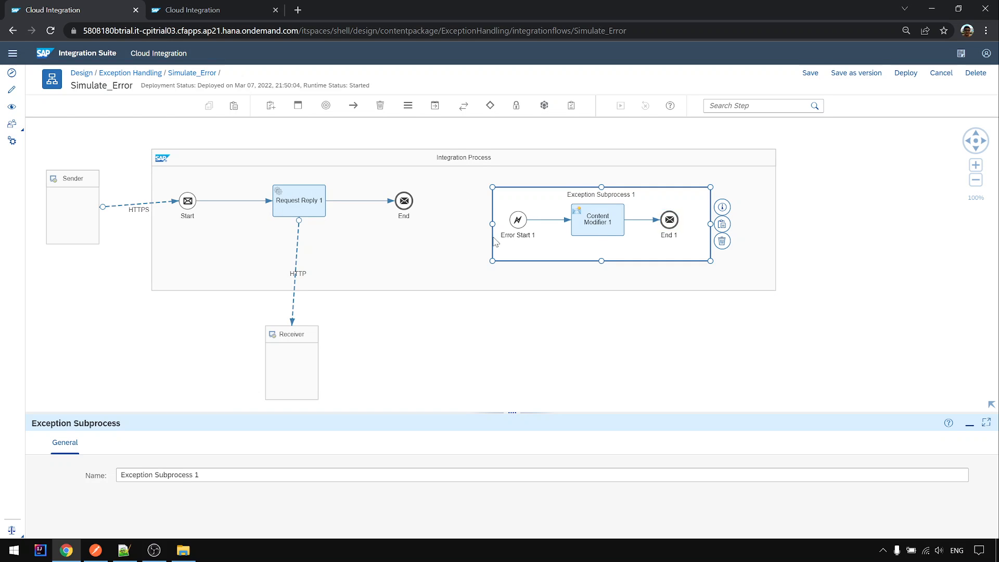
mouse_move(666, 254)
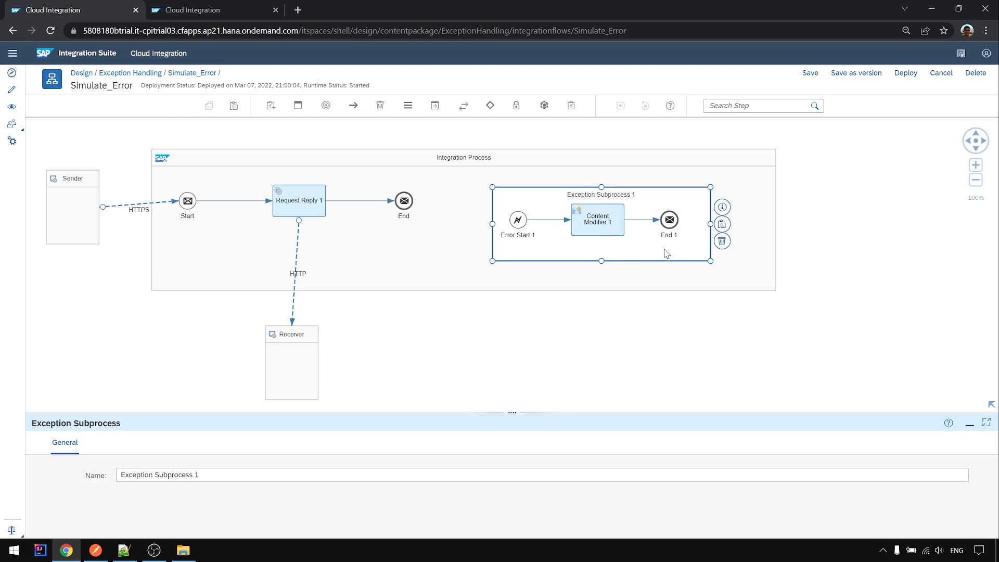
mouse_move(506, 267)
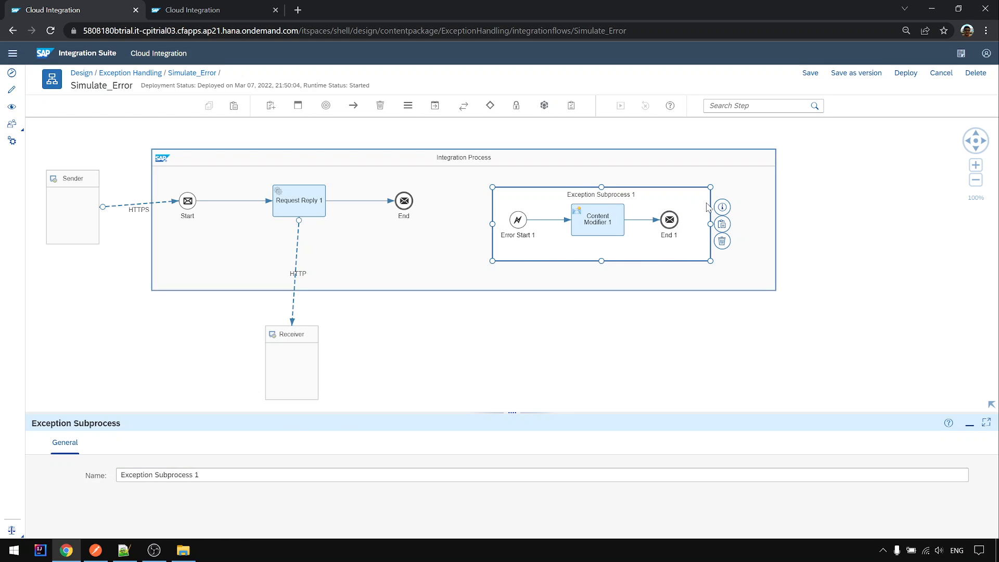
mouse_move(669, 231)
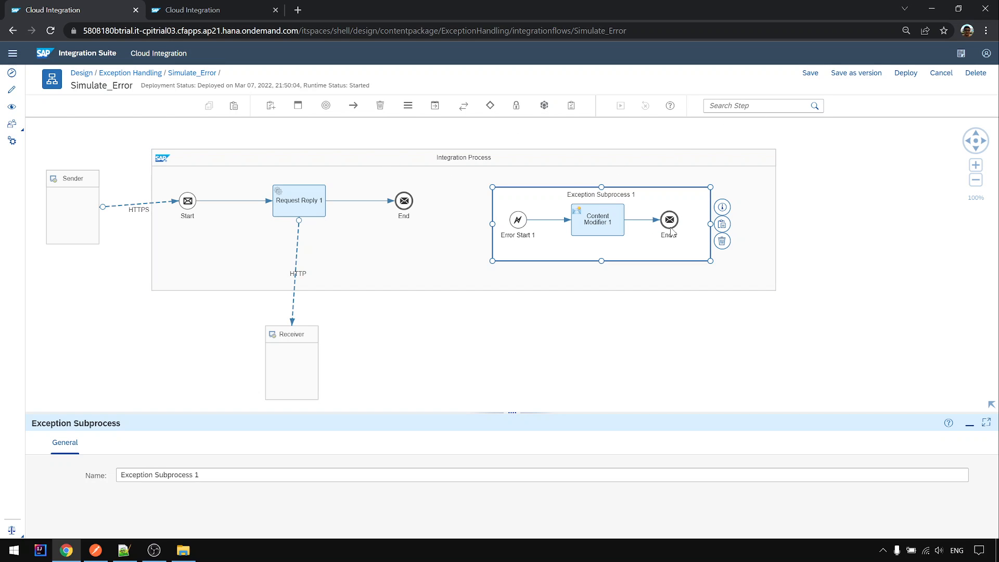
Step: Replace End 1 with an Error End event after Content Modifier 1 and deploy Simulate_Error
left_click(668, 218)
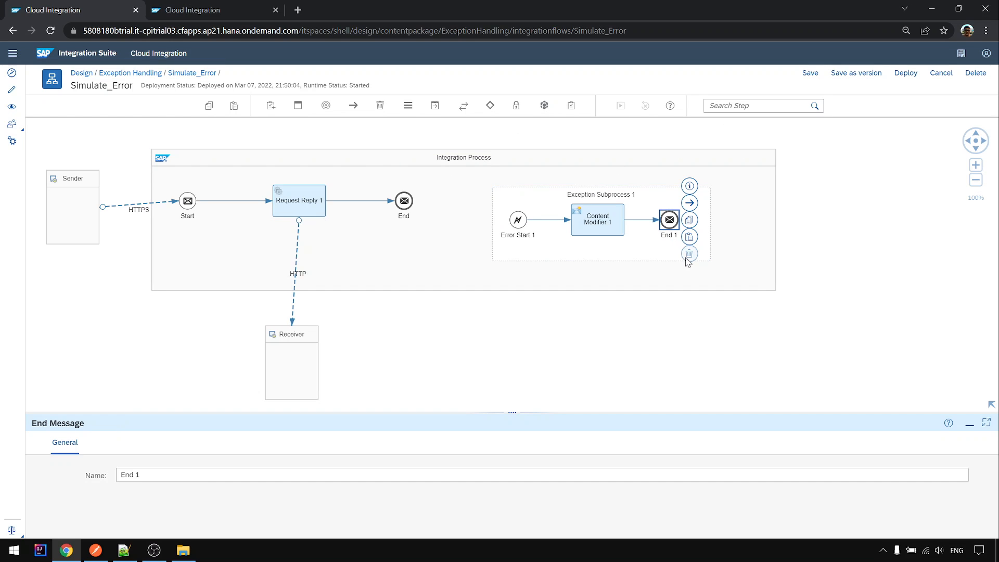
left_click(688, 252)
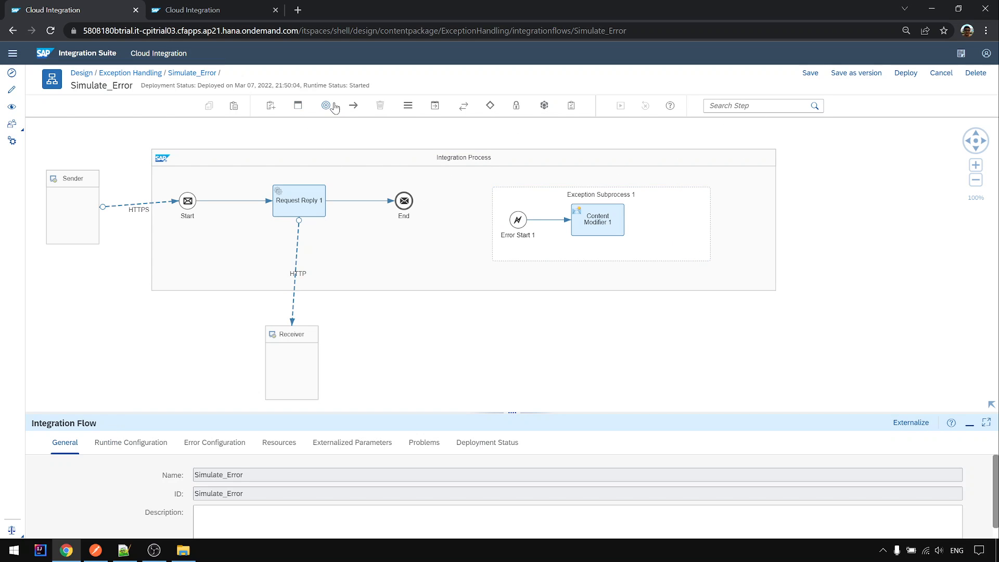
left_click(326, 105)
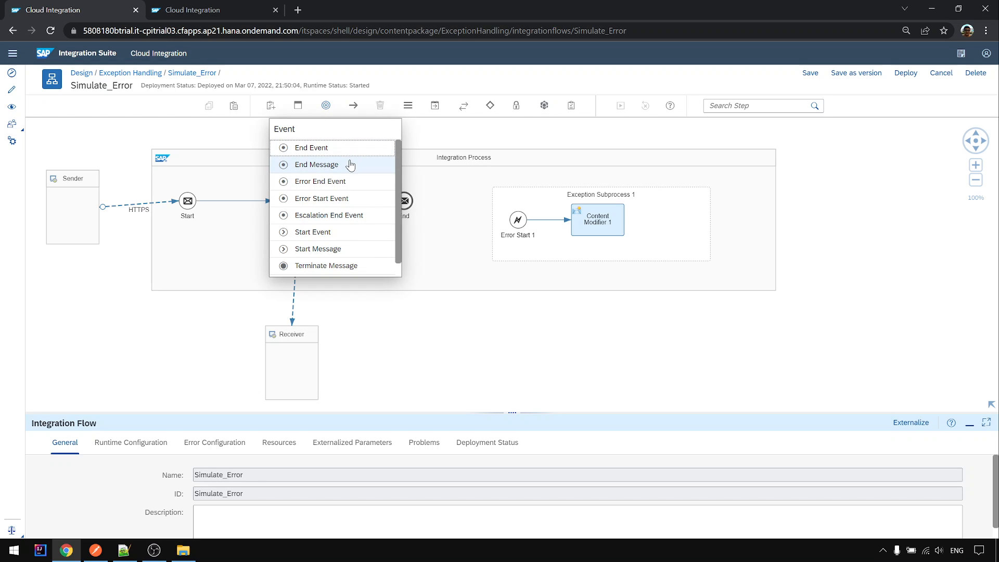
mouse_move(320, 181)
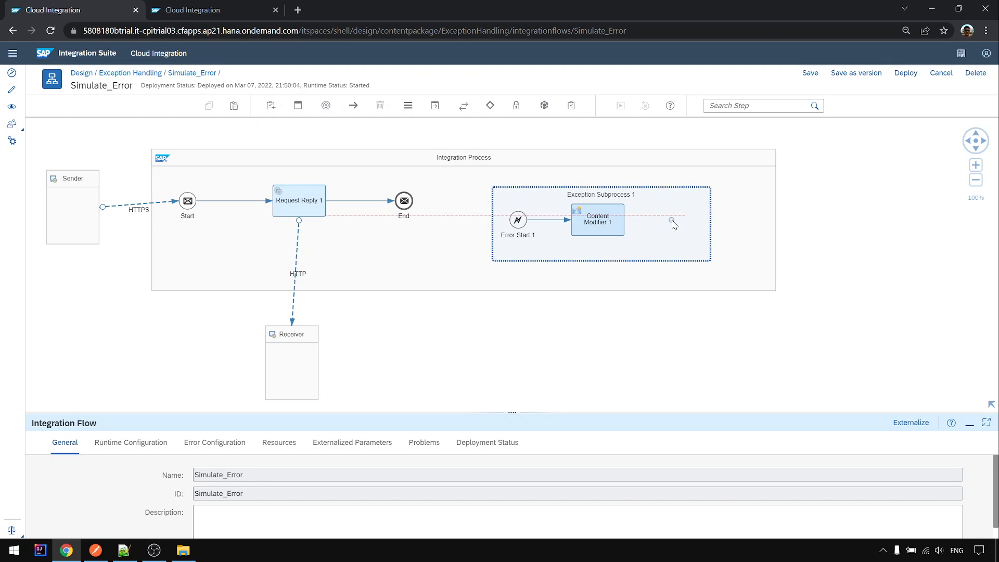
left_click(597, 219)
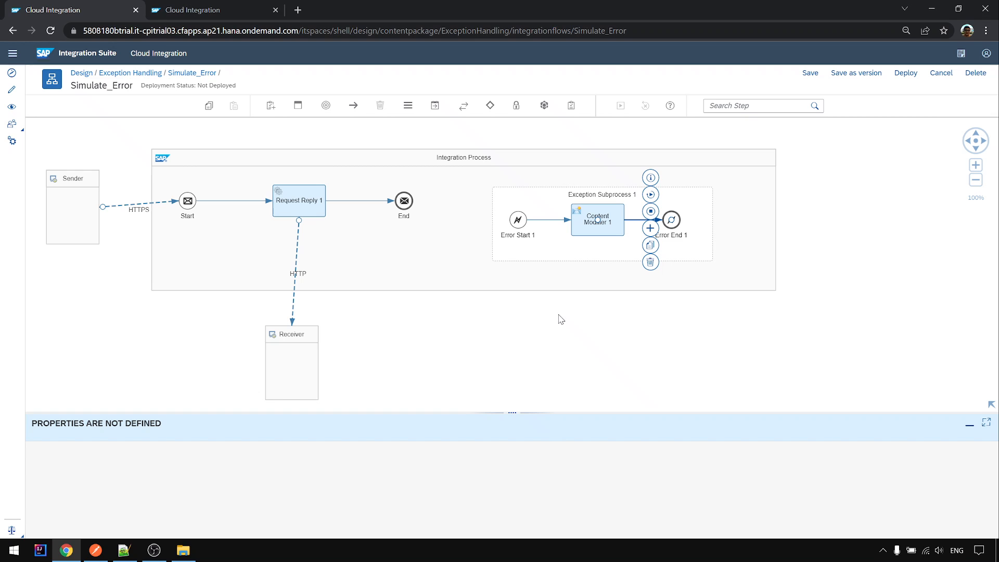
left_click(904, 72)
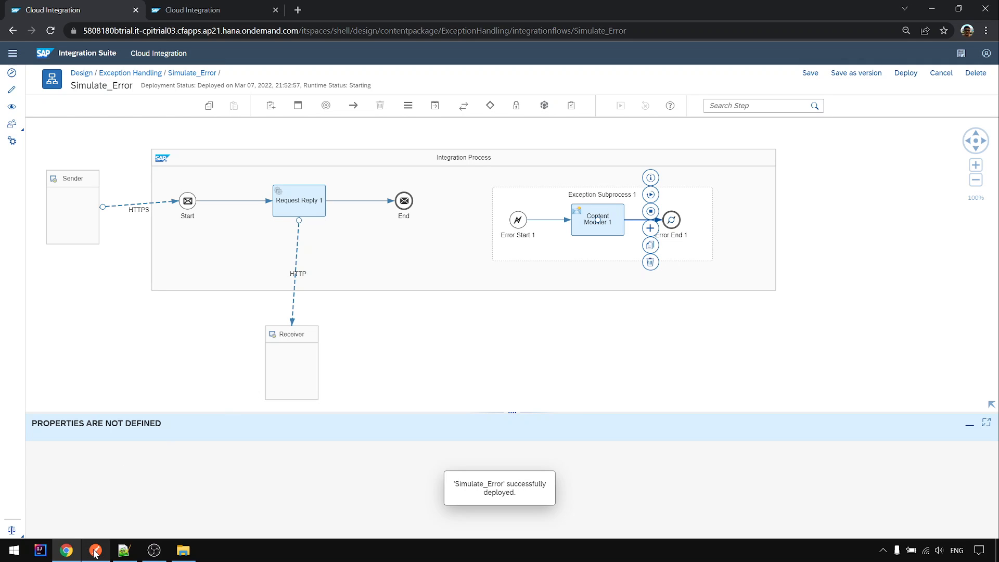
Step: Resend Simulate Error in Postman to get a 500 error with the MPL ID, then return to the iflow
left_click(95, 549)
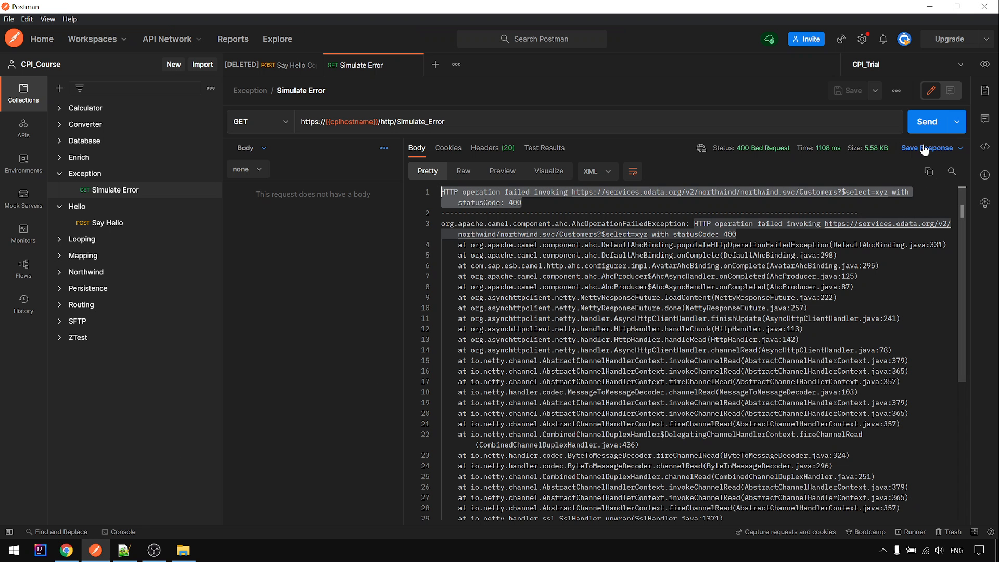
left_click(927, 122)
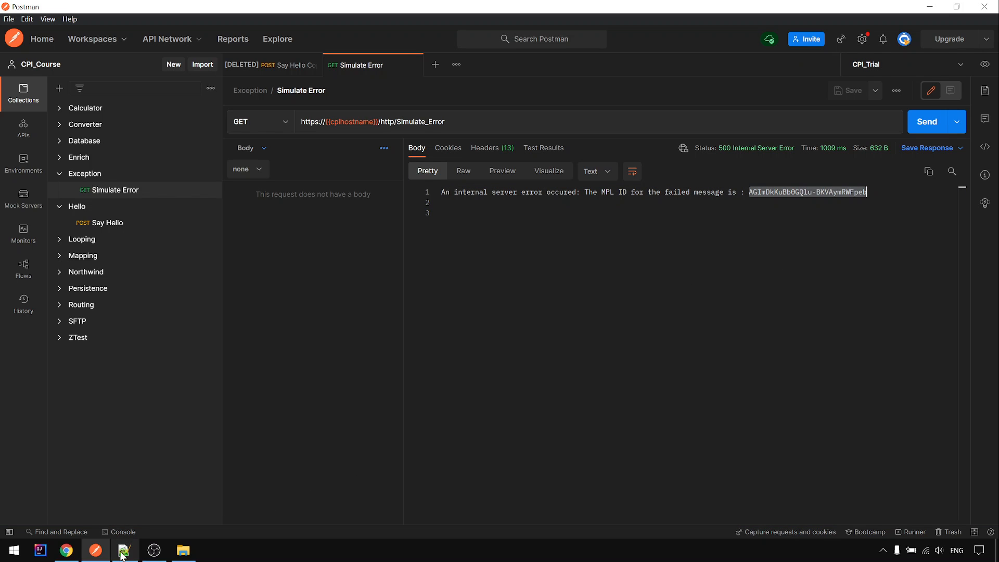
left_click(66, 550)
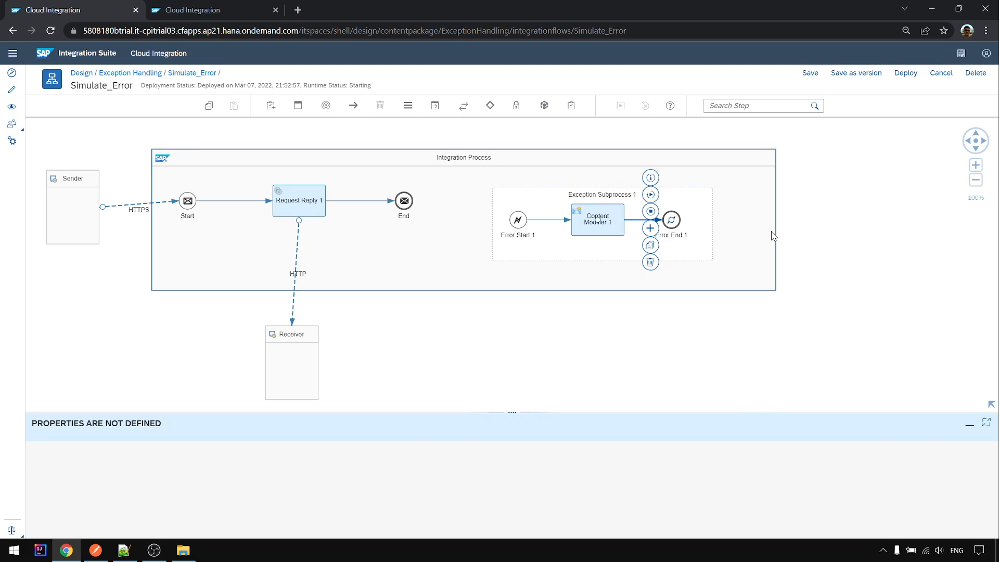
left_click(522, 197)
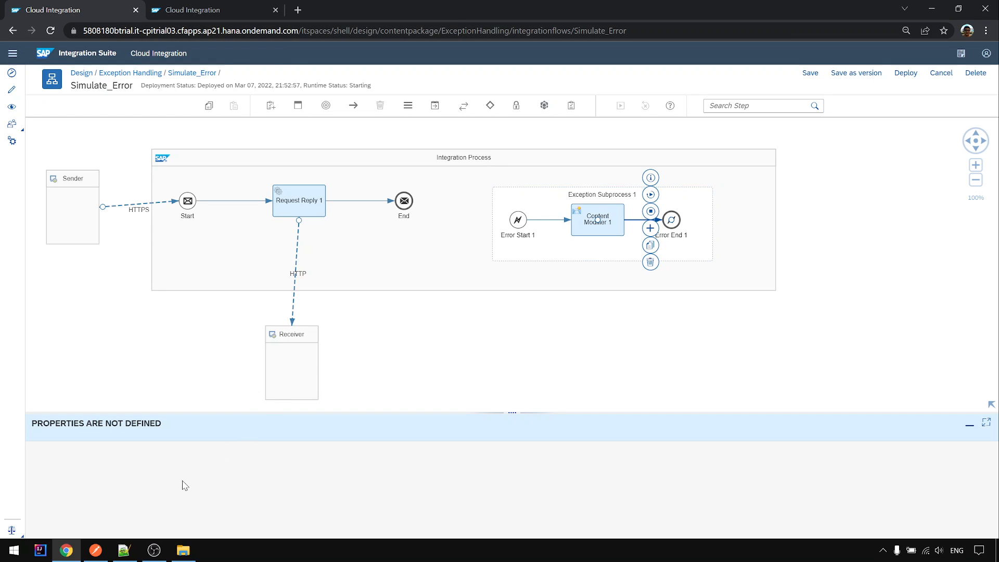
Step: Highlight step 3 with the exception expressions in the notes and return to the integration flow
left_click(124, 550)
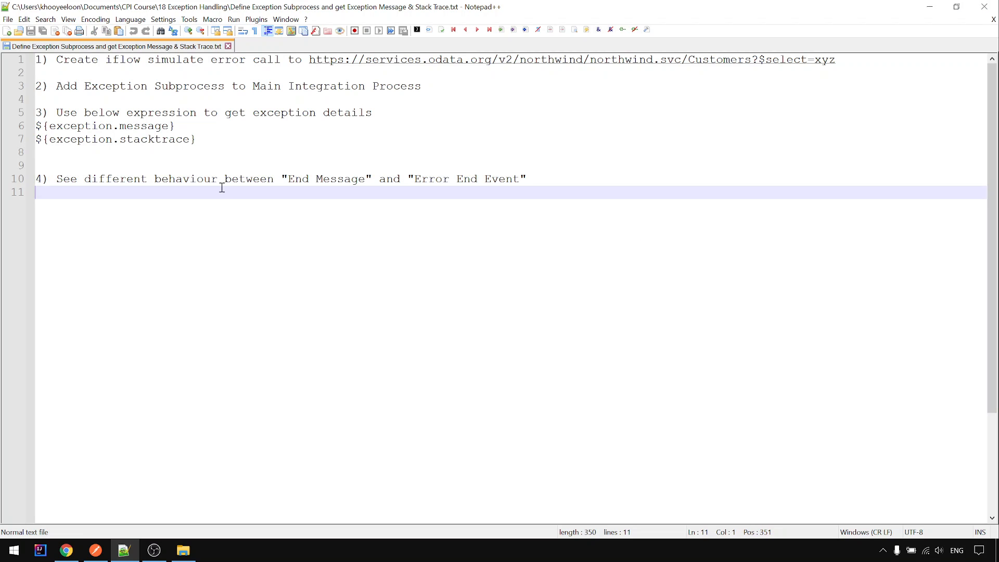
left_click_drag(39, 113, 197, 138)
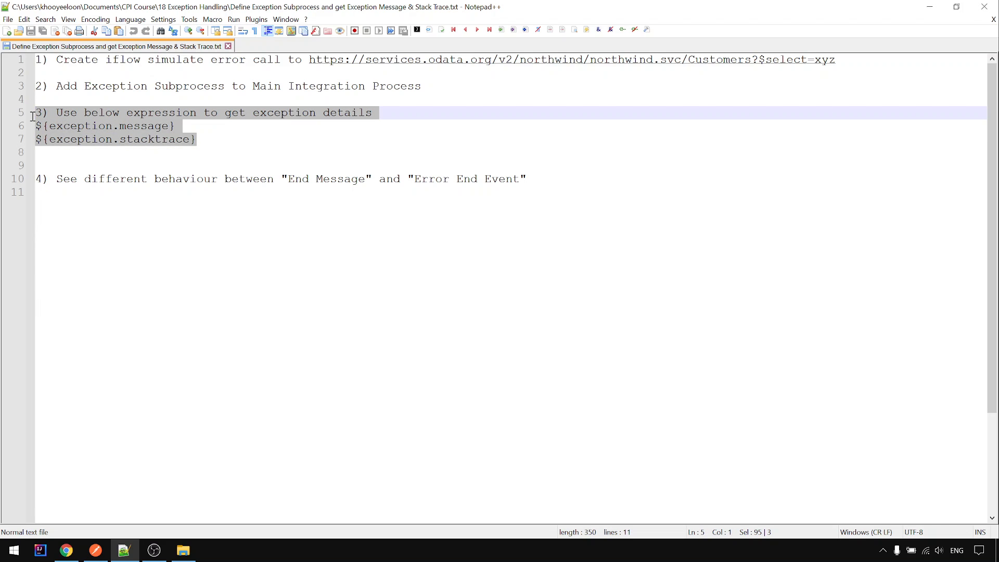
left_click(66, 549)
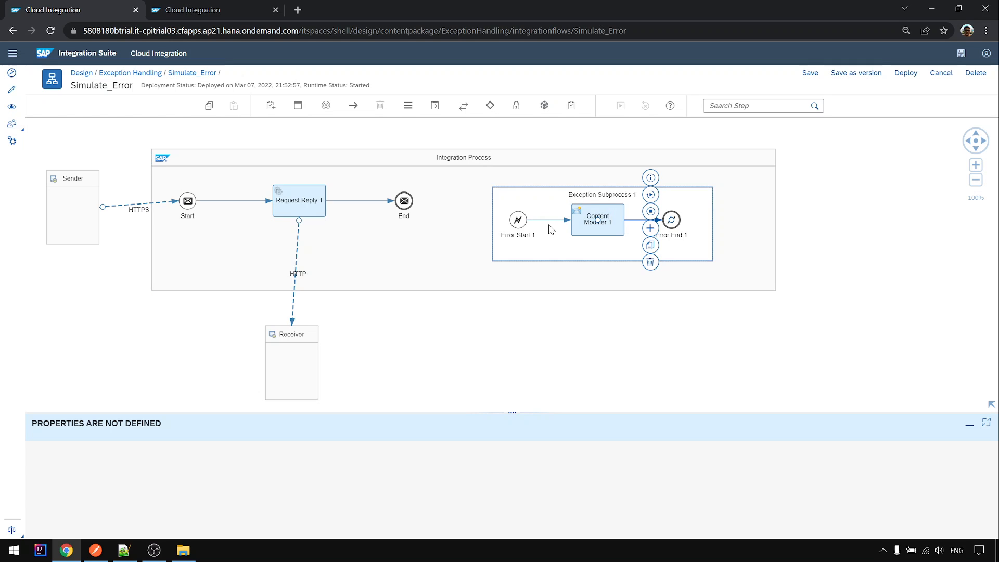
mouse_move(628, 242)
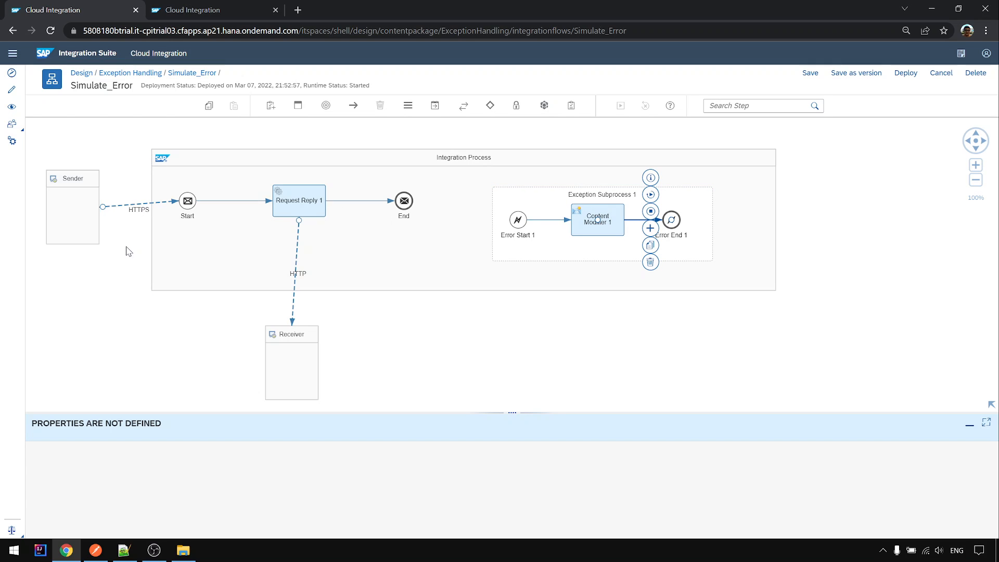
mouse_move(568, 358)
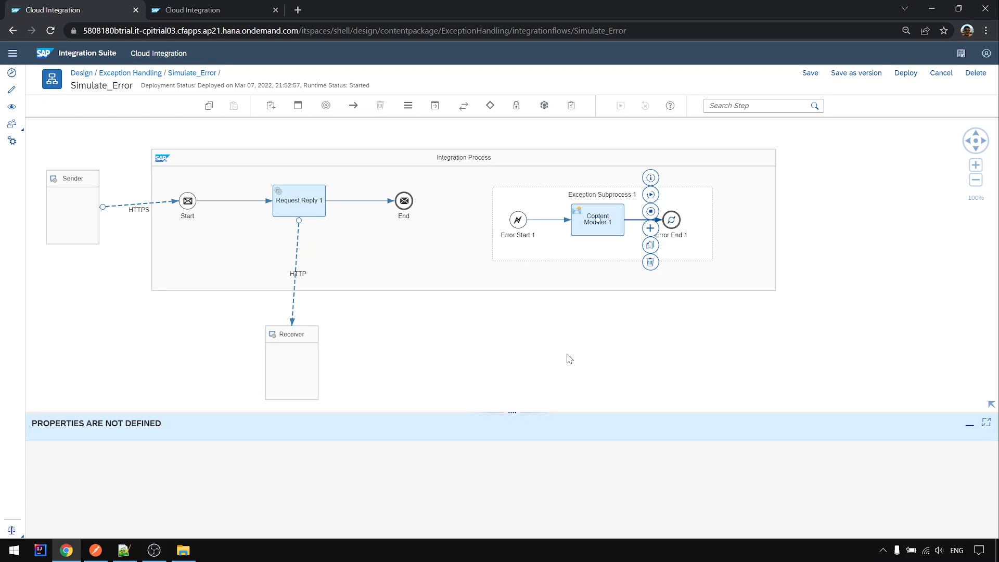
mouse_move(574, 399)
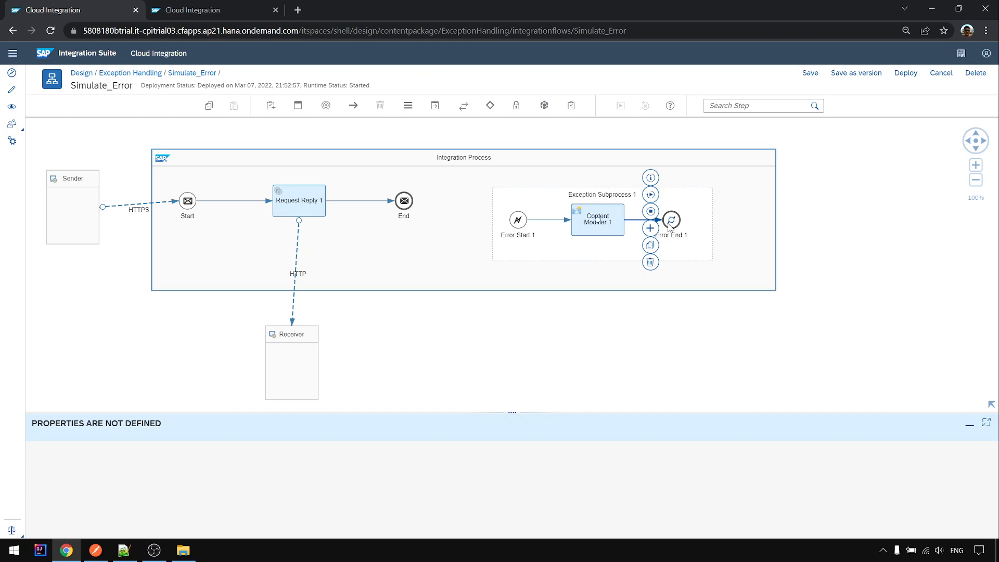
mouse_move(520, 314)
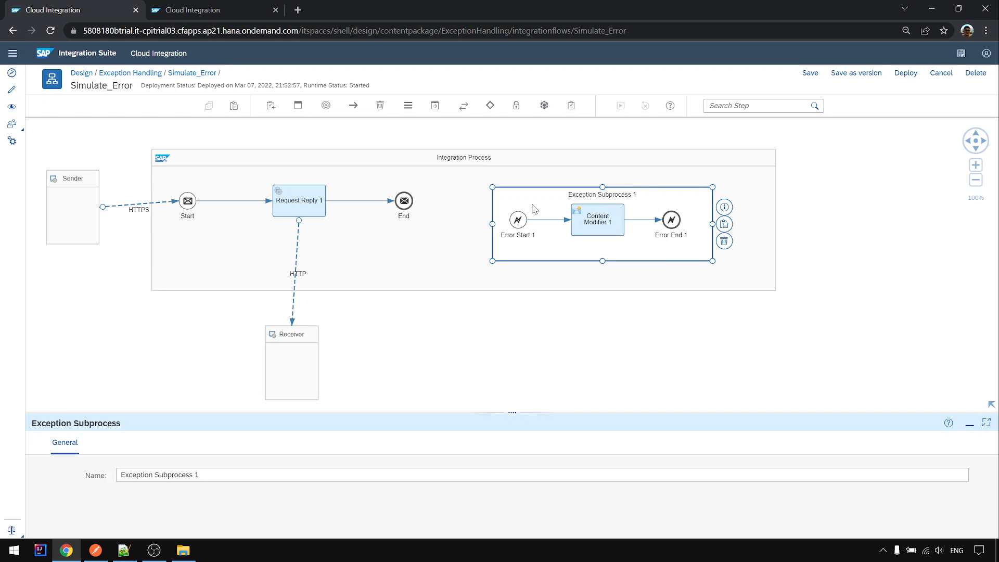
mouse_move(587, 207)
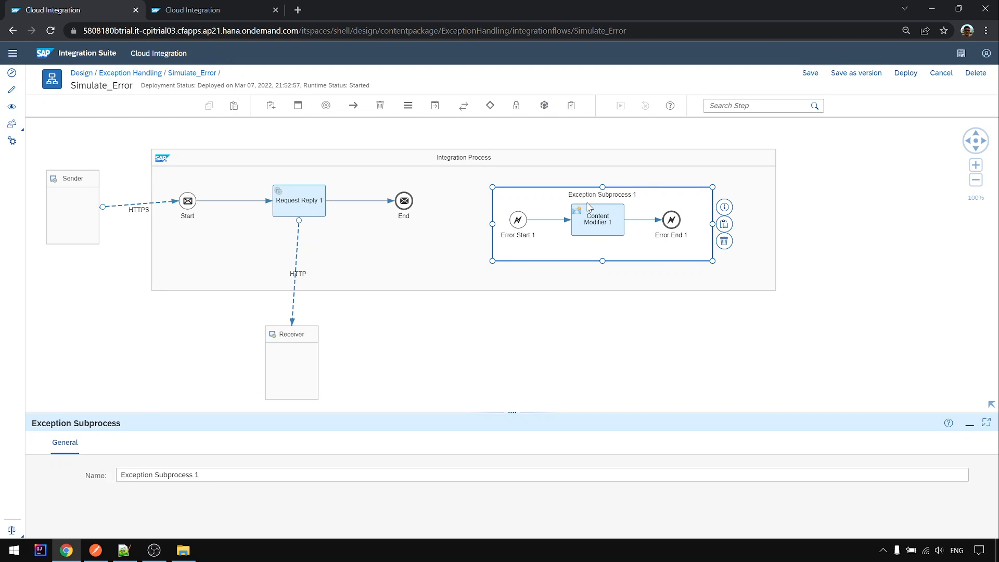
mouse_move(618, 198)
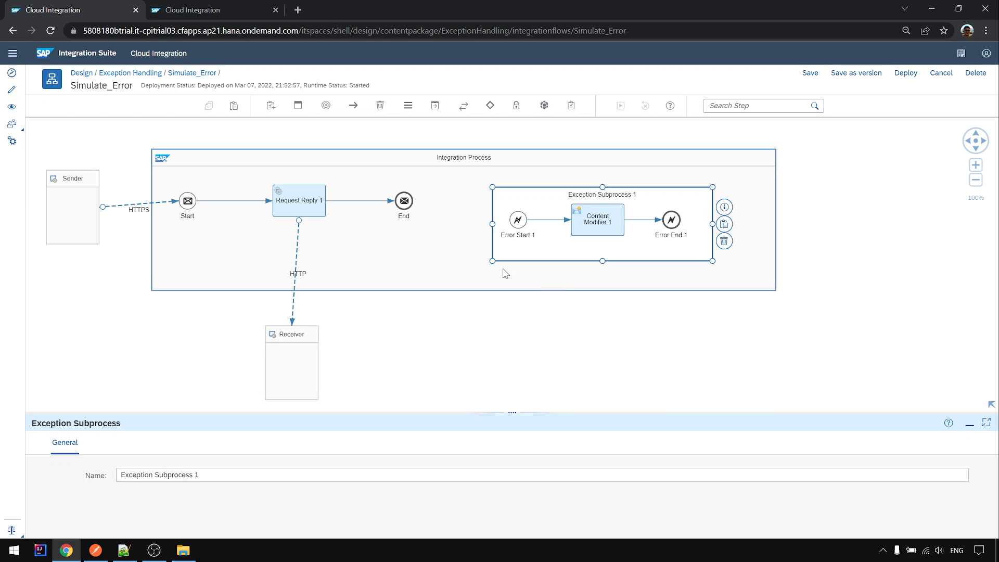
mouse_move(558, 272)
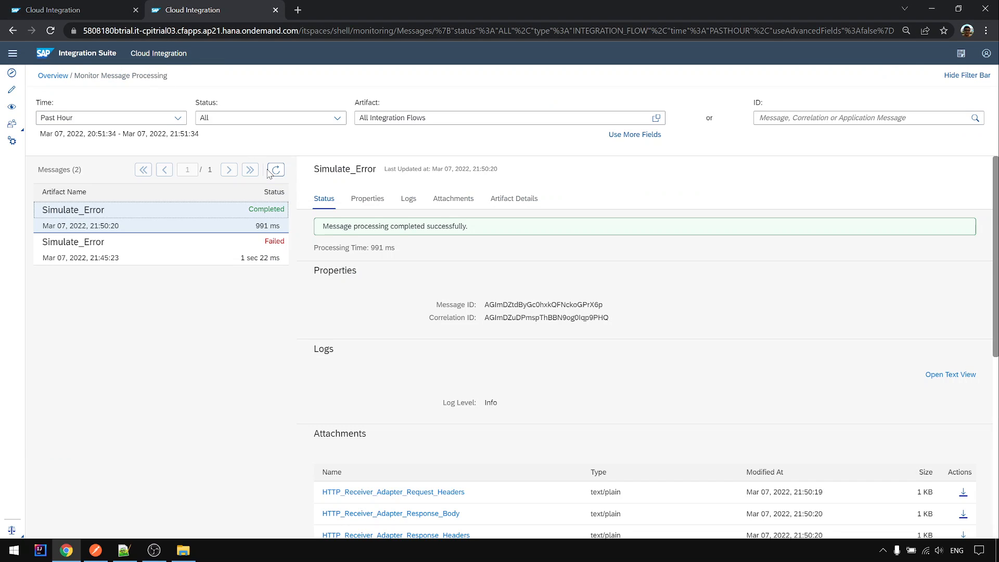
Step: Refresh the monitor so the newest Simulate_Error message shows as Failed with its HTTP 400 error
left_click(275, 170)
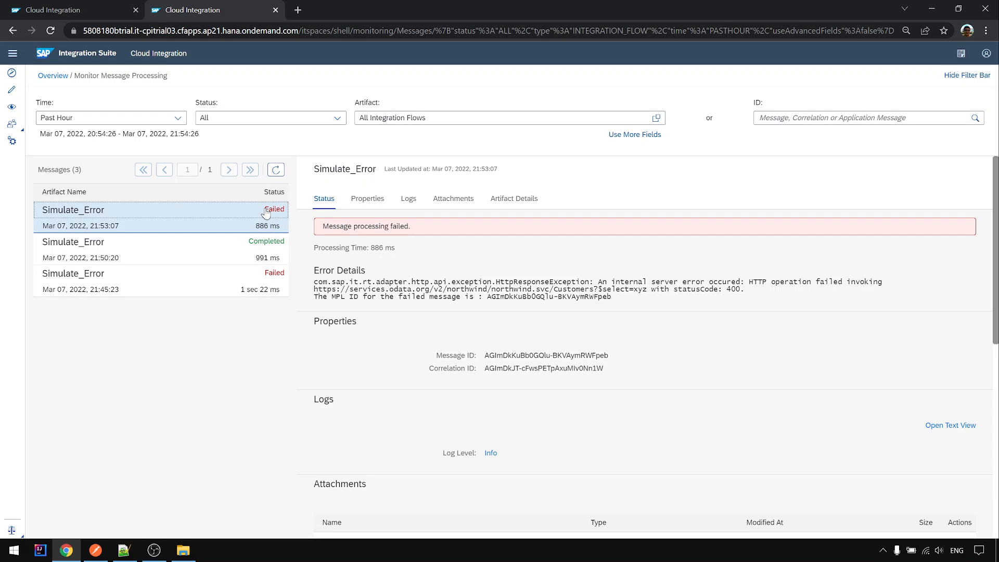
mouse_move(264, 219)
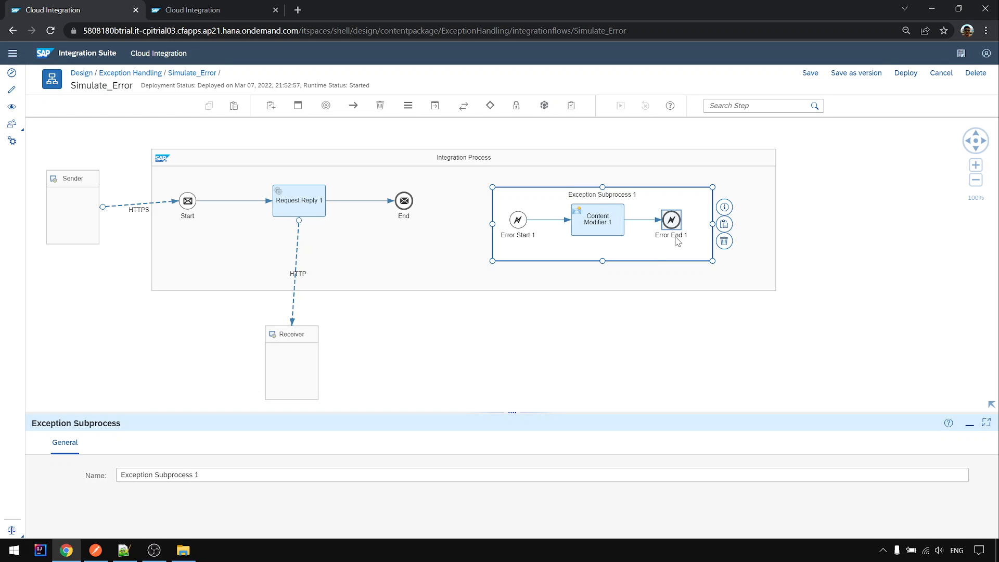
left_click(670, 219)
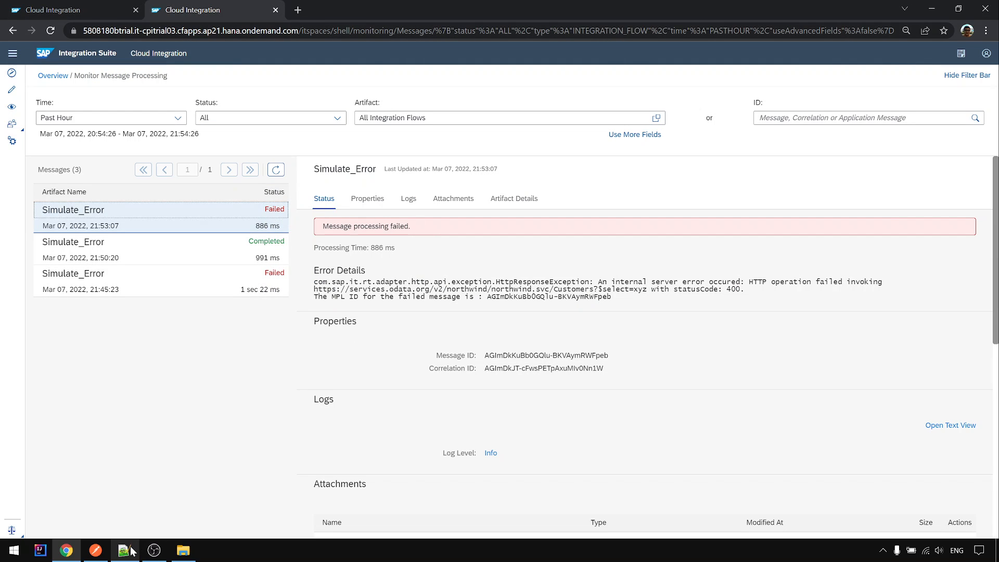
Step: Bring up the Notepad++ notes with step 4 on End Message versus Error End Event
left_click(124, 550)
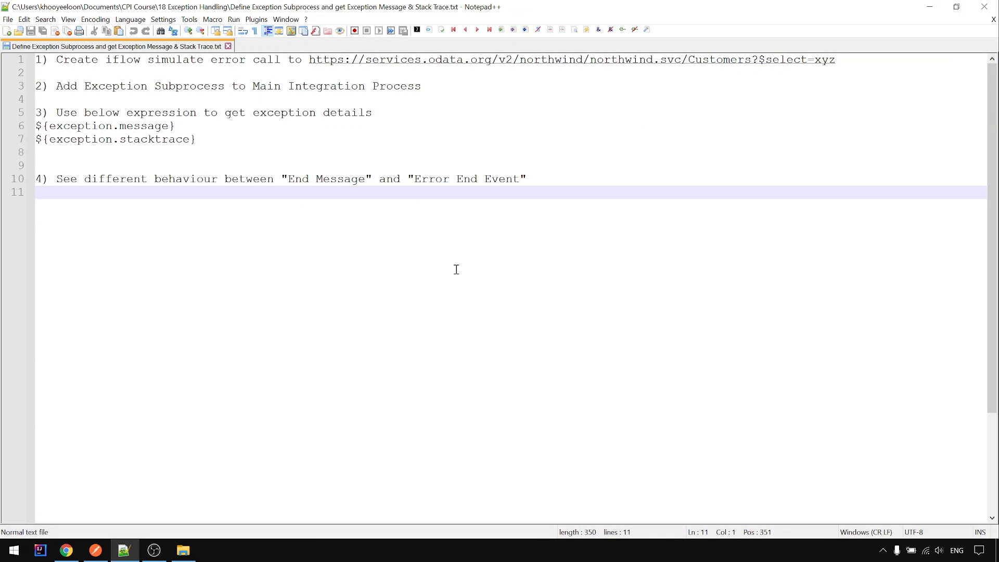
mouse_move(564, 192)
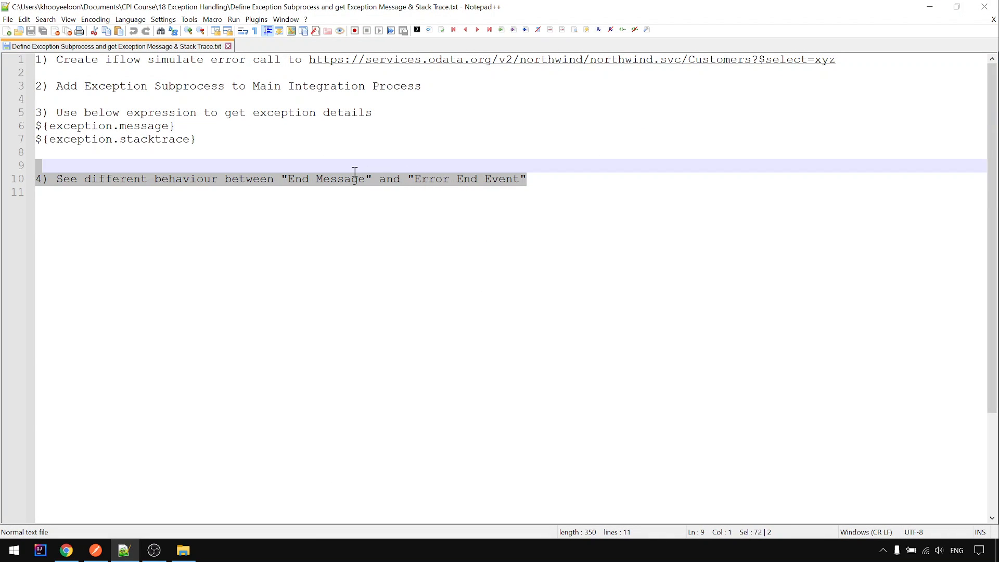
mouse_move(293, 165)
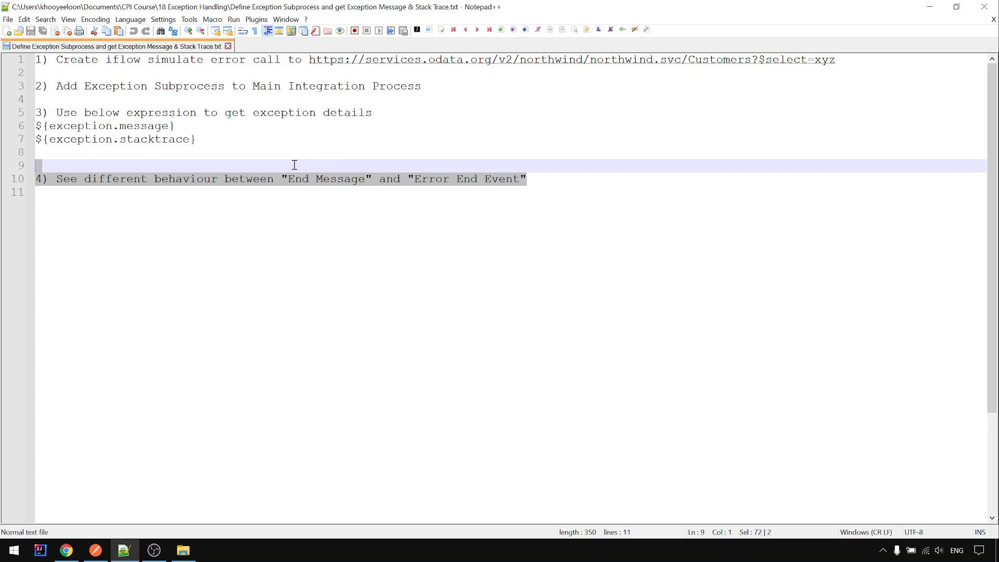